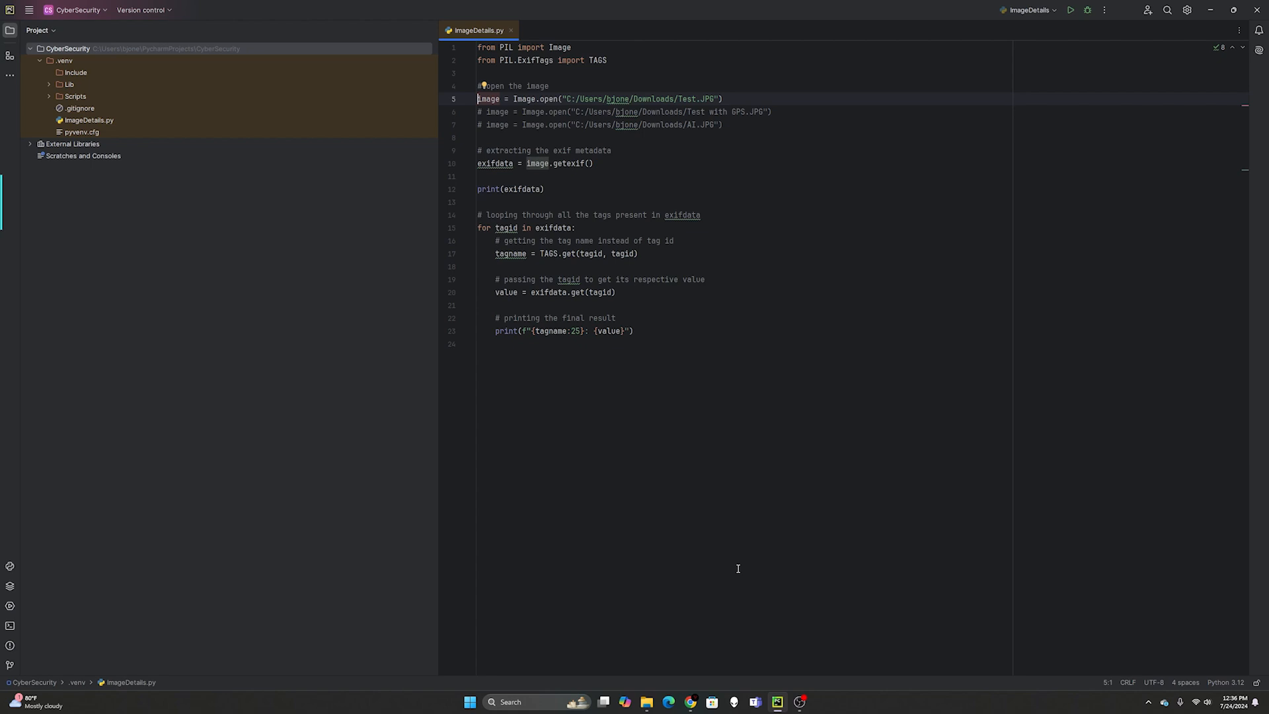
{"action": "mouse_move", "coordinate": [494, 60]}
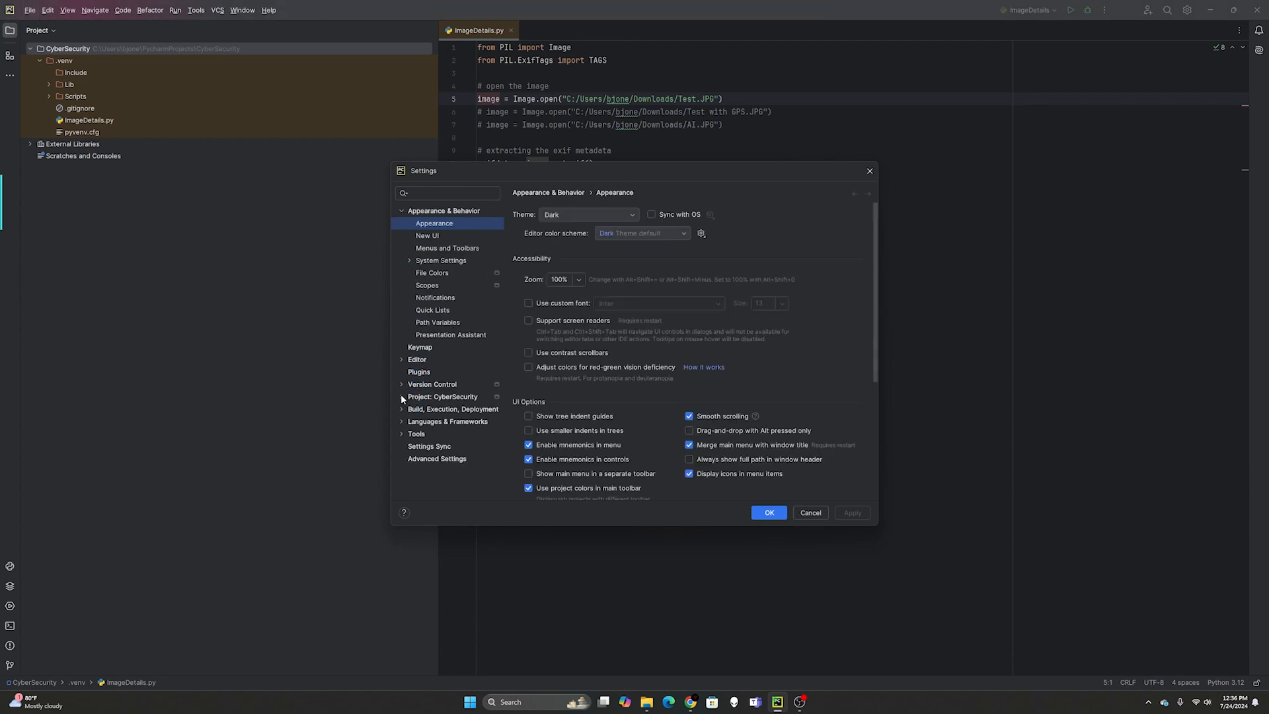
- Search the project interpreter's available packages for 'pillow', then cancel out of Settings
{"action": "left_click", "coordinate": [444, 408]}
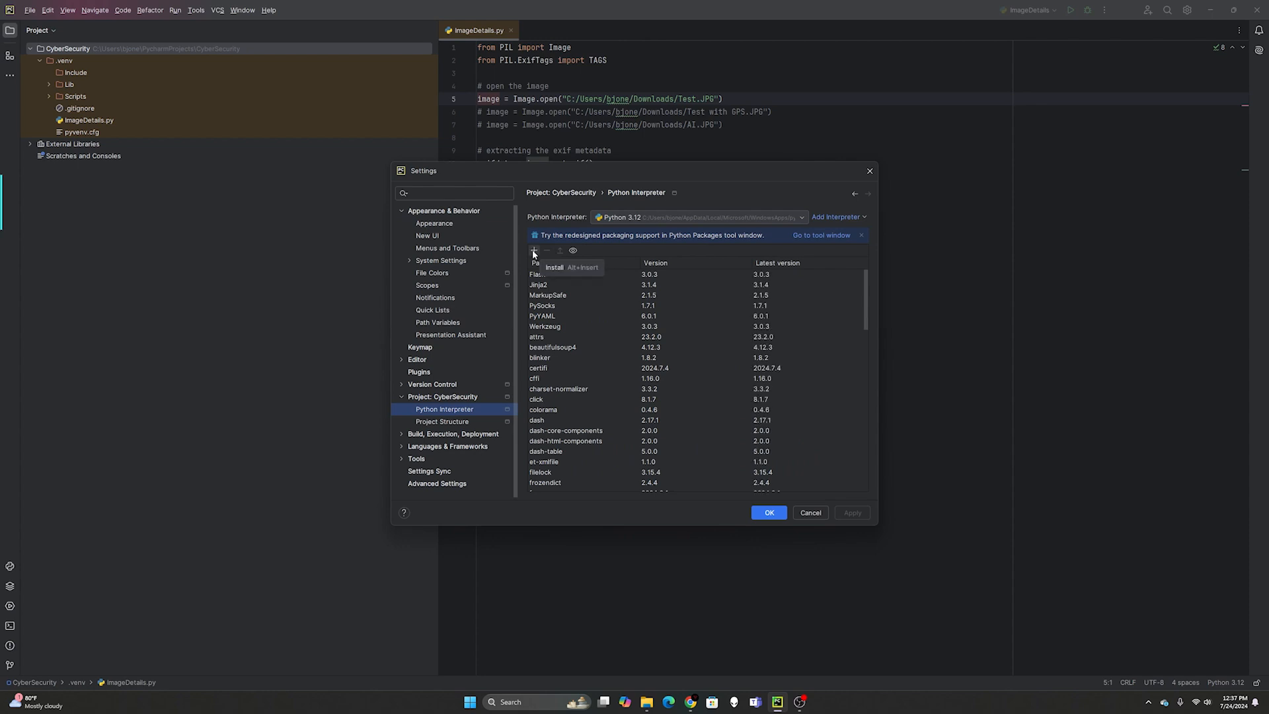
{"action": "left_click", "coordinate": [534, 250]}
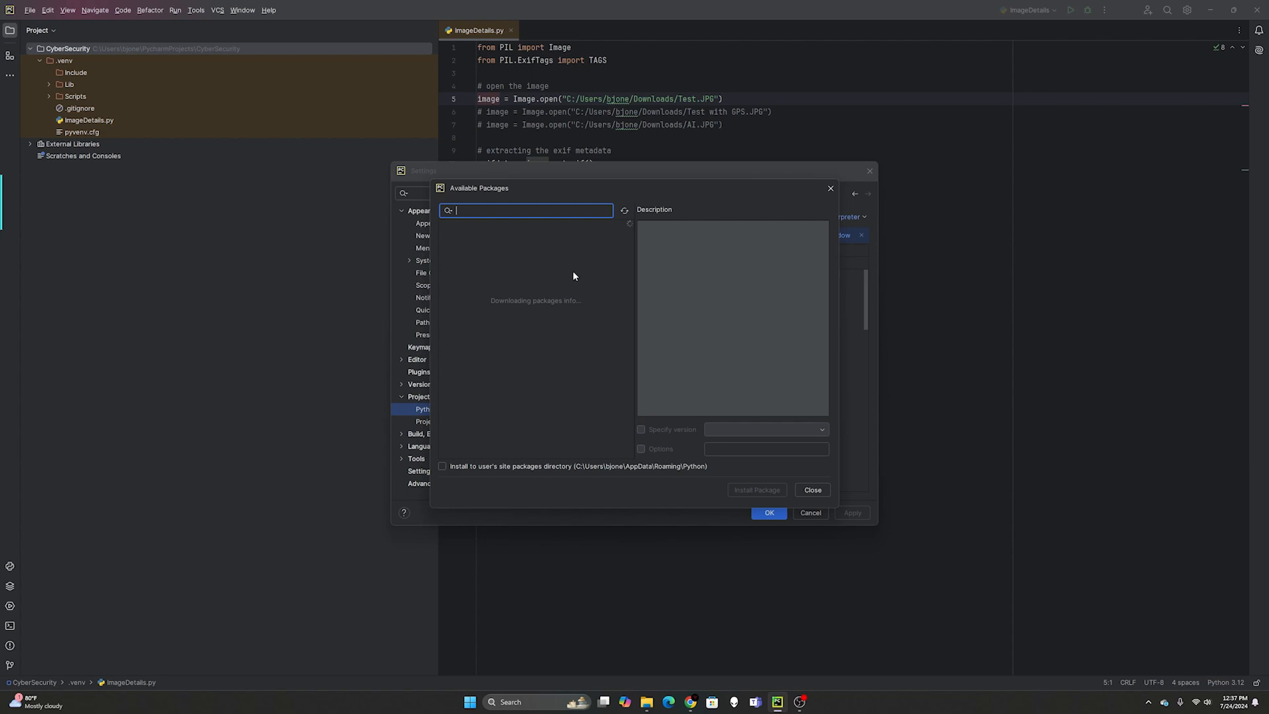
{"action": "type", "text": "pillow"}
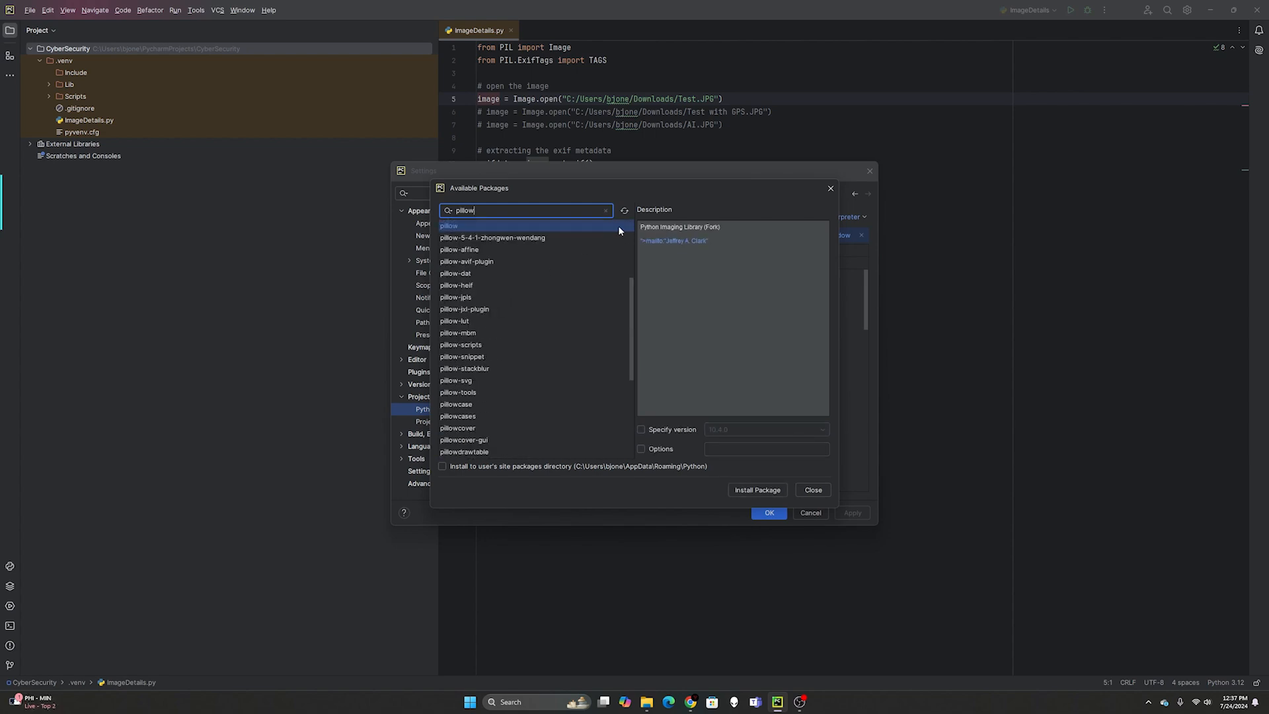
{"action": "left_click", "coordinate": [812, 490]}
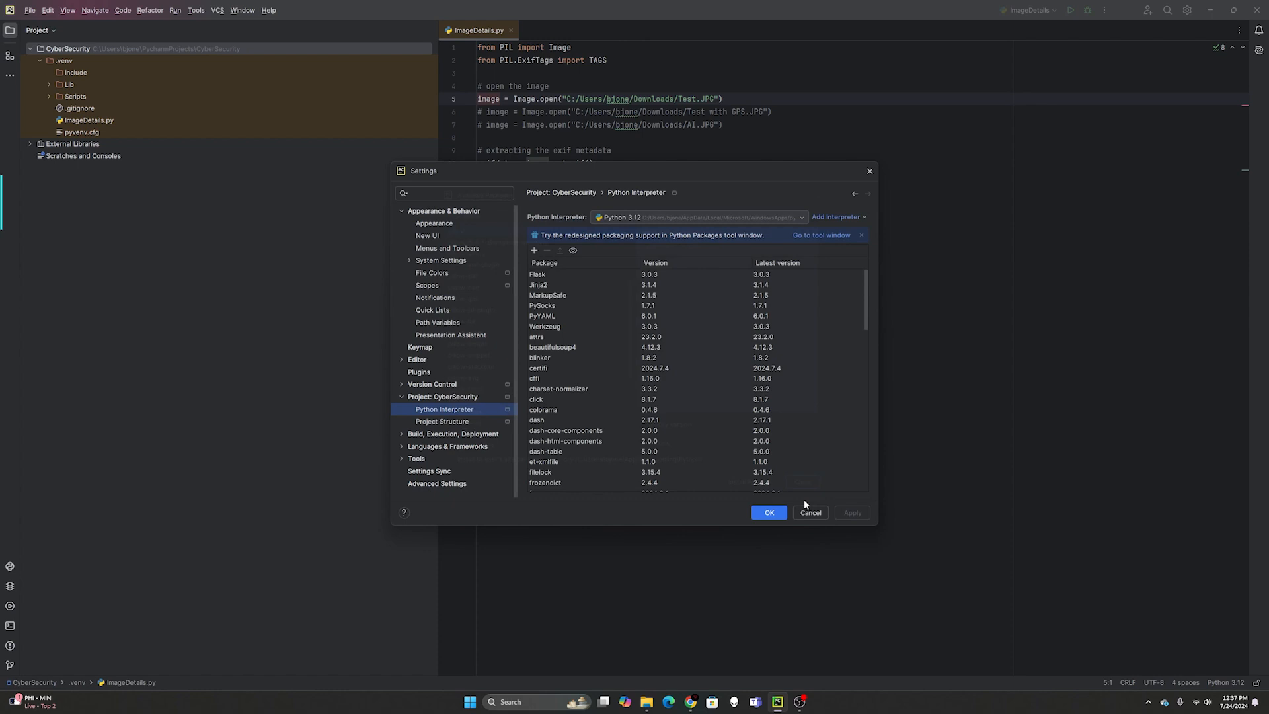
{"action": "left_click", "coordinate": [768, 512]}
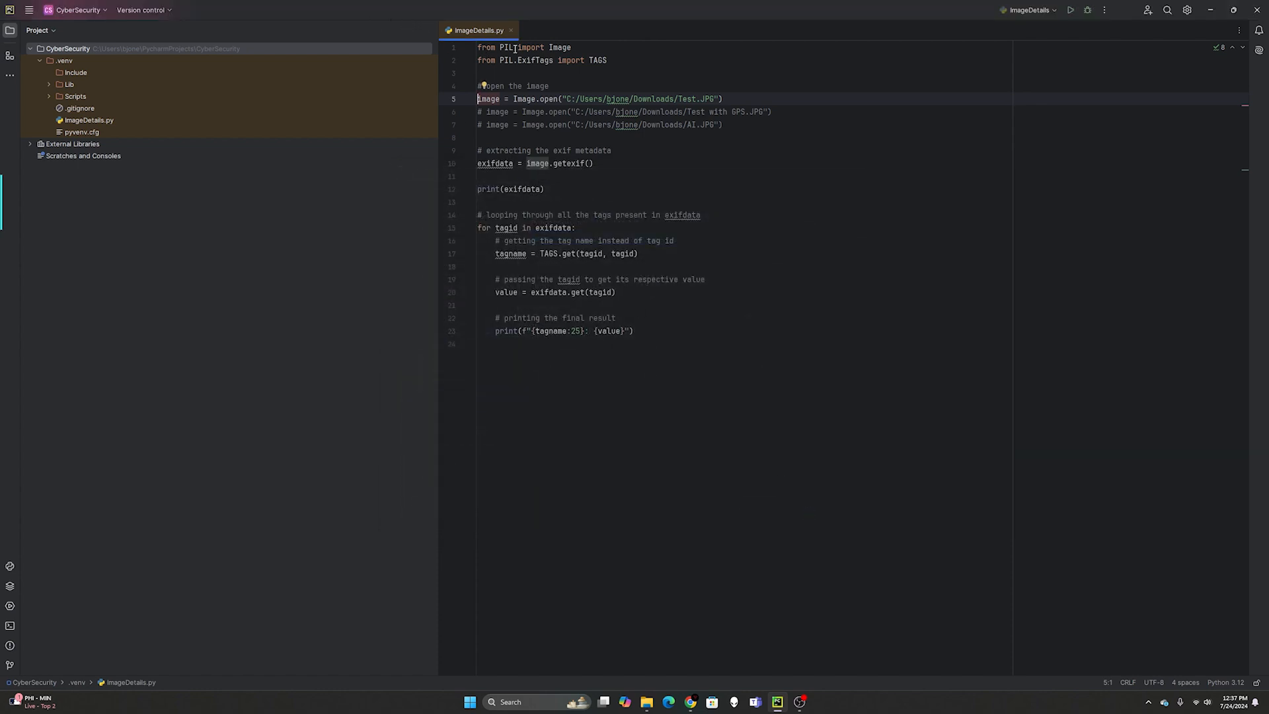
{"action": "mouse_move", "coordinate": [530, 47]}
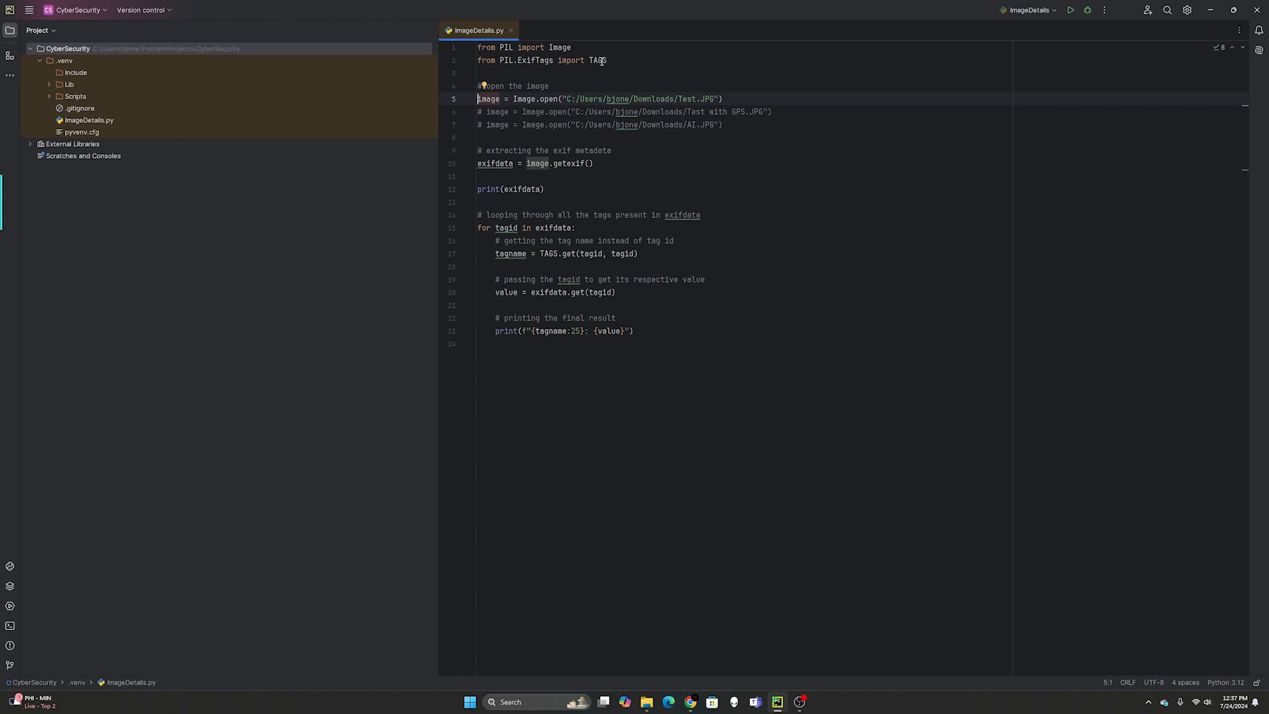
{"action": "mouse_move", "coordinate": [670, 576]}
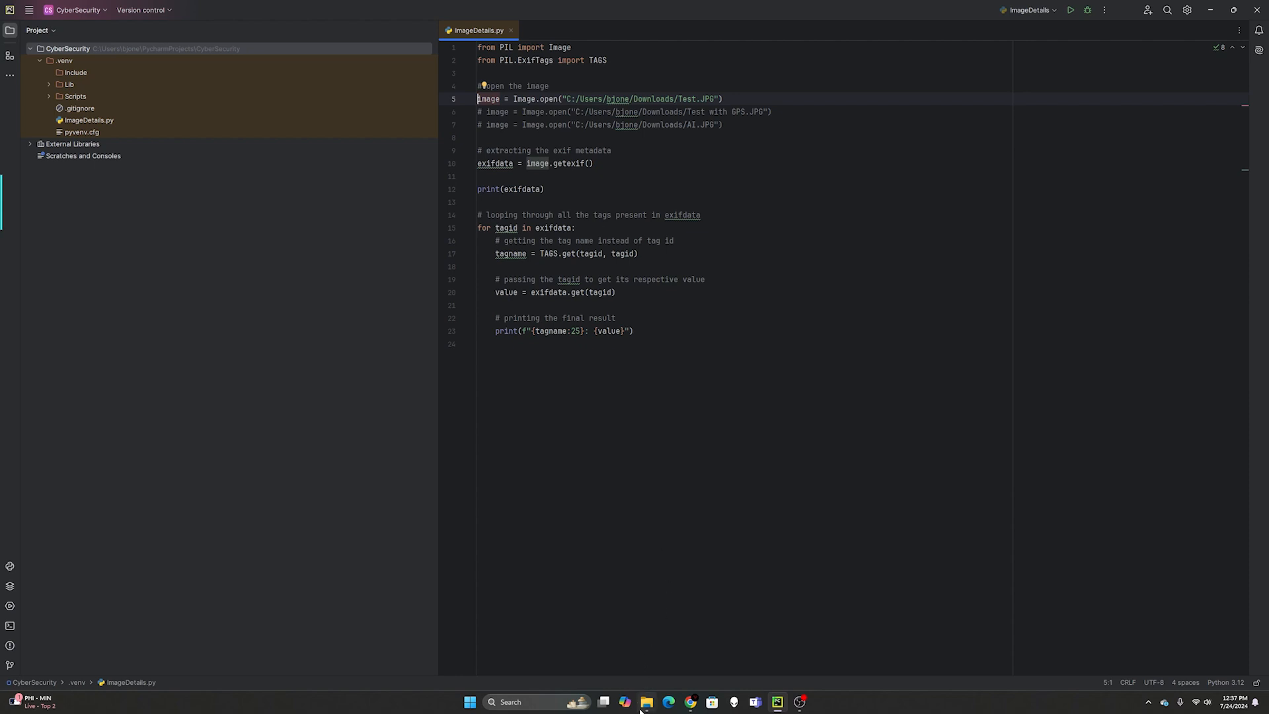
{"action": "left_click", "coordinate": [646, 702]}
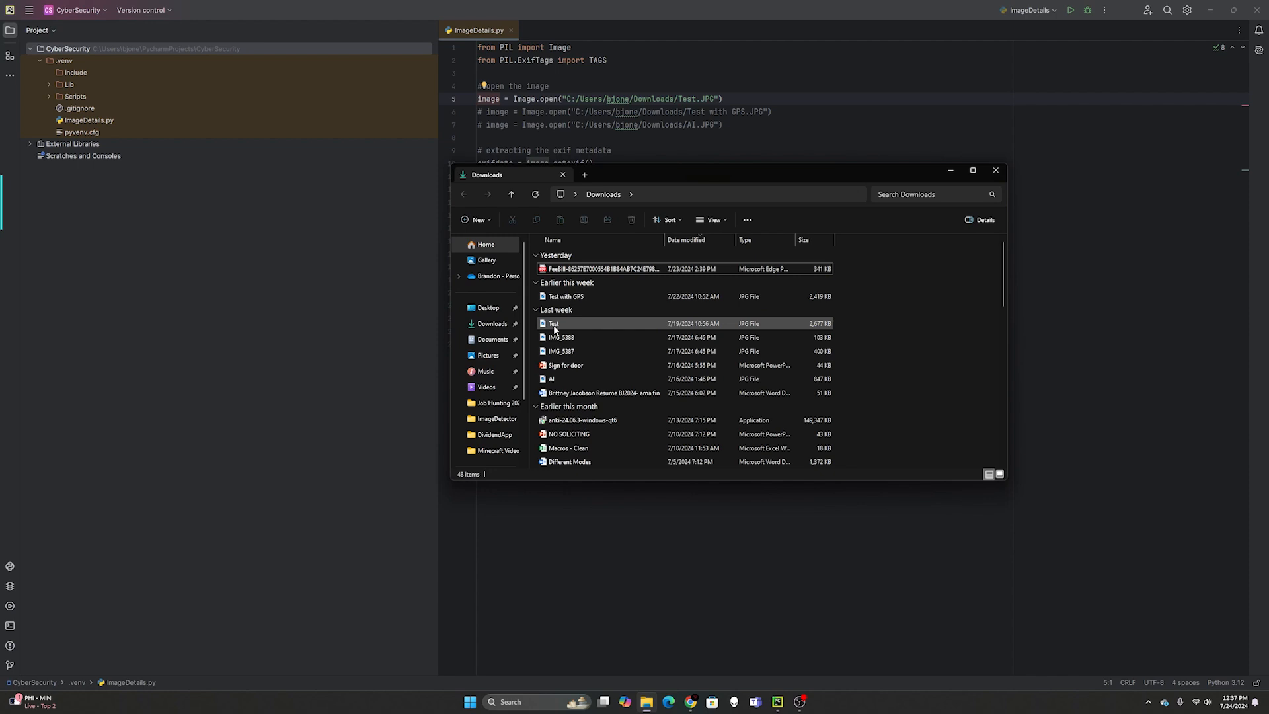
{"action": "left_click", "coordinate": [554, 323]}
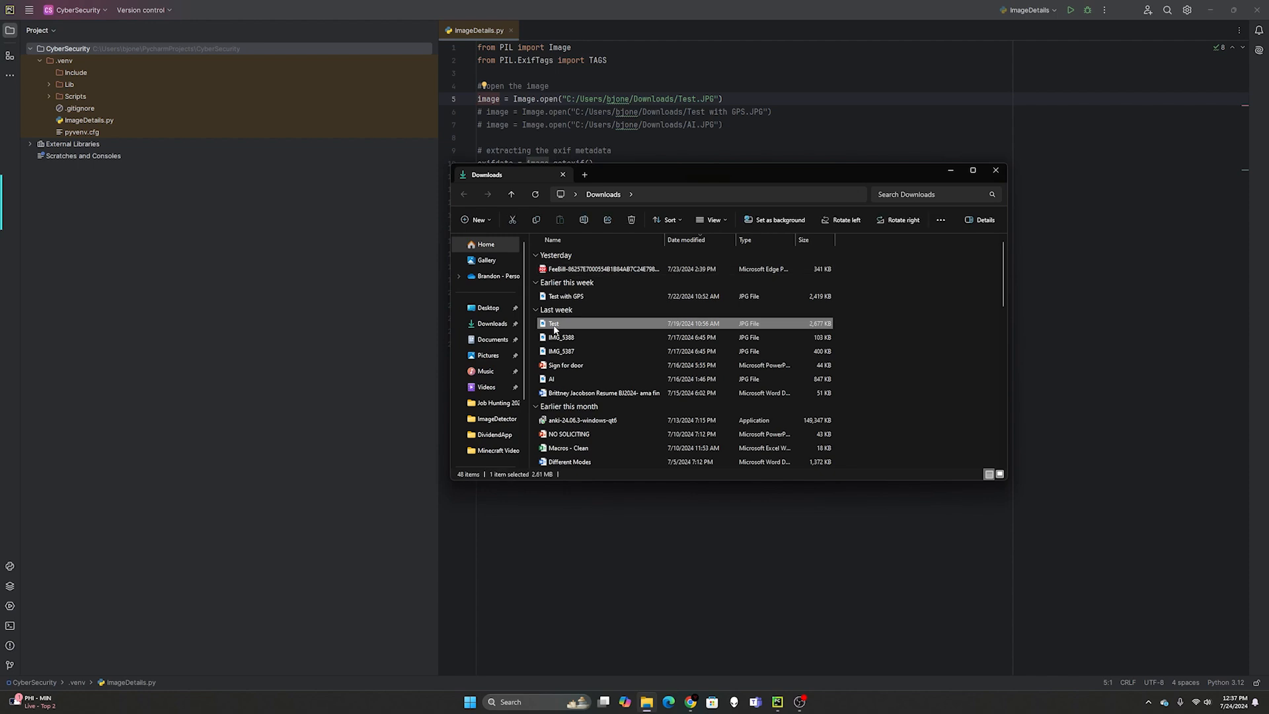
{"action": "double_click", "coordinate": [554, 323]}
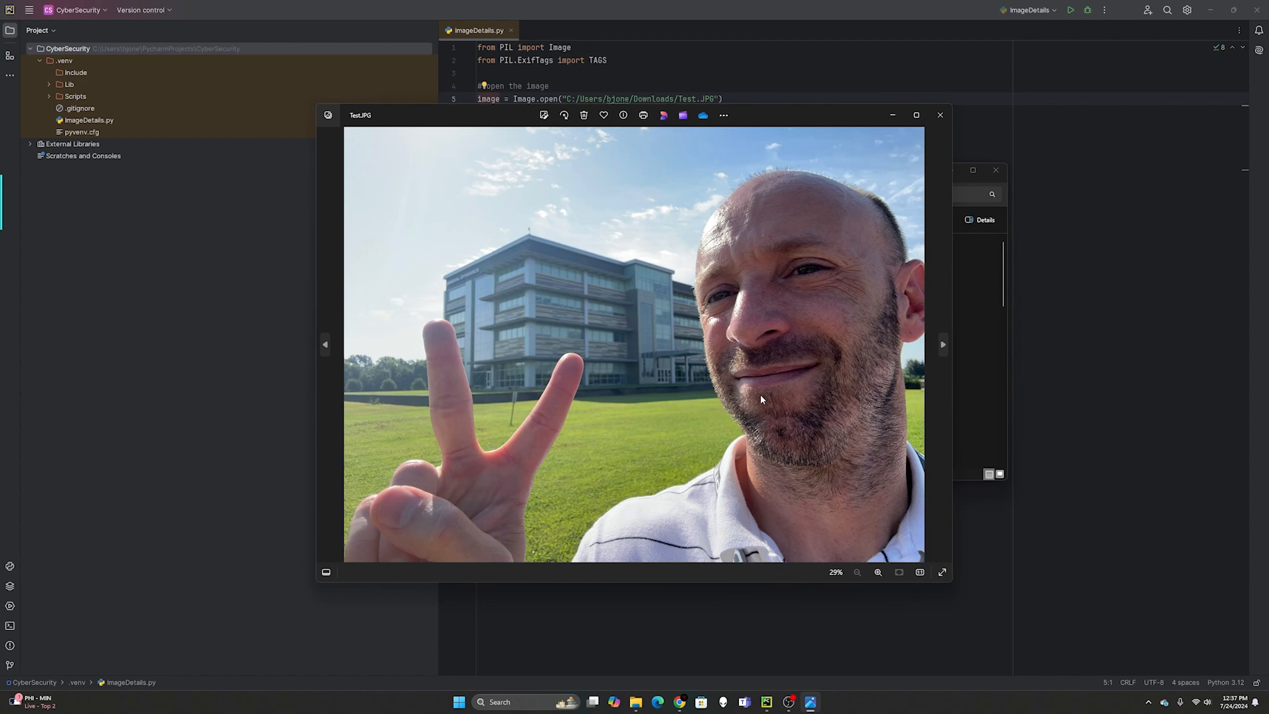
{"action": "mouse_move", "coordinate": [538, 273]}
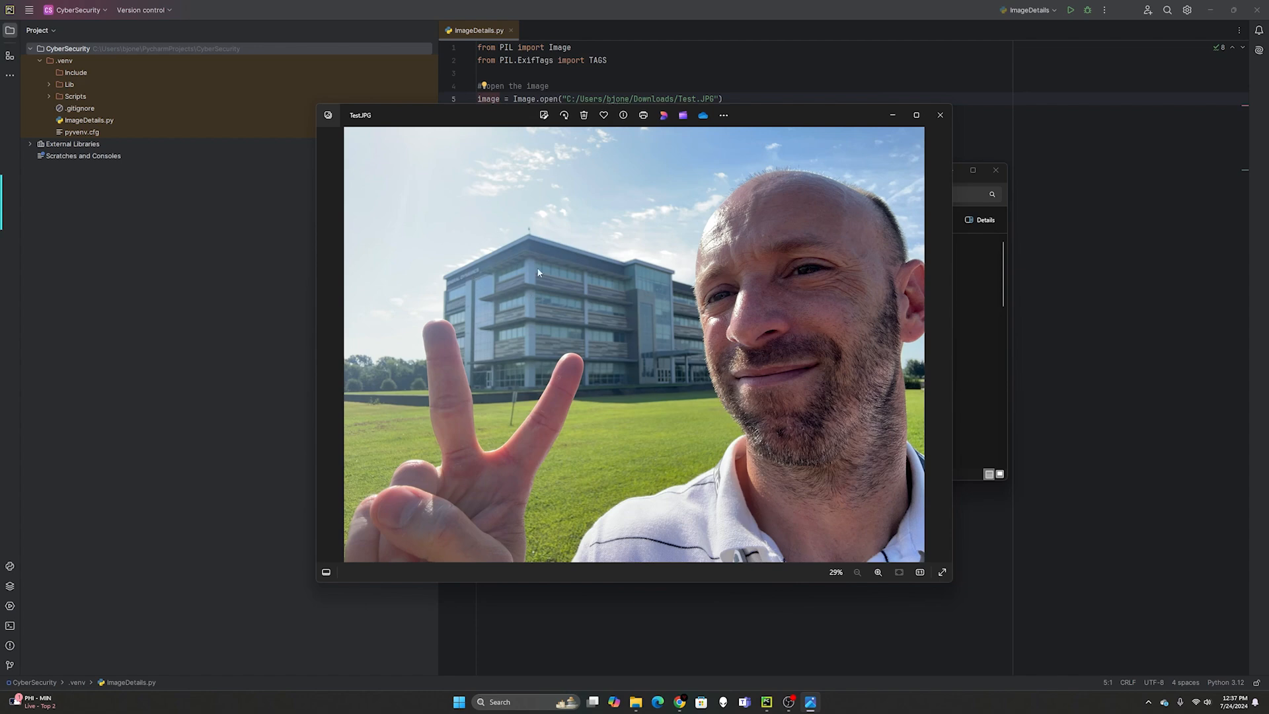
{"action": "mouse_move", "coordinate": [775, 418]}
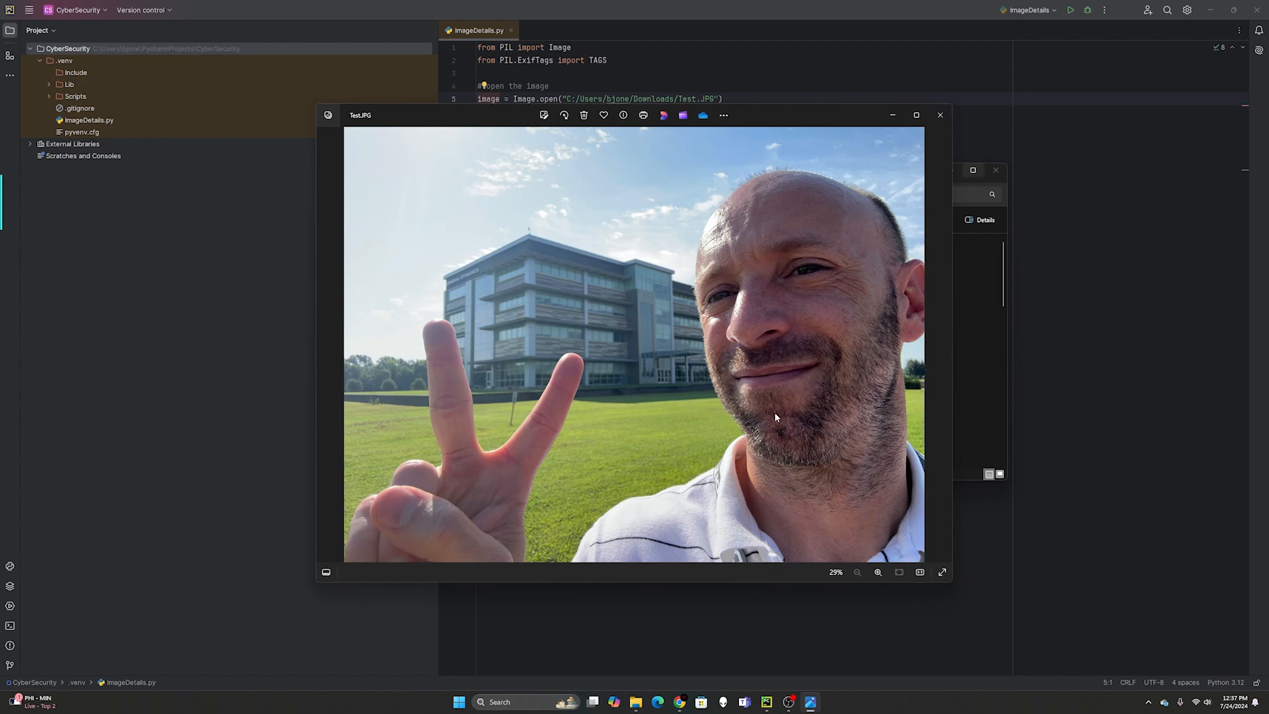
{"action": "left_click", "coordinate": [939, 115]}
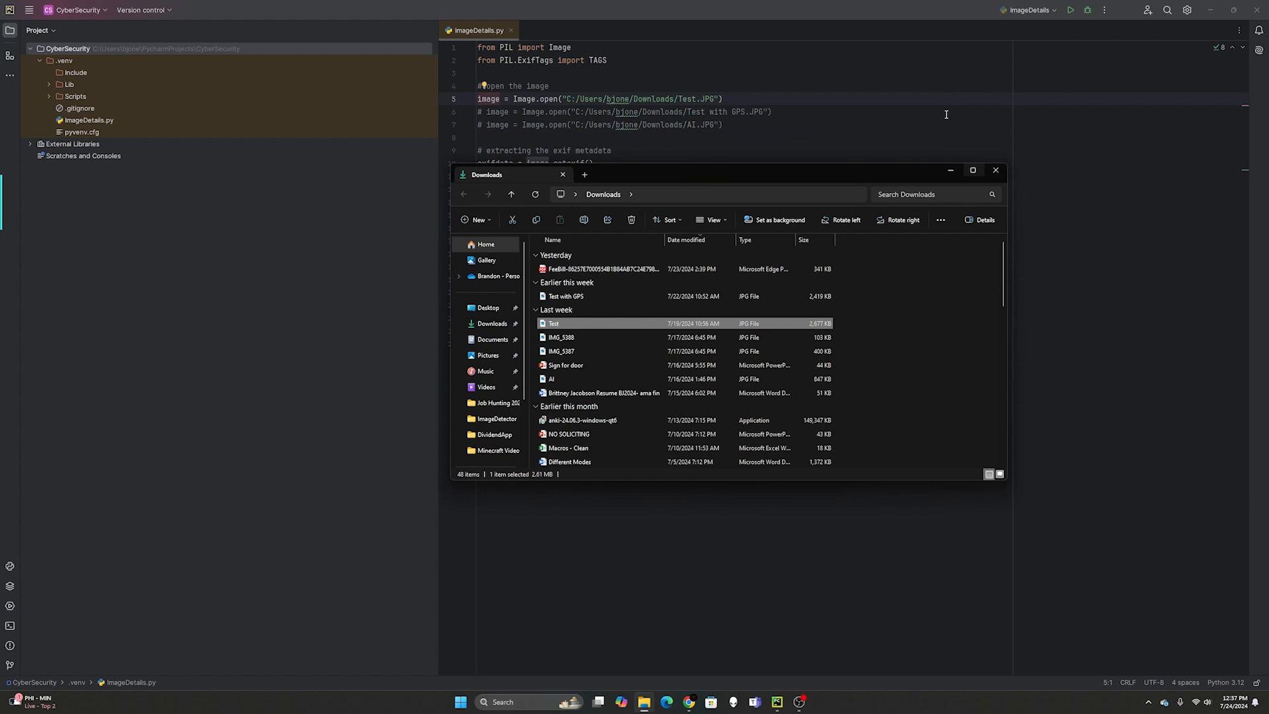
{"action": "left_click", "coordinate": [995, 171]}
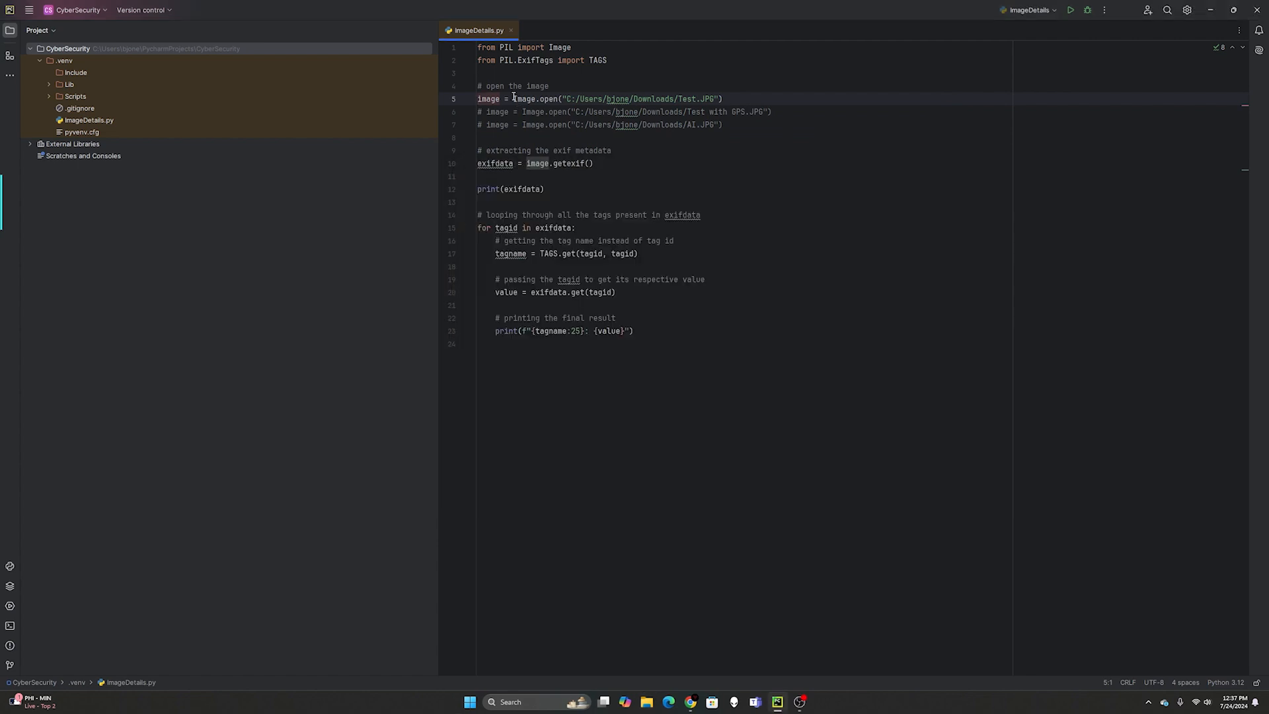
{"action": "mouse_move", "coordinate": [663, 81]}
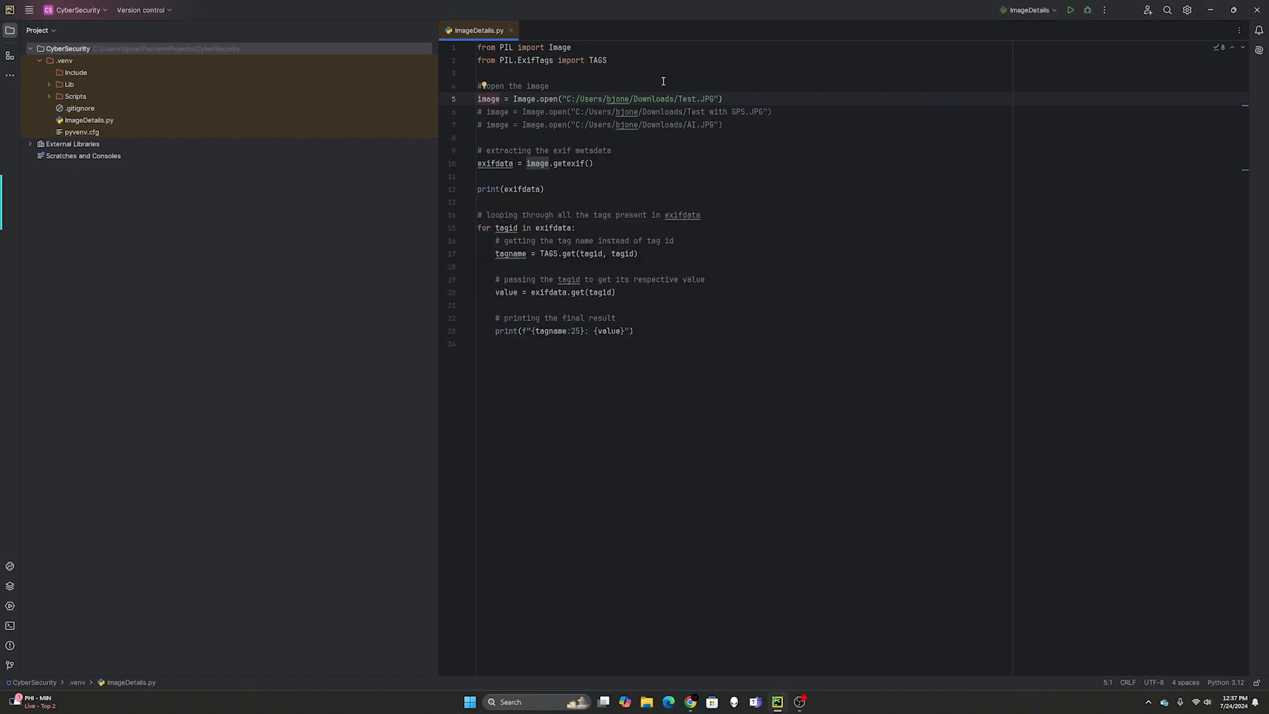
{"action": "mouse_move", "coordinate": [690, 96]}
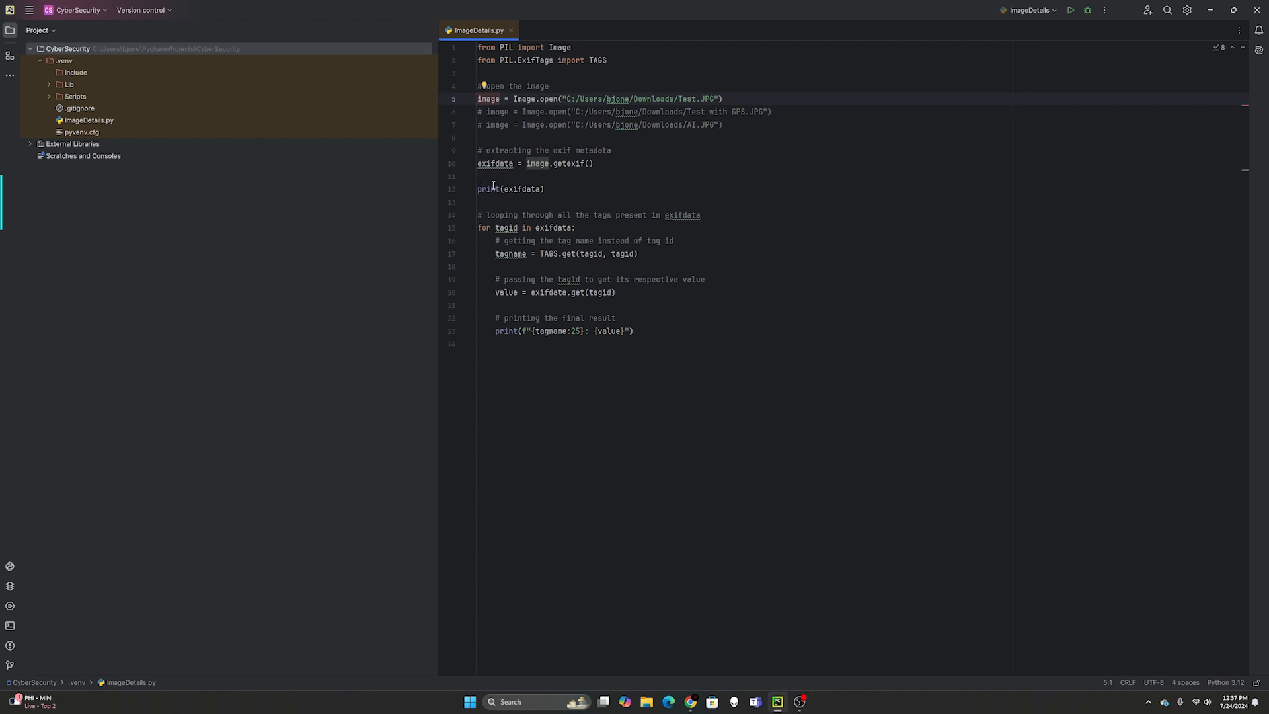
{"action": "mouse_move", "coordinate": [924, 481]}
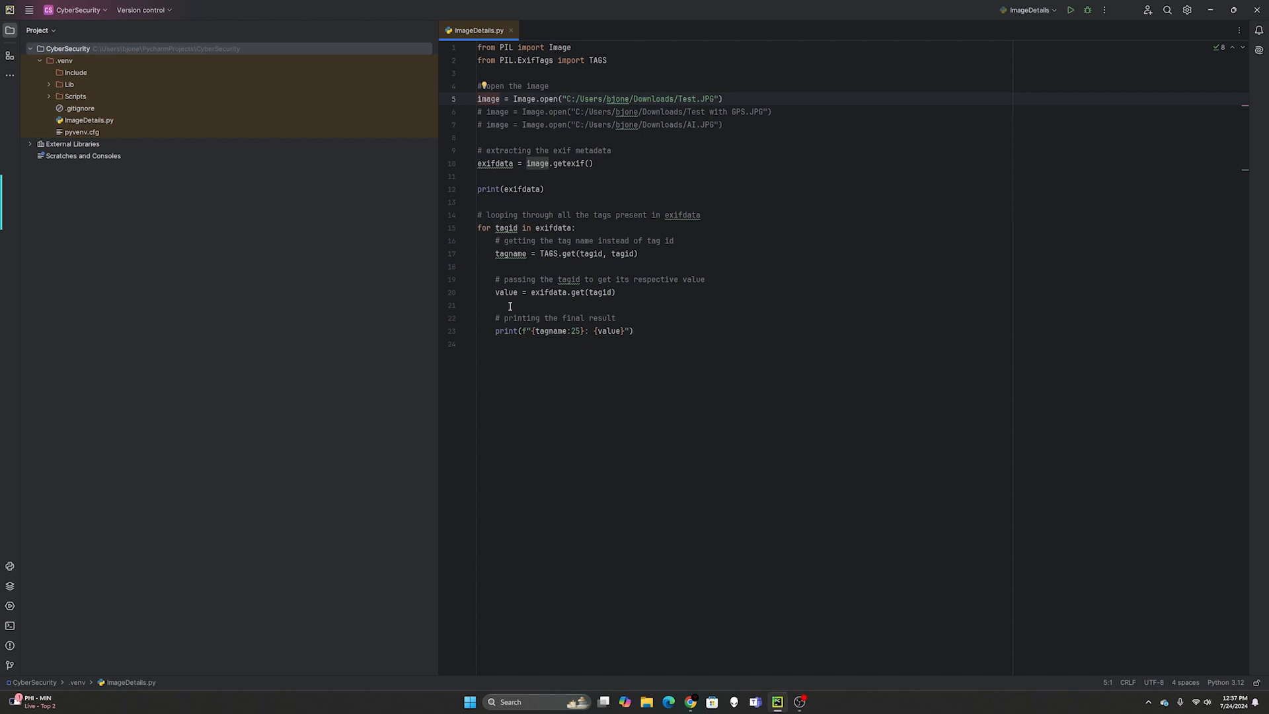
{"action": "mouse_move", "coordinate": [506, 227]}
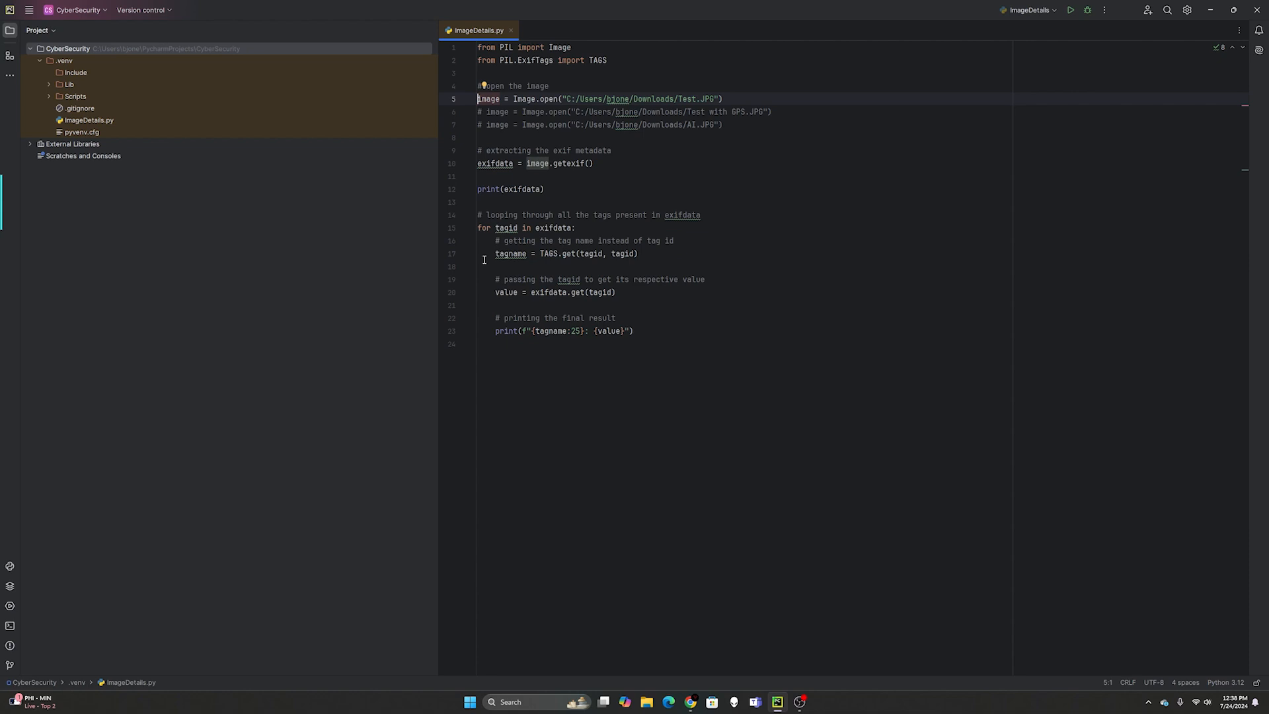
{"action": "mouse_move", "coordinate": [584, 128]}
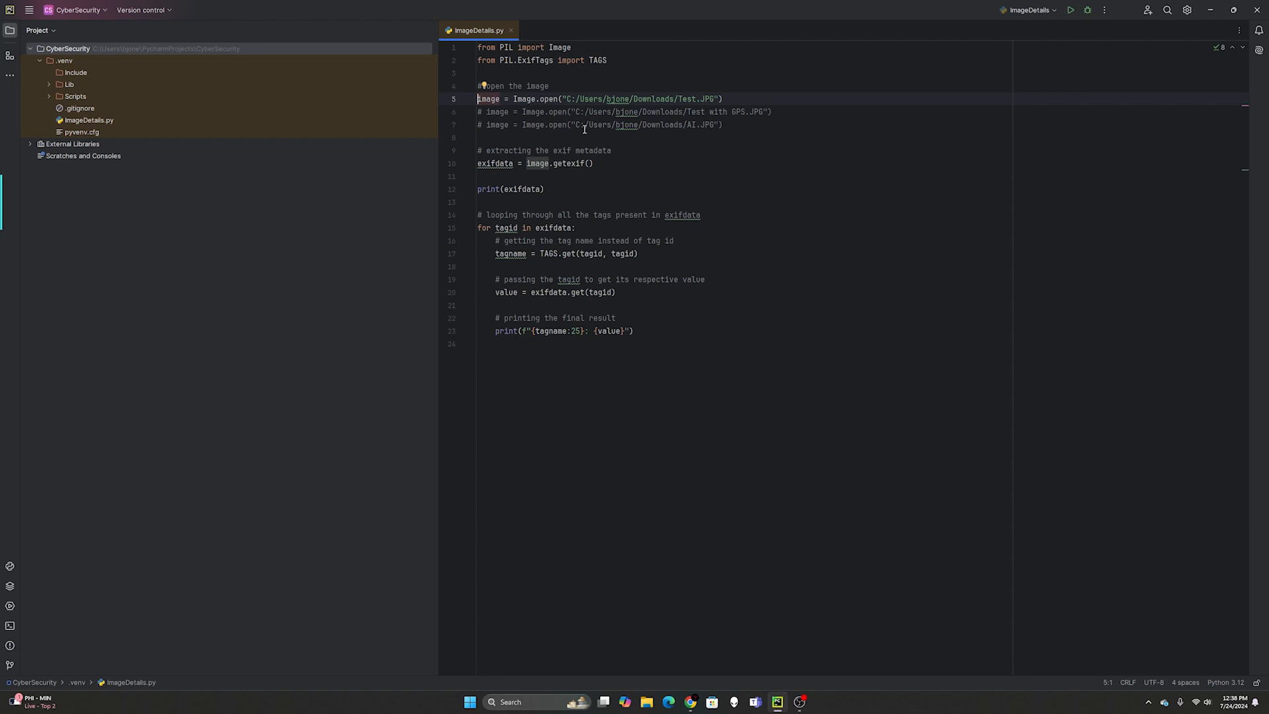
{"action": "mouse_move", "coordinate": [582, 257]}
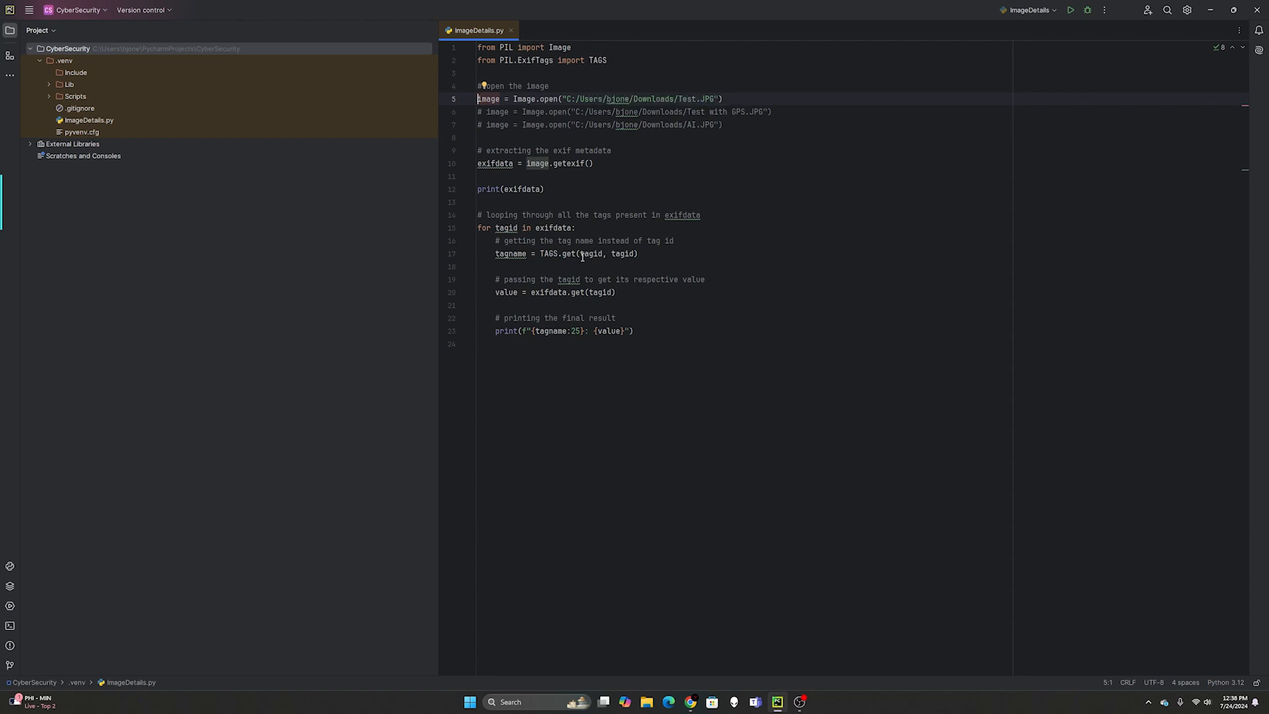
{"action": "mouse_move", "coordinate": [622, 253]}
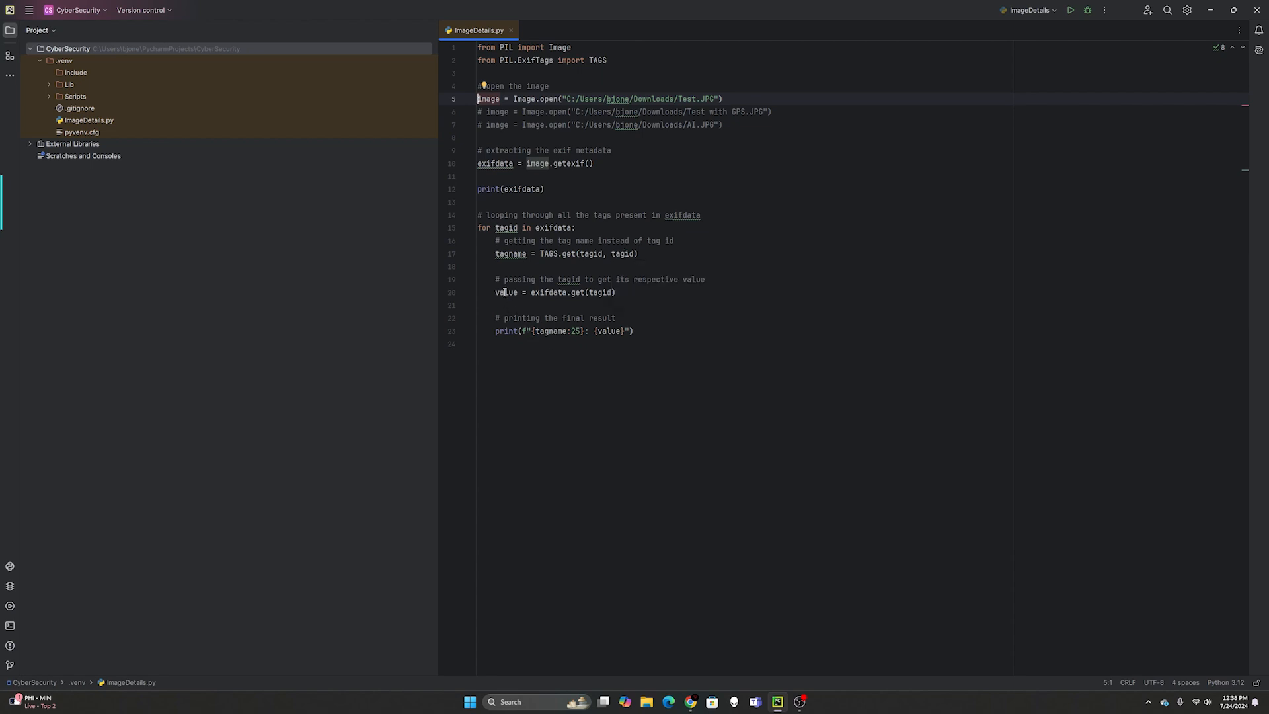
{"action": "mouse_move", "coordinate": [630, 253]}
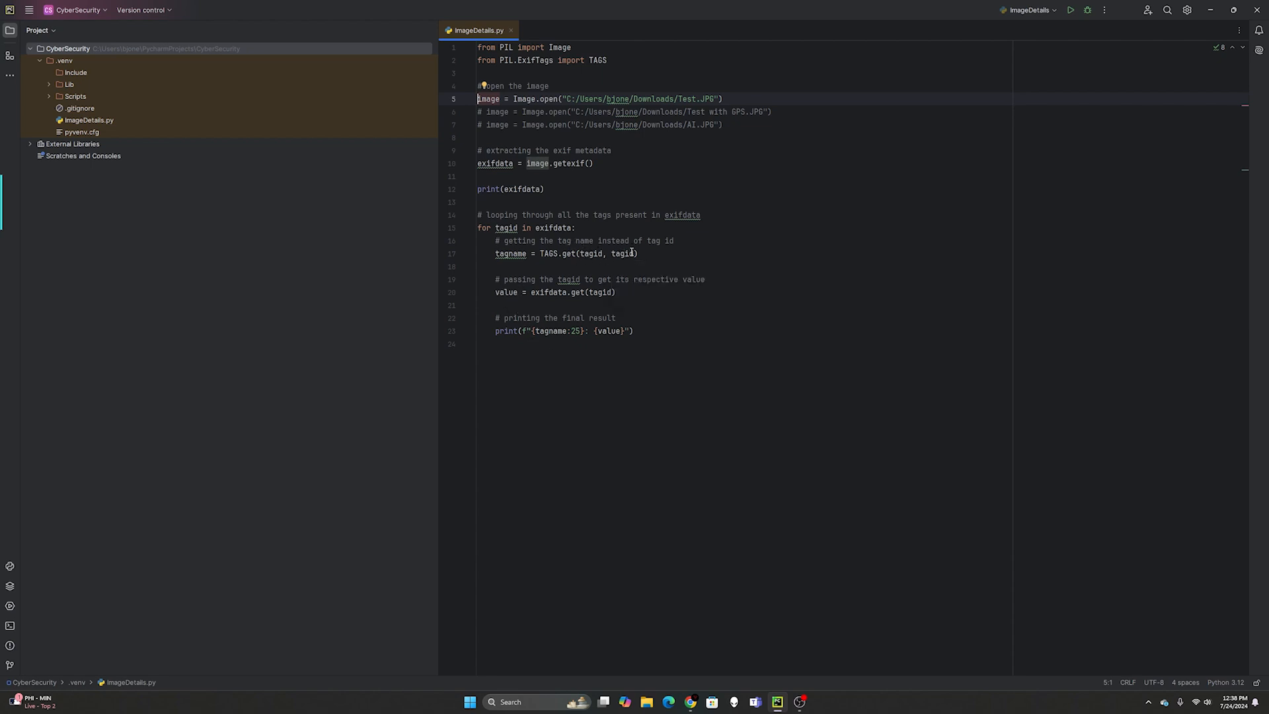
{"action": "mouse_move", "coordinate": [521, 292]}
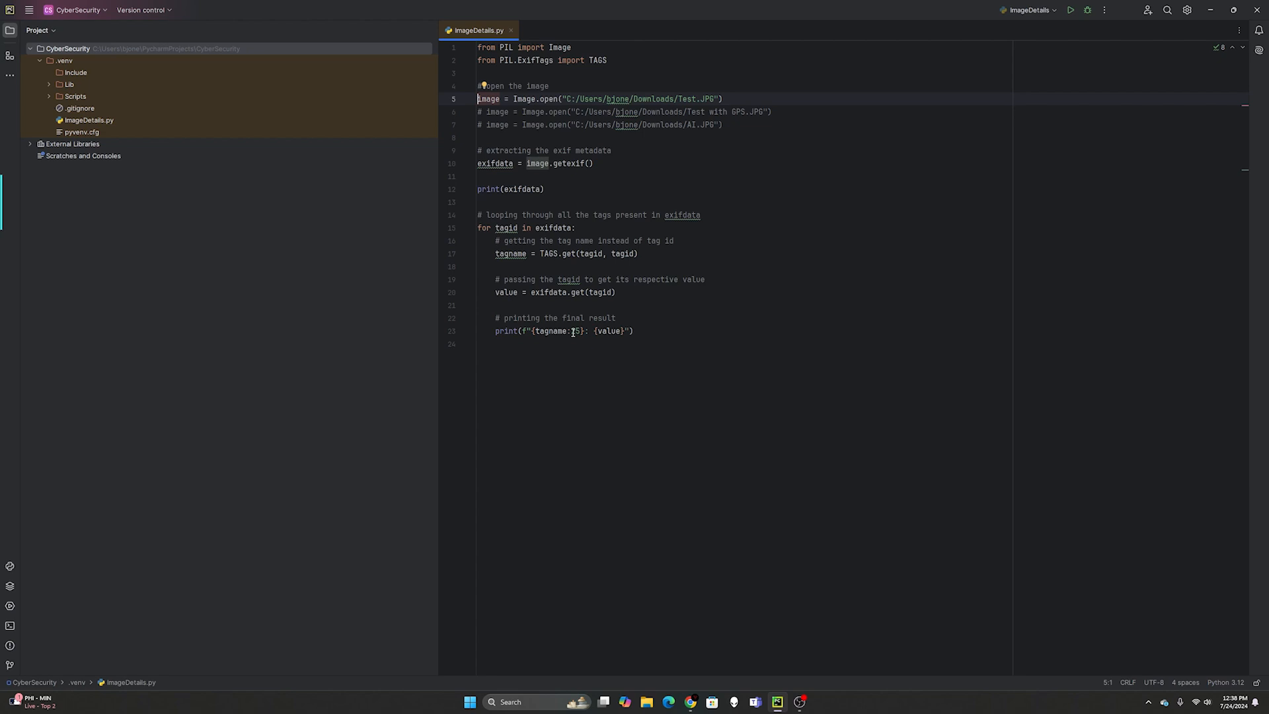
- Insert ':25' after tagname in line 23's f-string to pad tag names
{"action": "type", "text": ":25"}
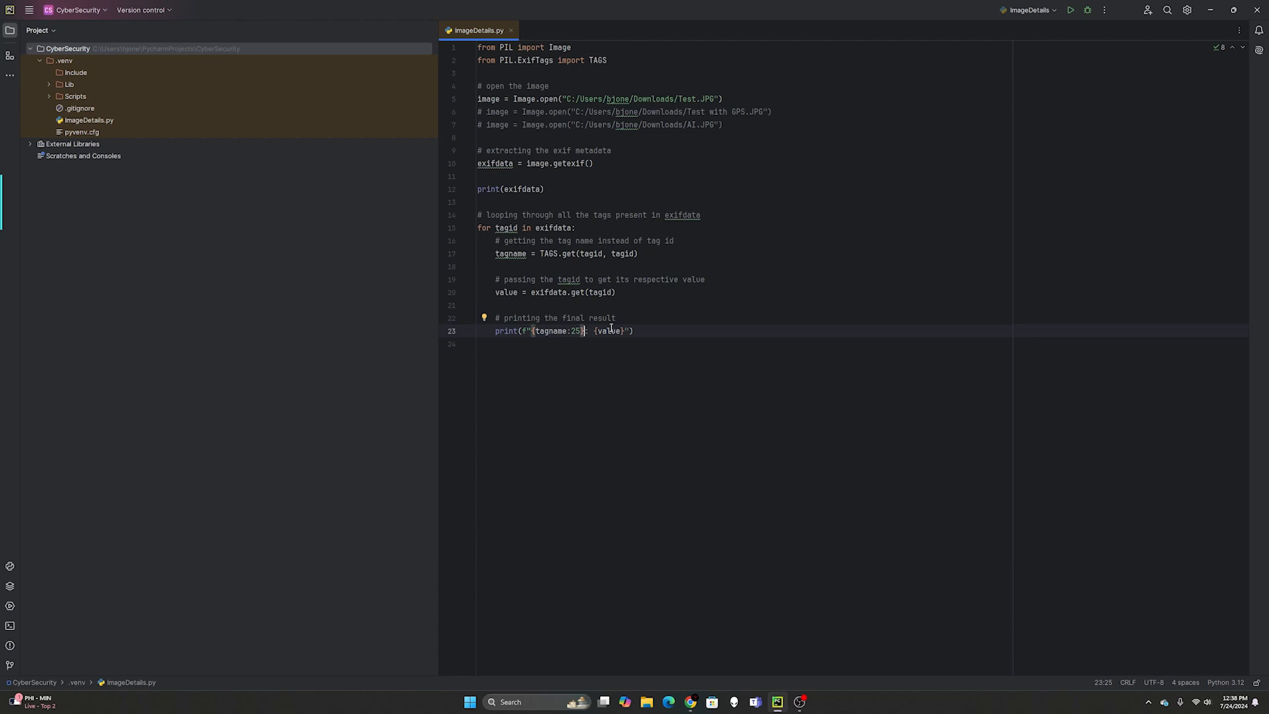
- Run ImageDetails.py to print Test.JPG tags such as Make Apple and Model iPhone 14 Plus
{"action": "right_click", "coordinate": [634, 374]}
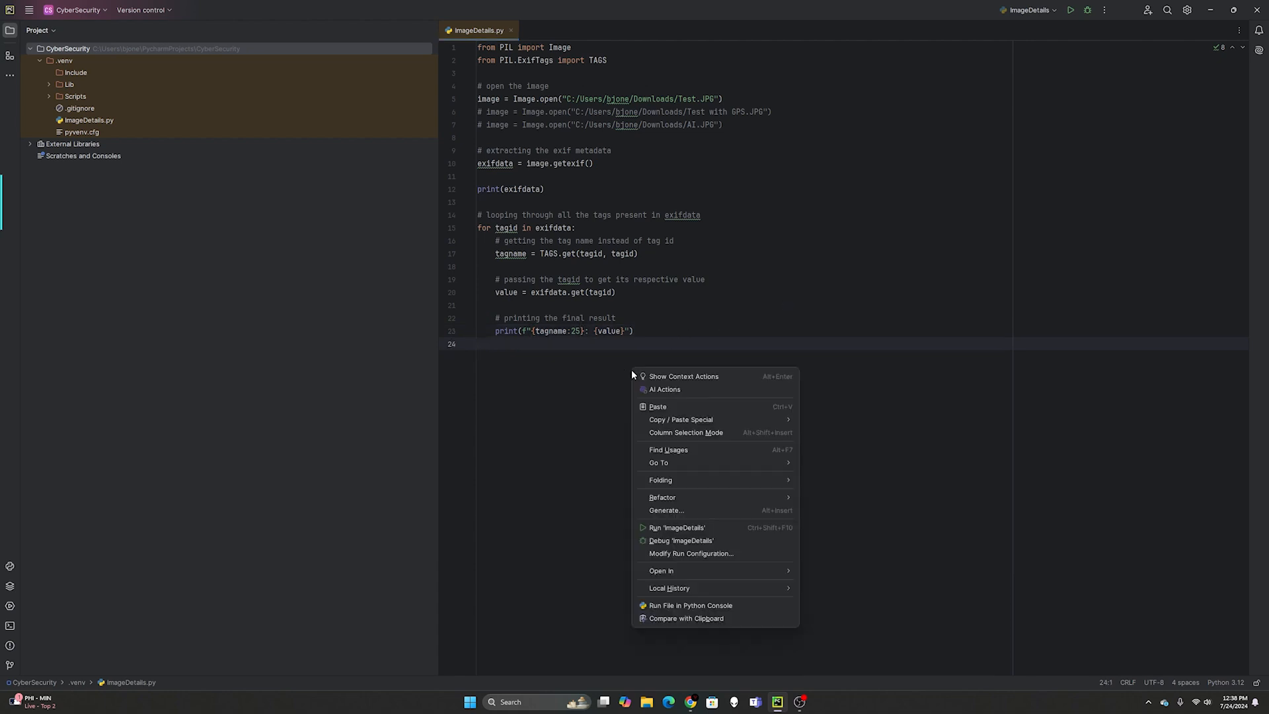
{"action": "left_click", "coordinate": [677, 527]}
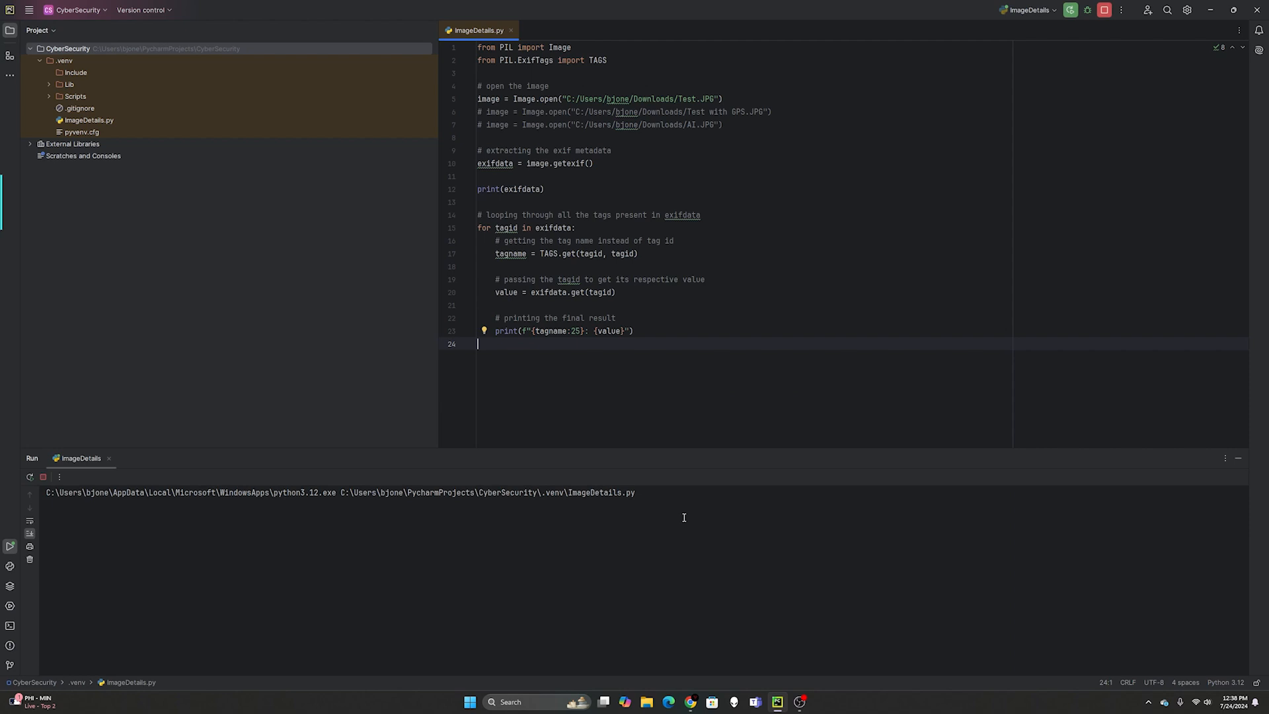
{"action": "left_click", "coordinate": [1070, 10]}
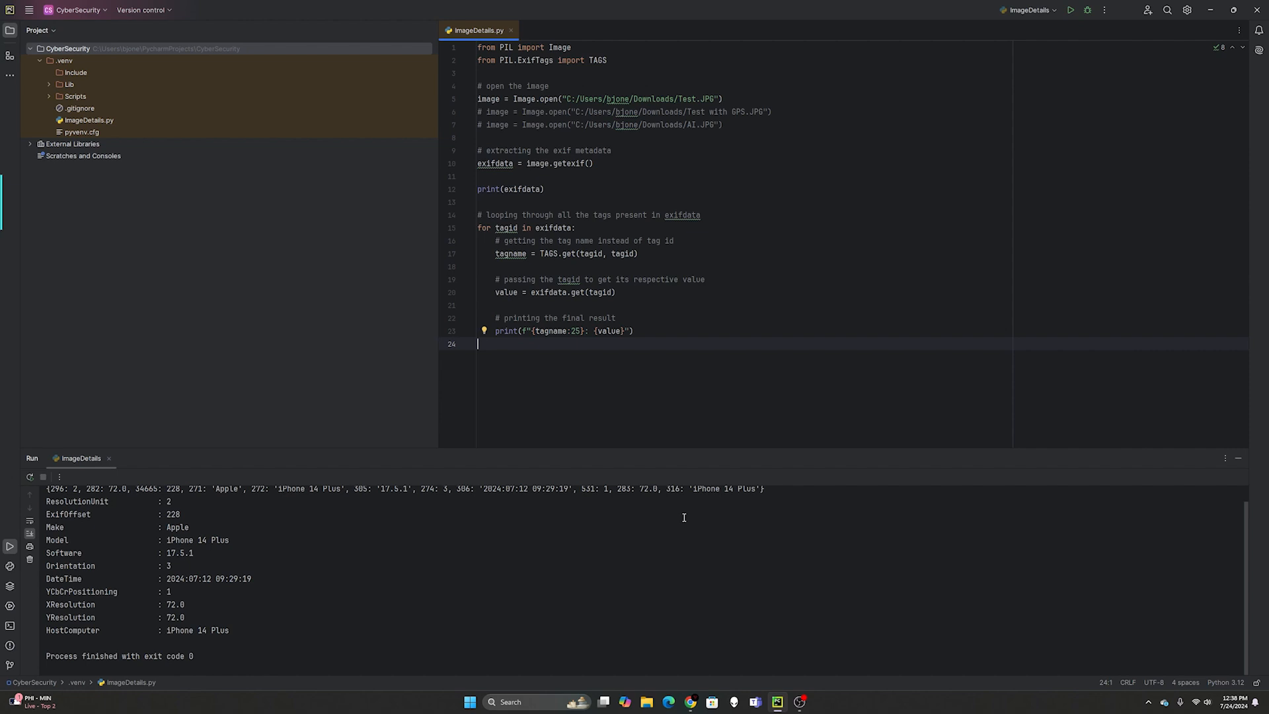
{"action": "scroll", "scroll_direction": "up", "scroll_amount": 3}
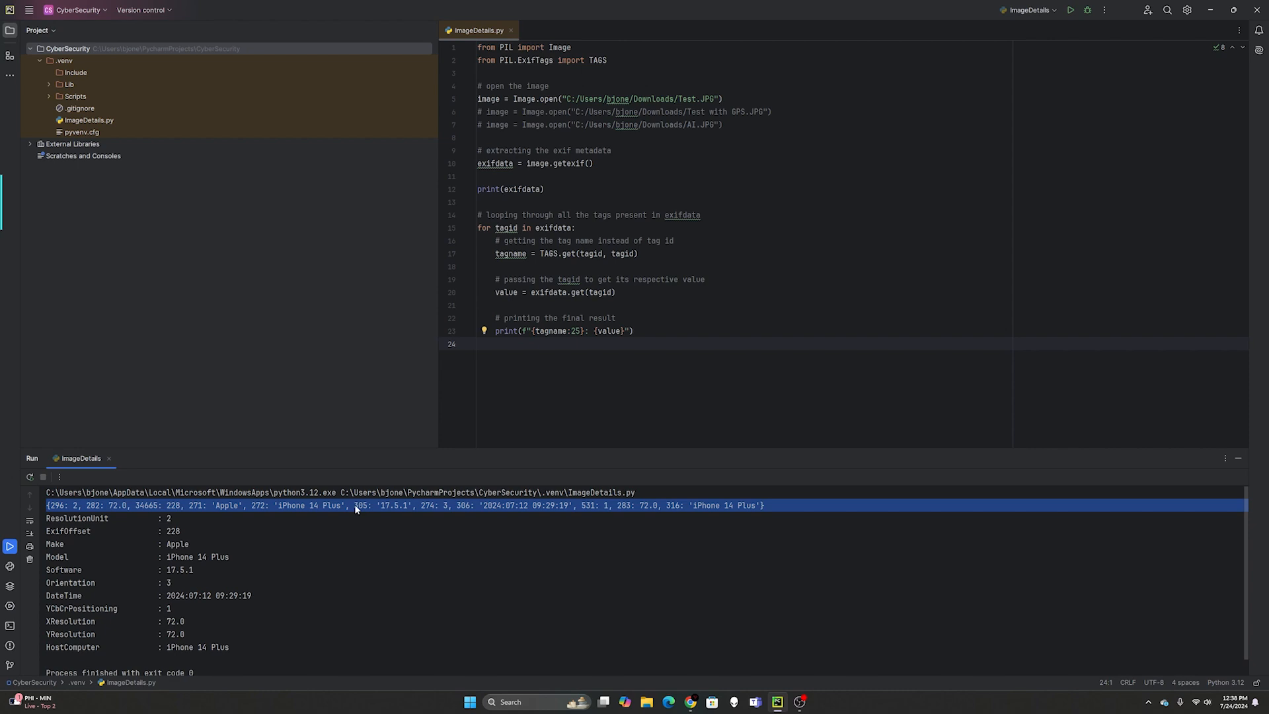
{"action": "mouse_move", "coordinate": [589, 253]}
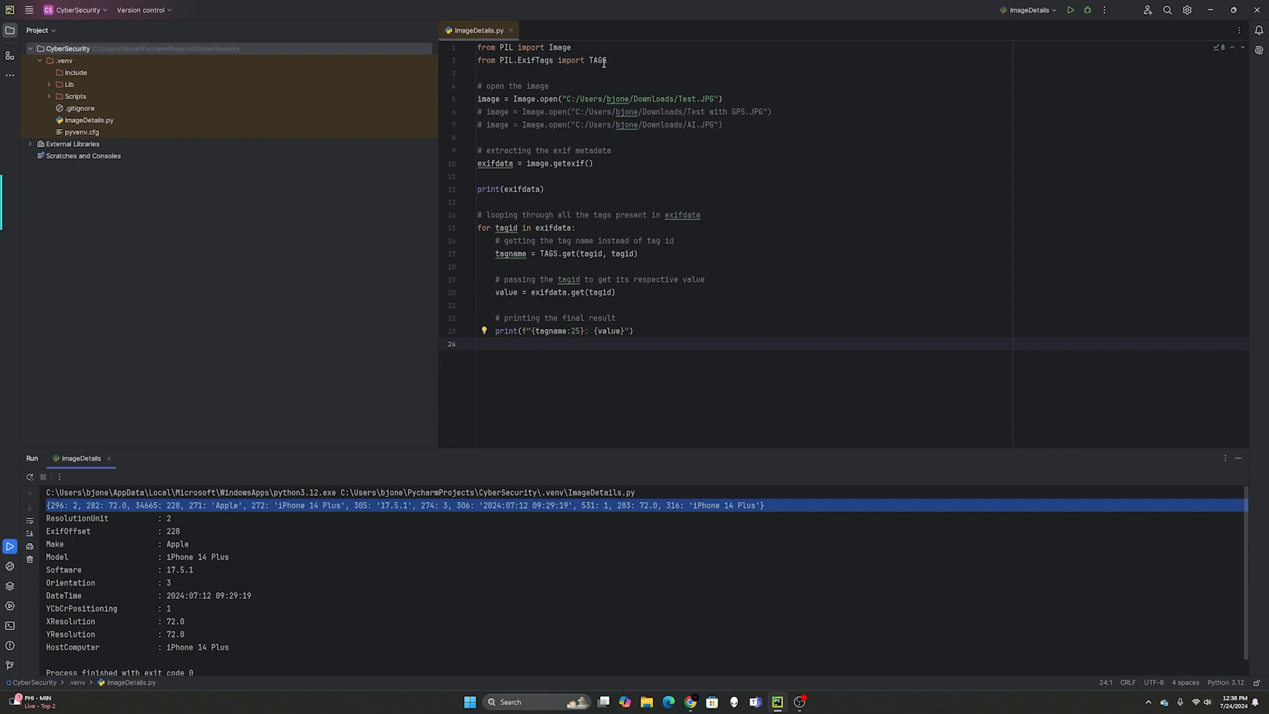
{"action": "mouse_move", "coordinate": [550, 506]}
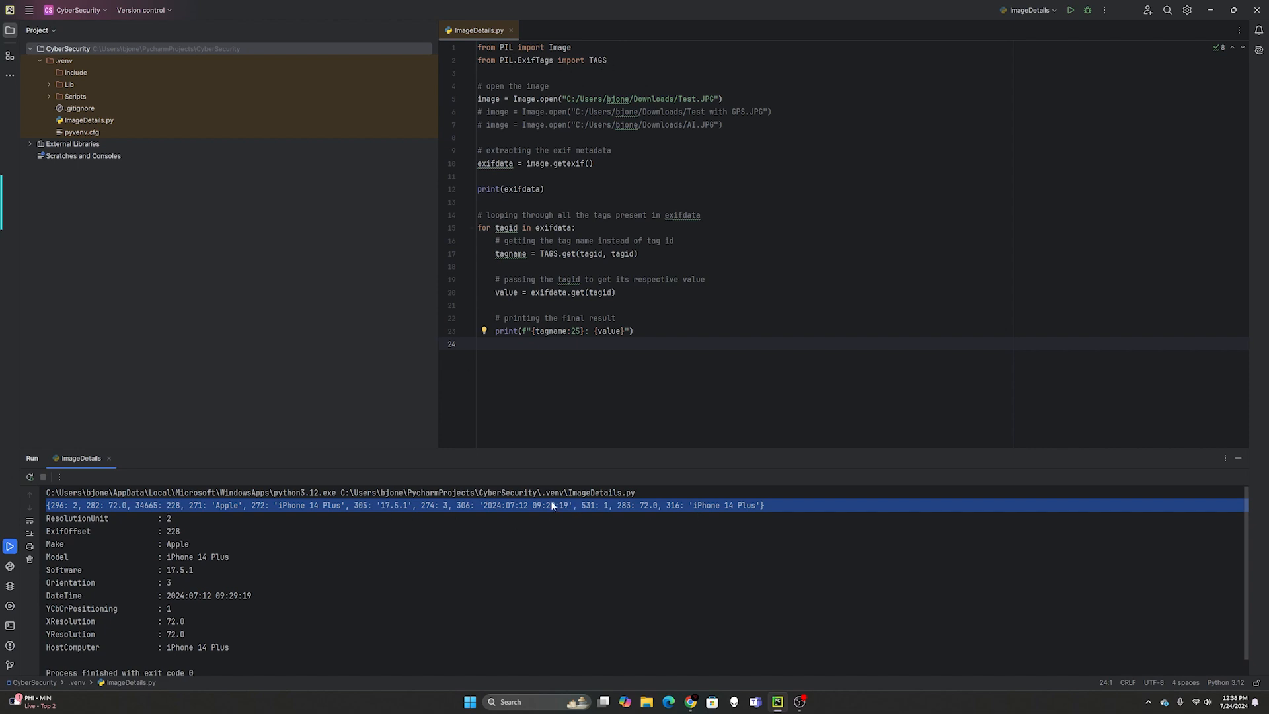
{"action": "double_click", "coordinate": [623, 505]}
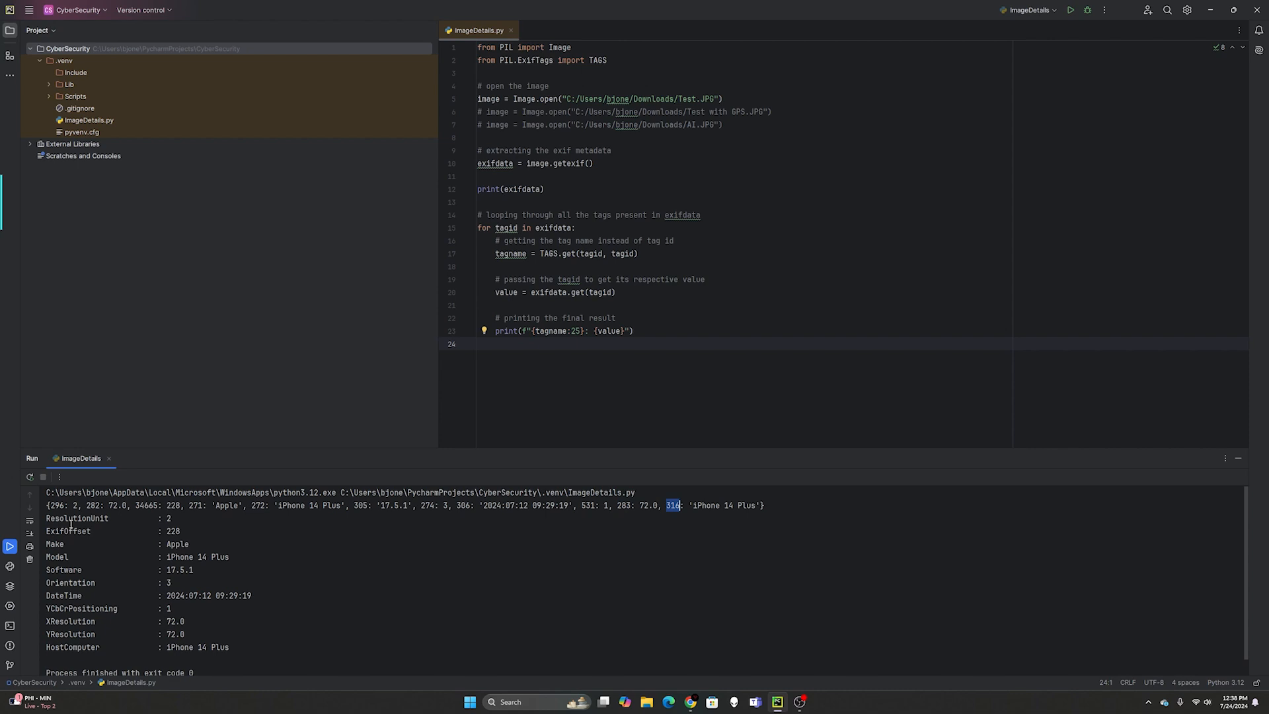
{"action": "mouse_move", "coordinate": [656, 79]}
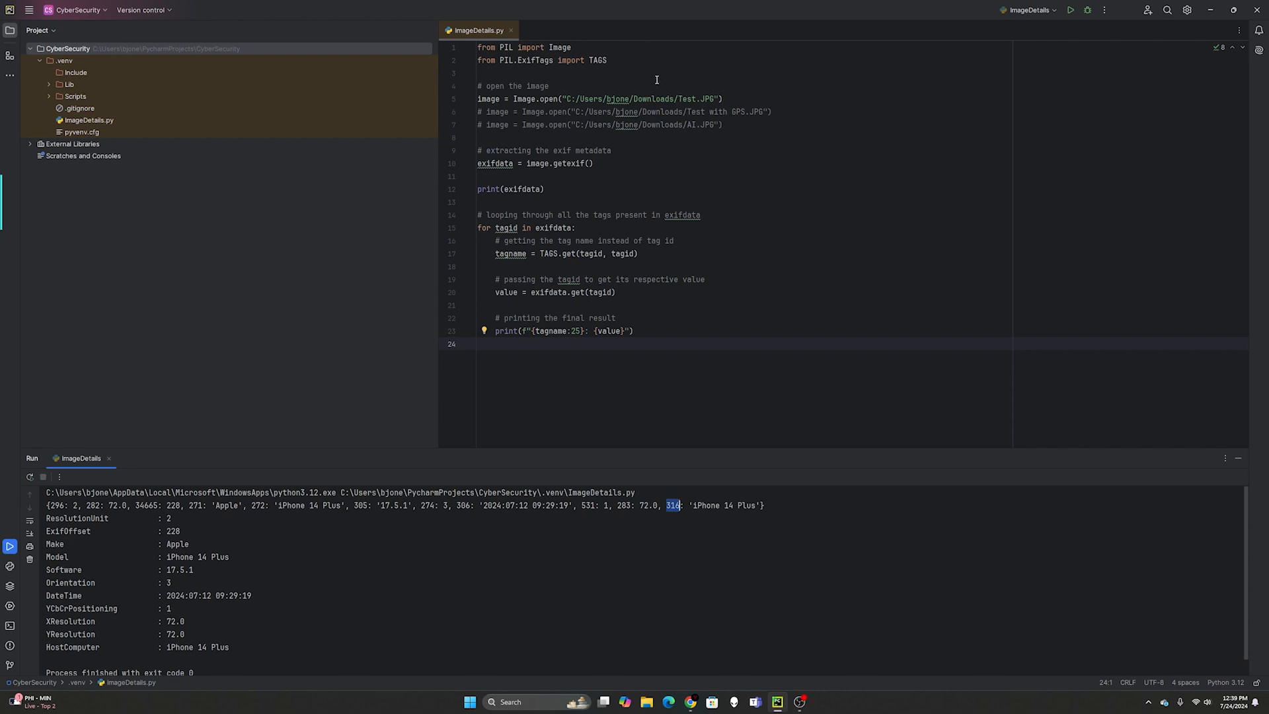
{"action": "mouse_move", "coordinate": [52, 523]}
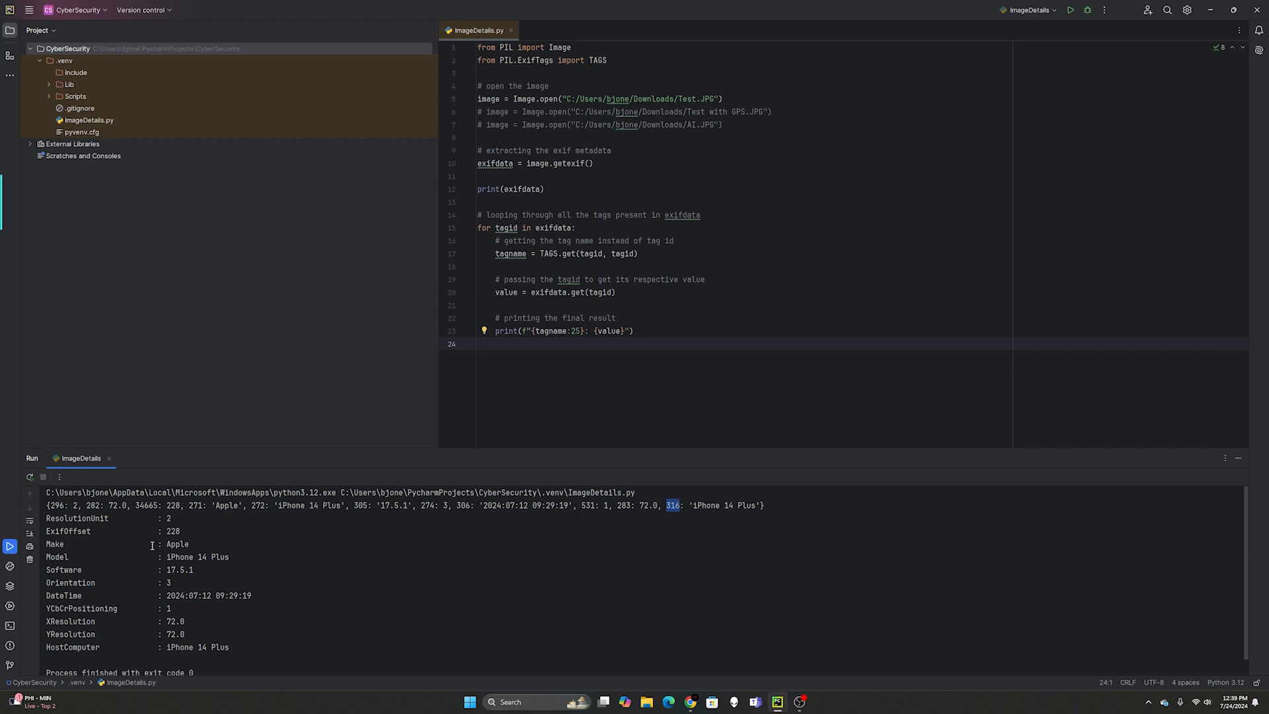
{"action": "mouse_move", "coordinate": [219, 553]}
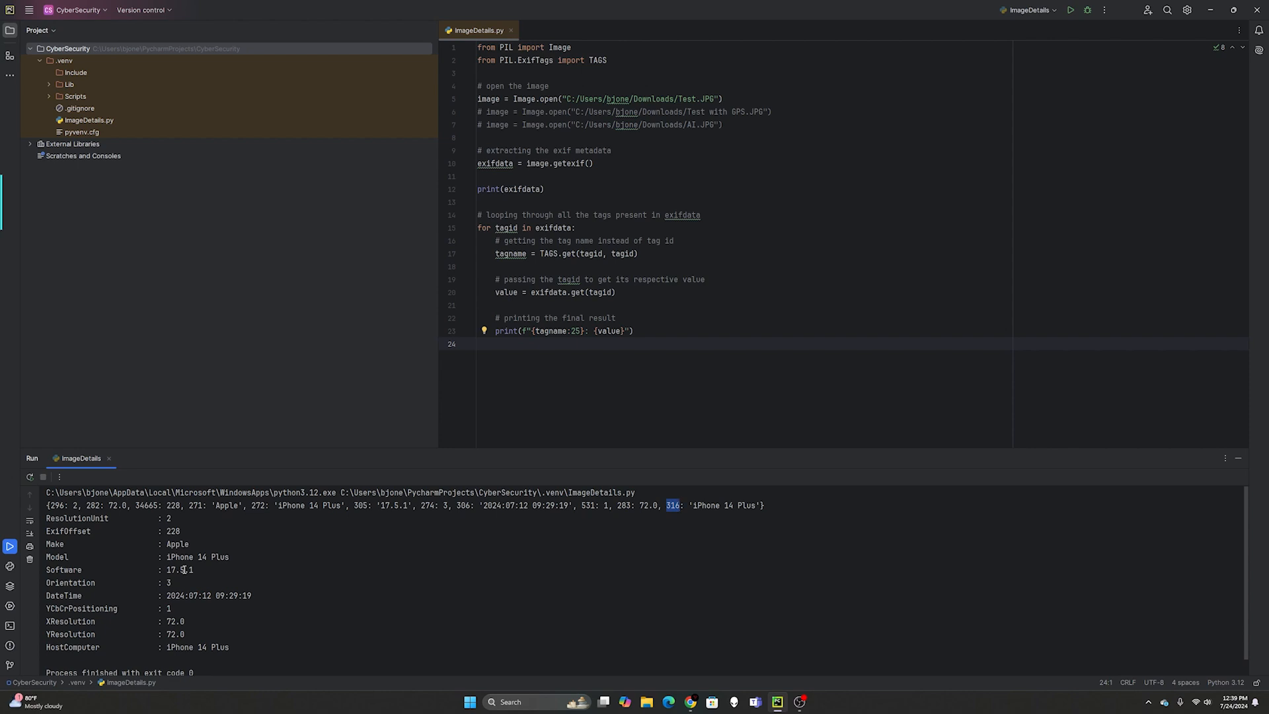
{"action": "mouse_move", "coordinate": [257, 595]}
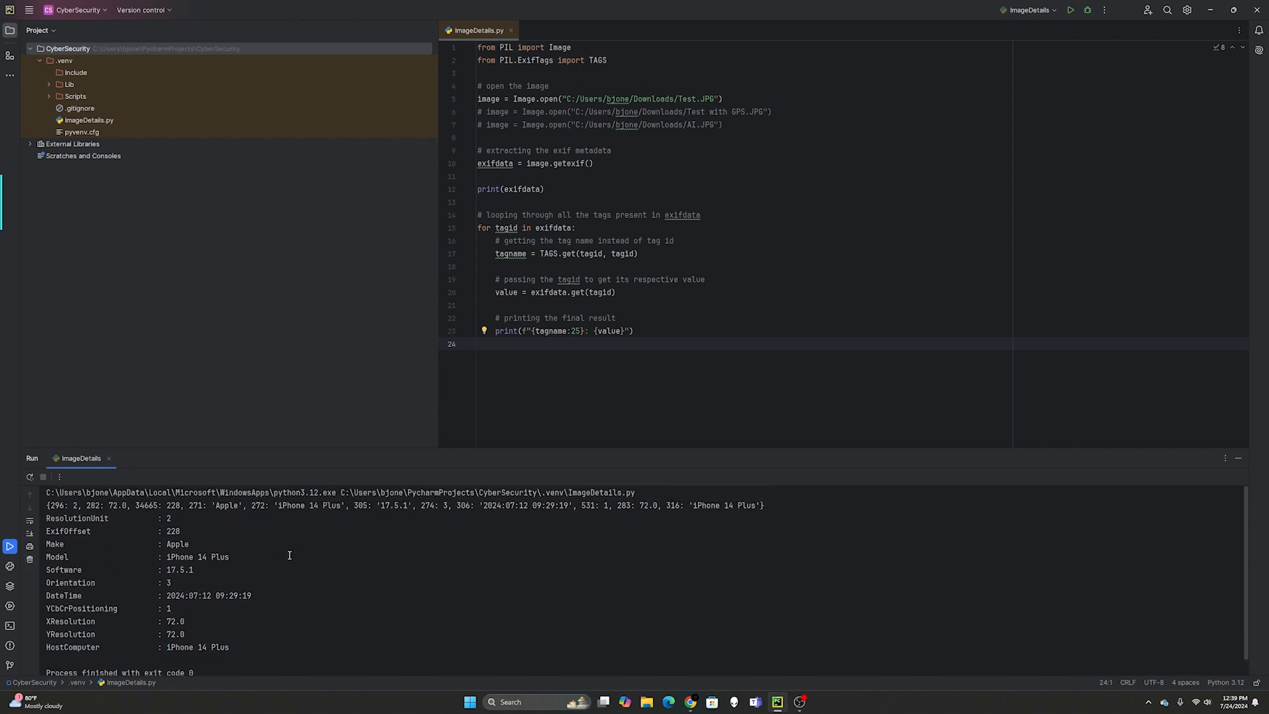
{"action": "scroll", "scroll_direction": "down", "scroll_amount": 3}
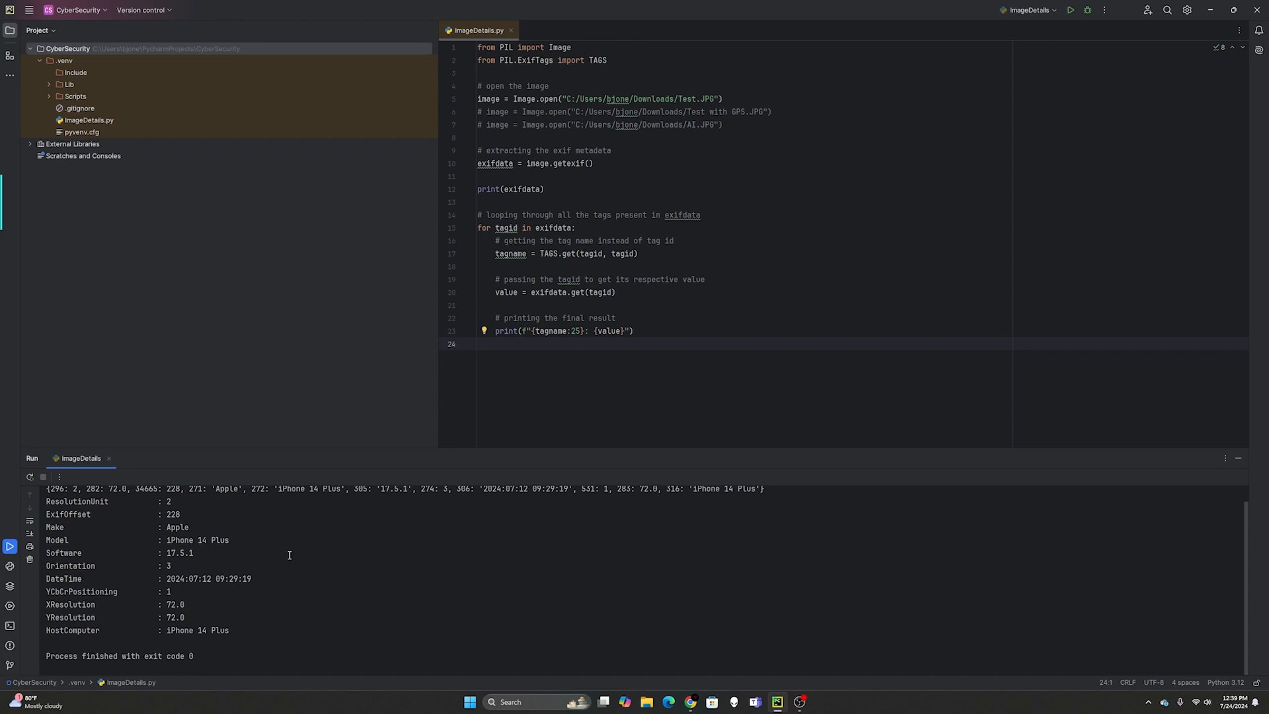
{"action": "mouse_move", "coordinate": [212, 553]}
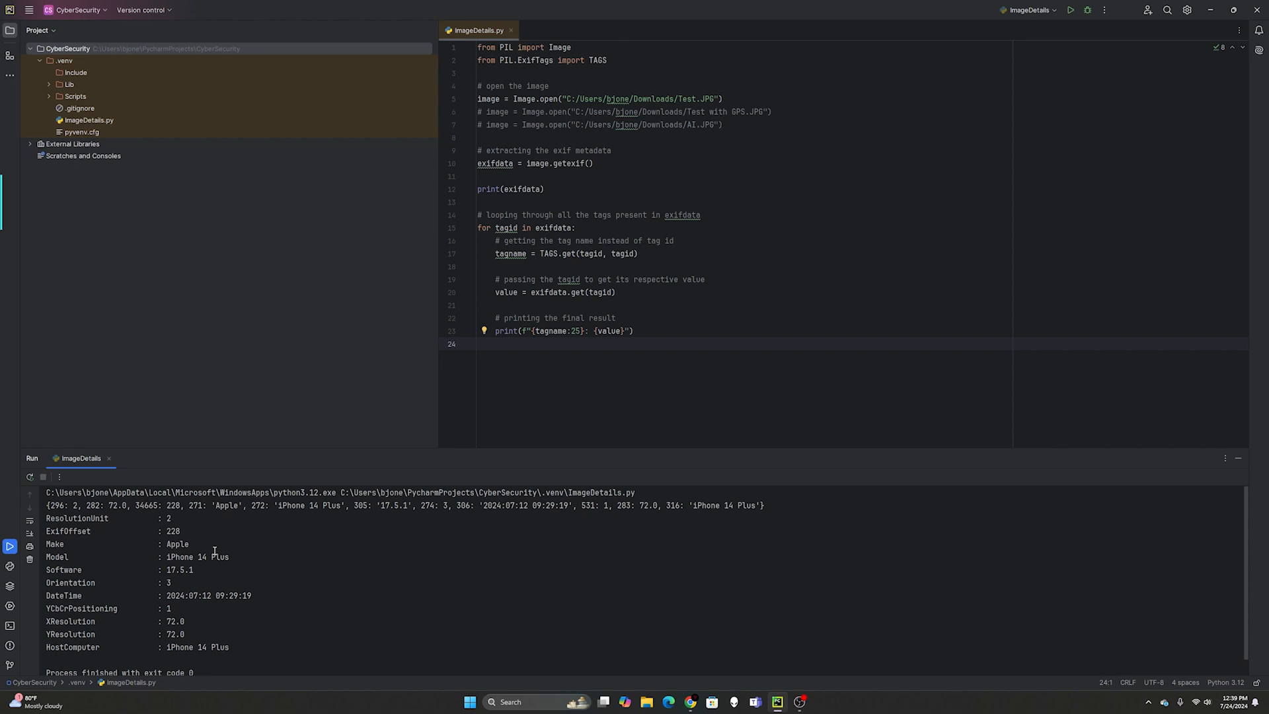
{"action": "mouse_move", "coordinate": [491, 211]}
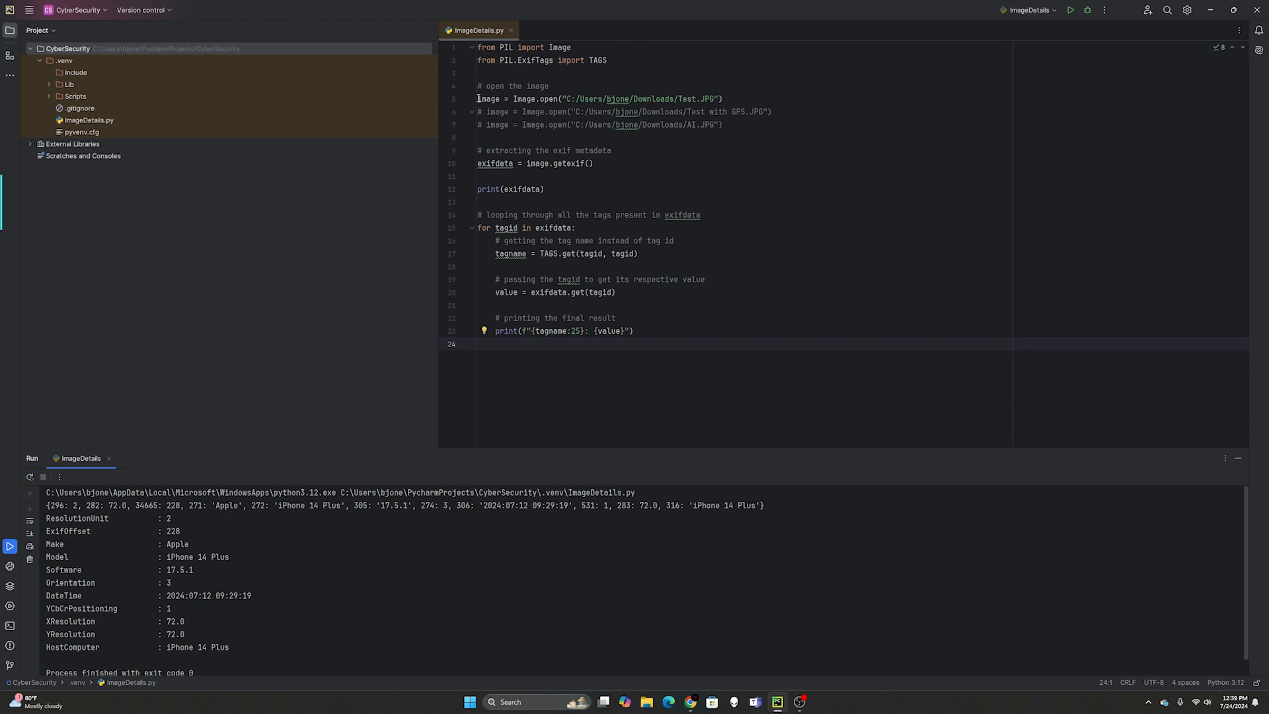
- Start editing the Test.JPG line to switch the script to Test with GPS.JPG
{"action": "left_click", "coordinate": [480, 99]}
{"action": "type", "text": "#"}
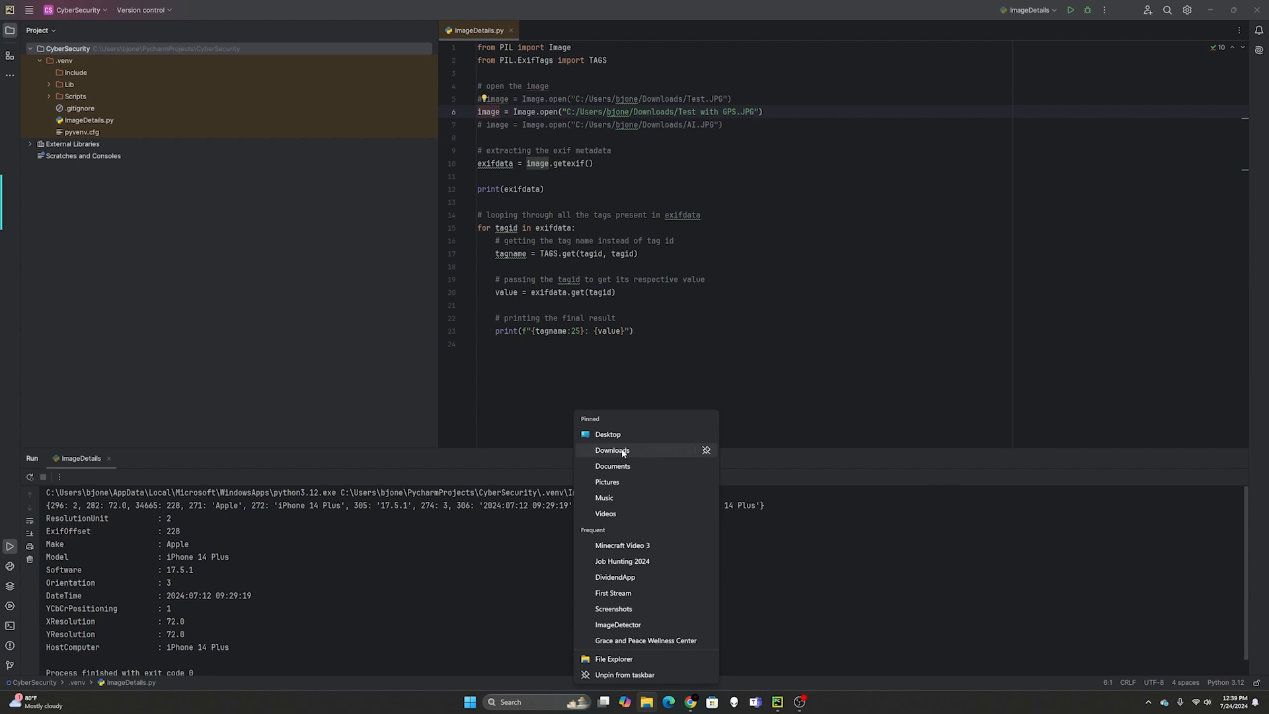
- Open the 'Test with GPS' watermelon photo from Downloads in Photos
{"action": "left_click", "coordinate": [612, 450]}
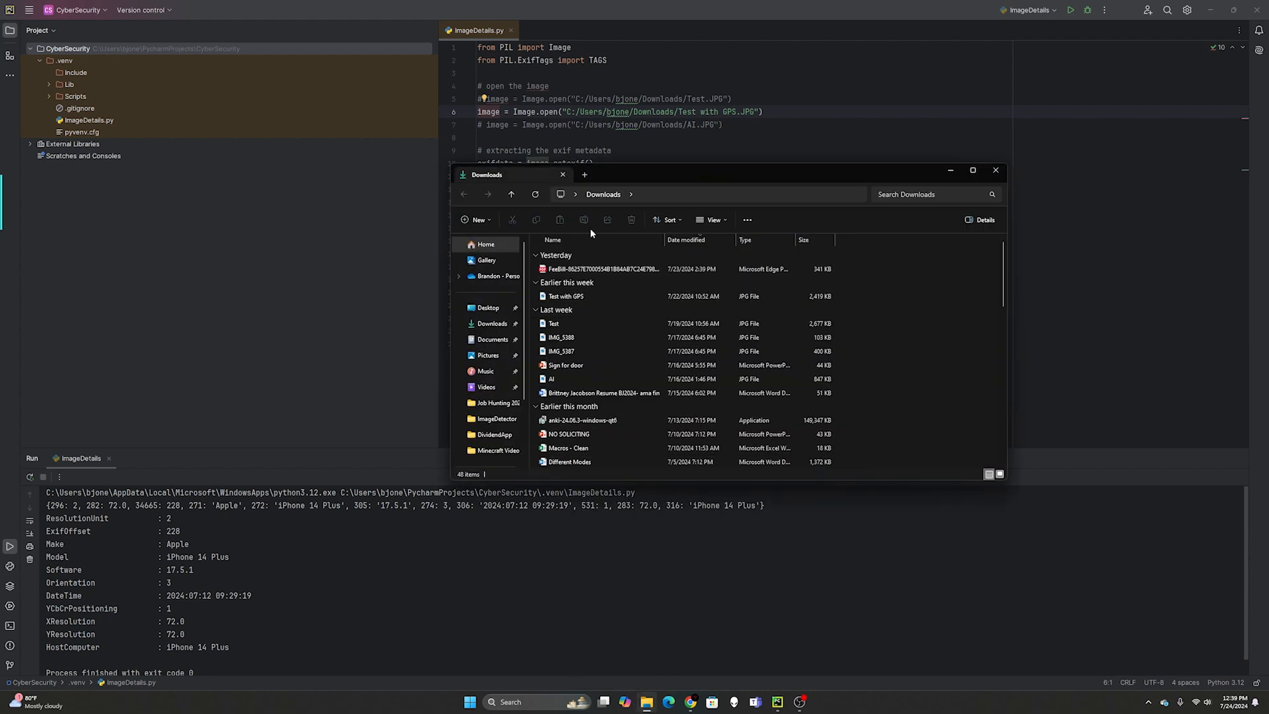
{"action": "left_click", "coordinate": [566, 296]}
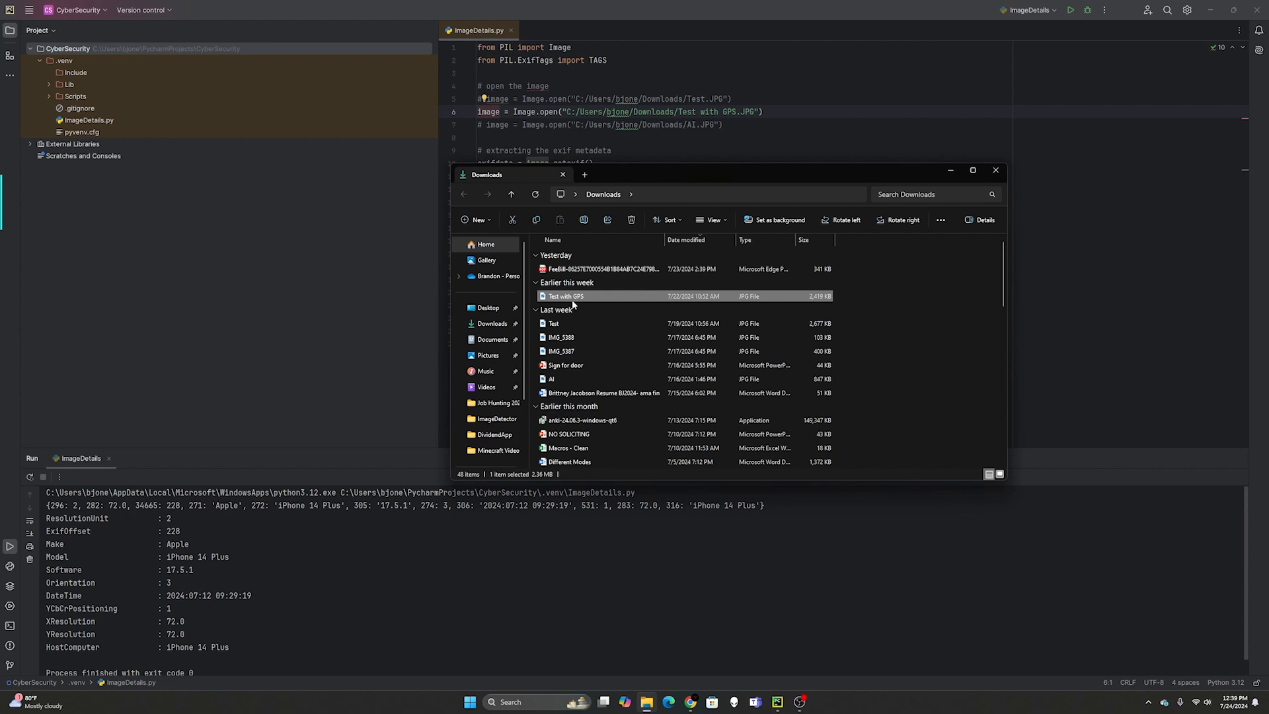
{"action": "double_click", "coordinate": [564, 296]}
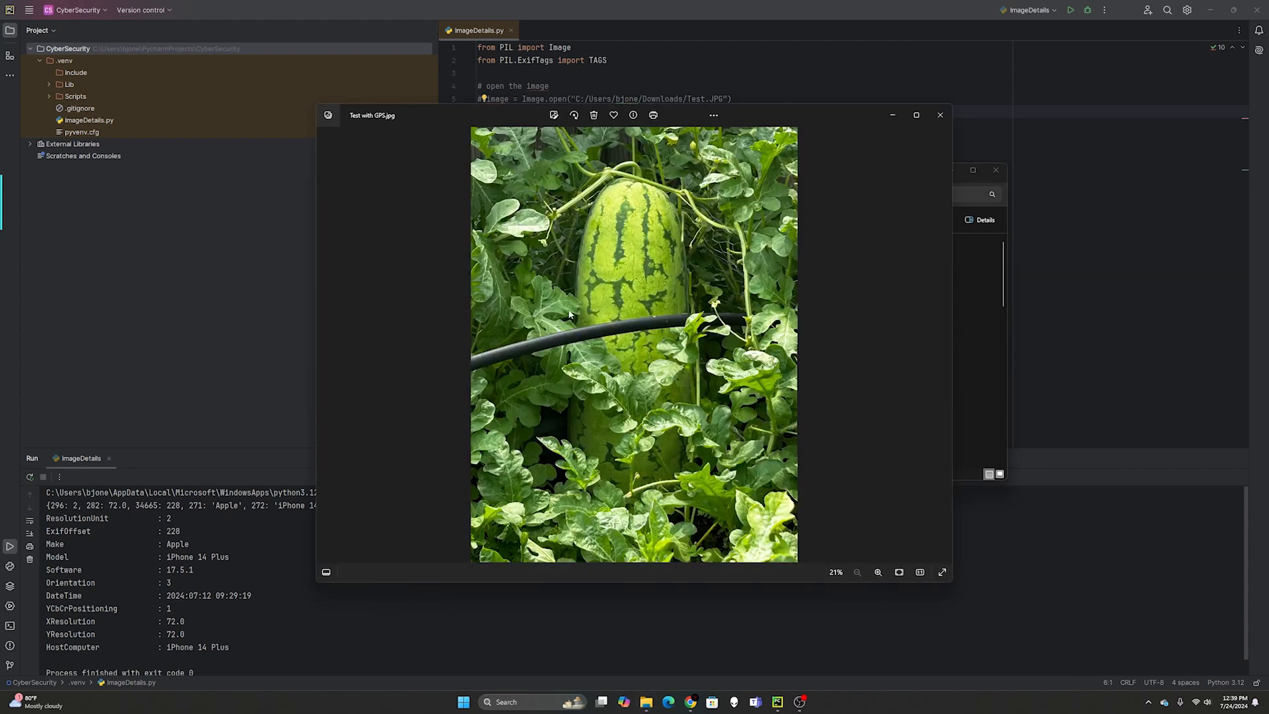
{"action": "mouse_move", "coordinate": [627, 205]}
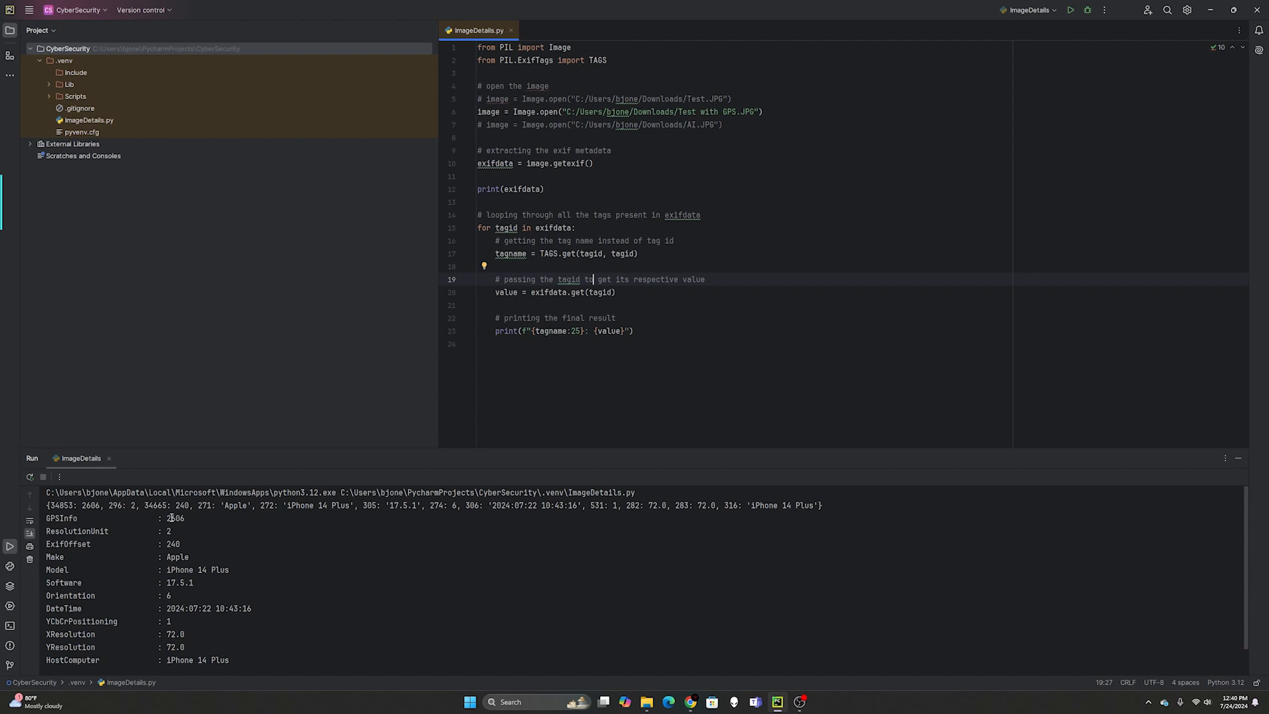
- Select the GPSInfo value 2606 in the run output and scroll the results
{"action": "double_click", "coordinate": [173, 519]}
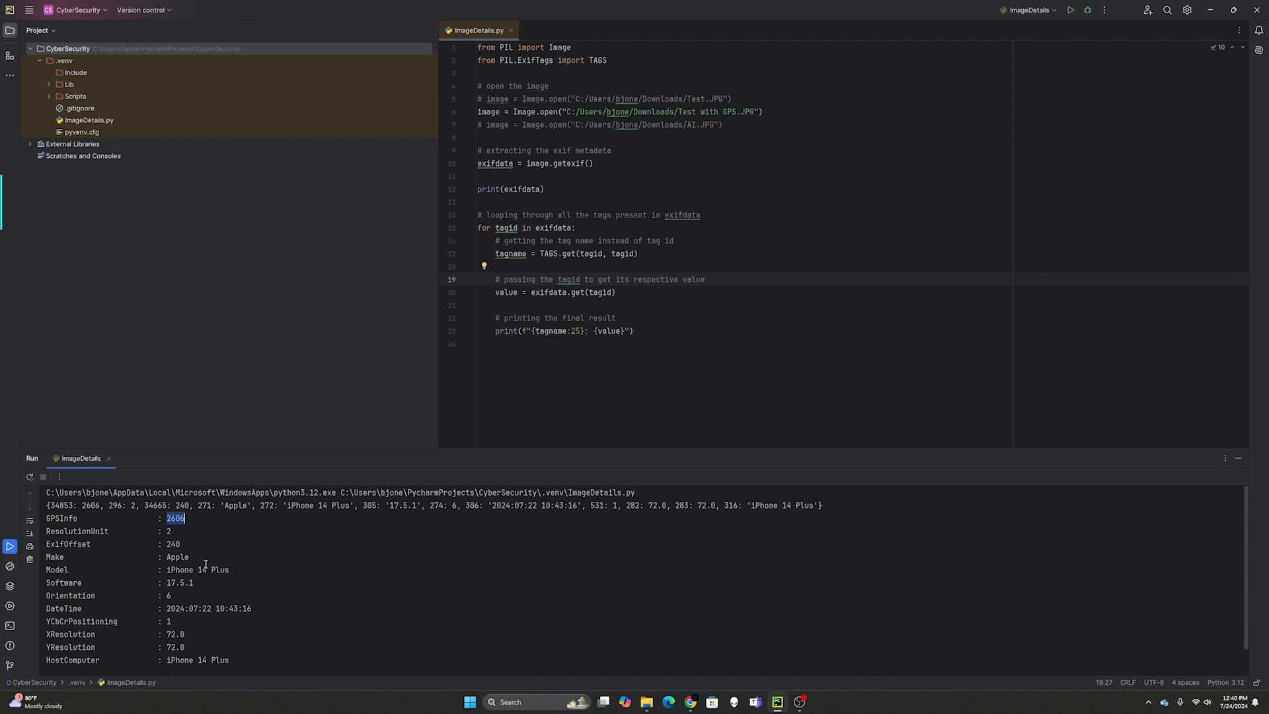
{"action": "mouse_move", "coordinate": [167, 521]}
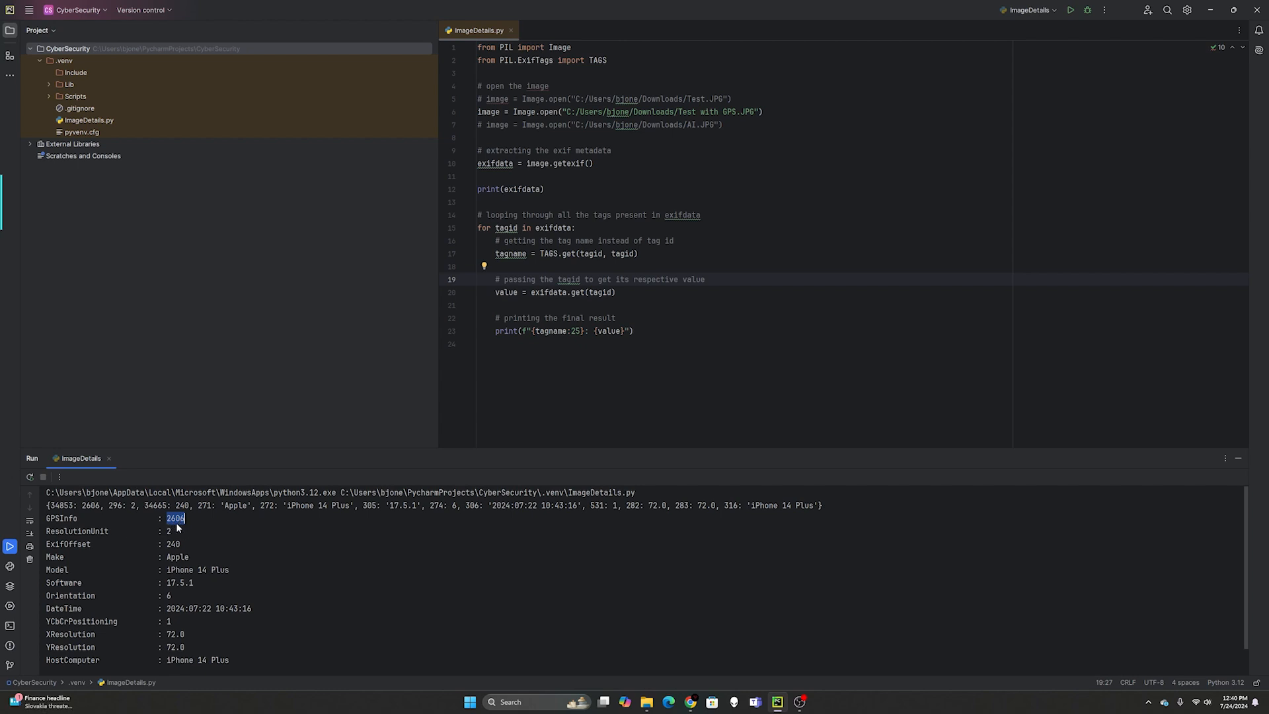
{"action": "mouse_move", "coordinate": [199, 548]}
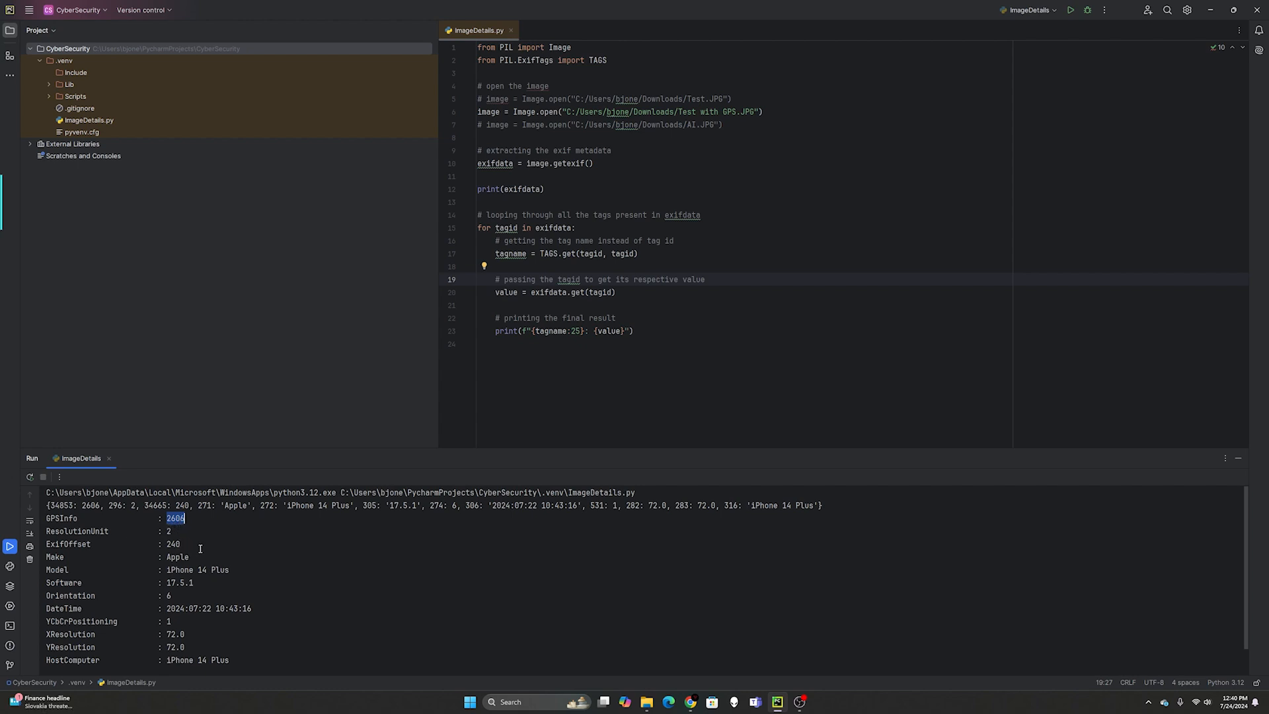
{"action": "scroll", "scroll_direction": "down", "scroll_amount": 3}
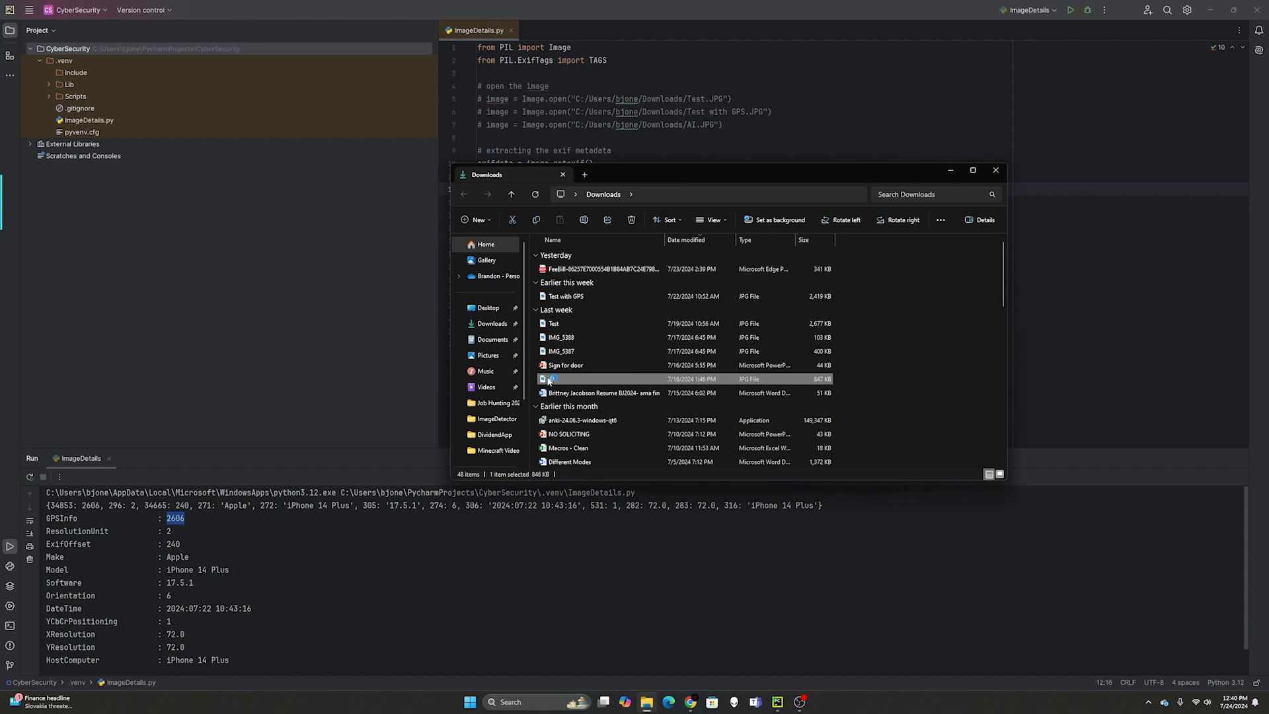
- Open AI.jpg, the smiling soldiers aircraft post, from Downloads in Photos
{"action": "double_click", "coordinate": [562, 378]}
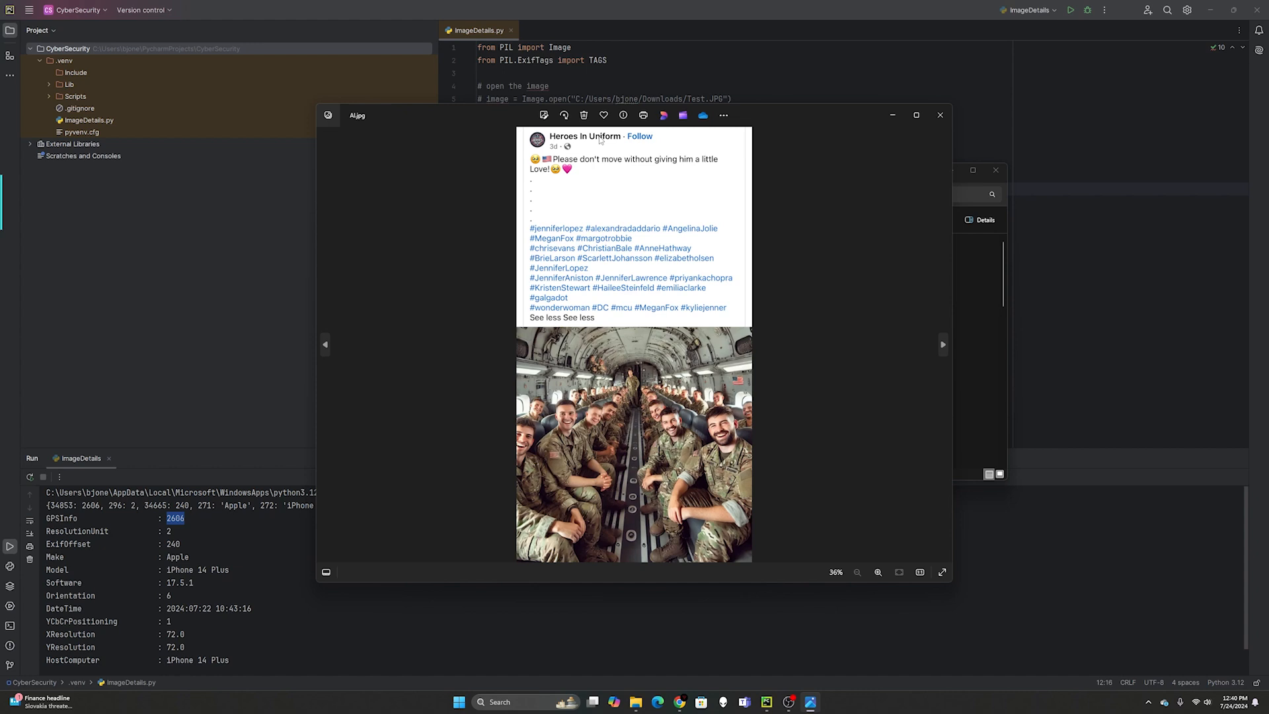
{"action": "mouse_move", "coordinate": [599, 140]}
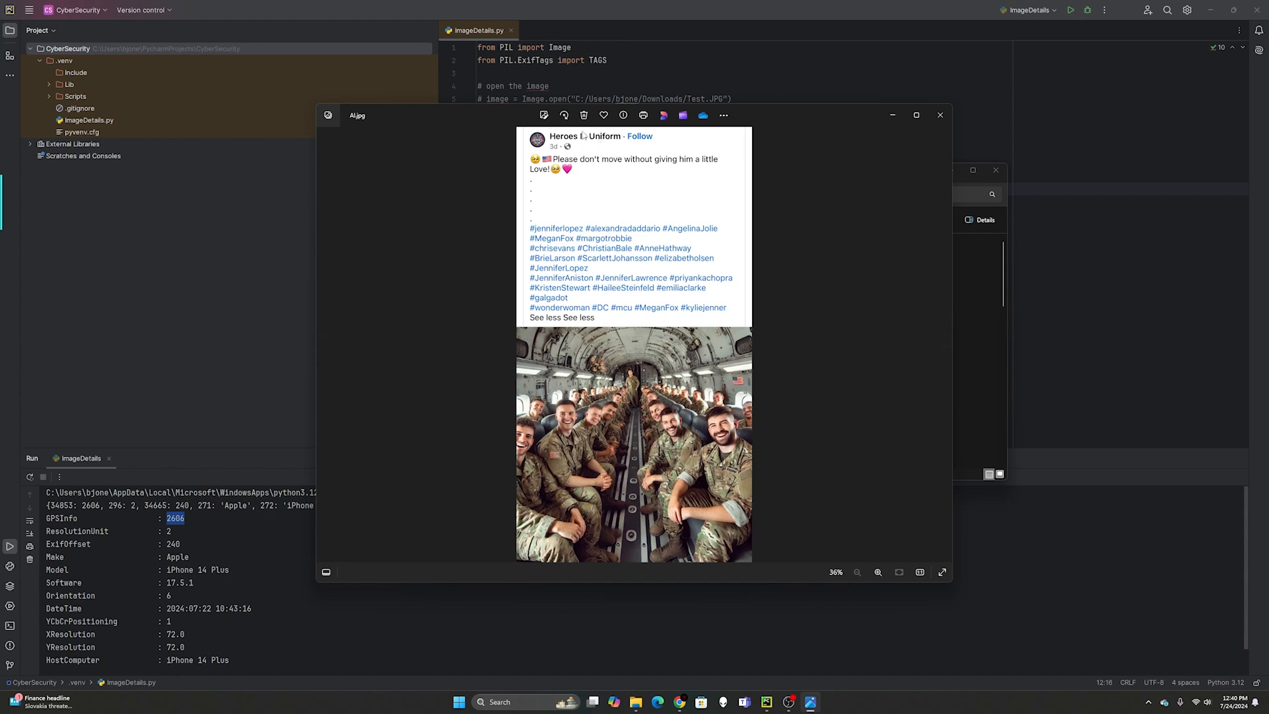
{"action": "mouse_move", "coordinate": [688, 433]}
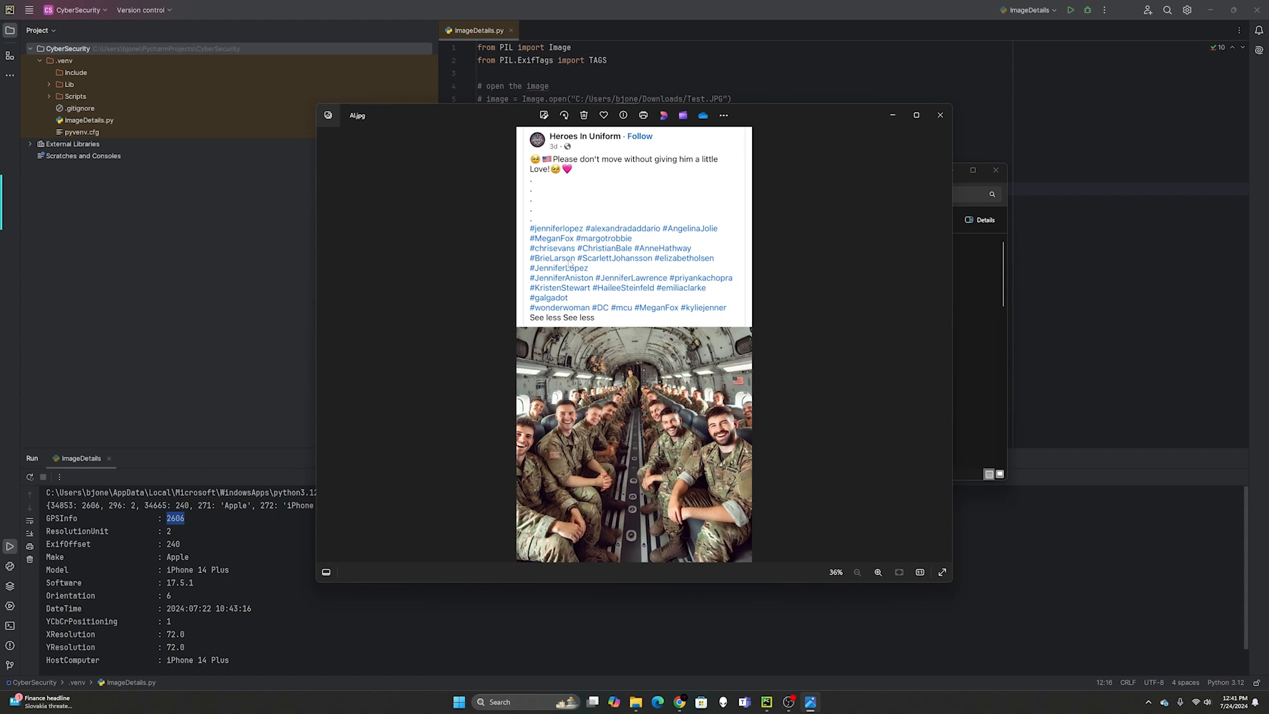
{"action": "mouse_move", "coordinate": [532, 461]}
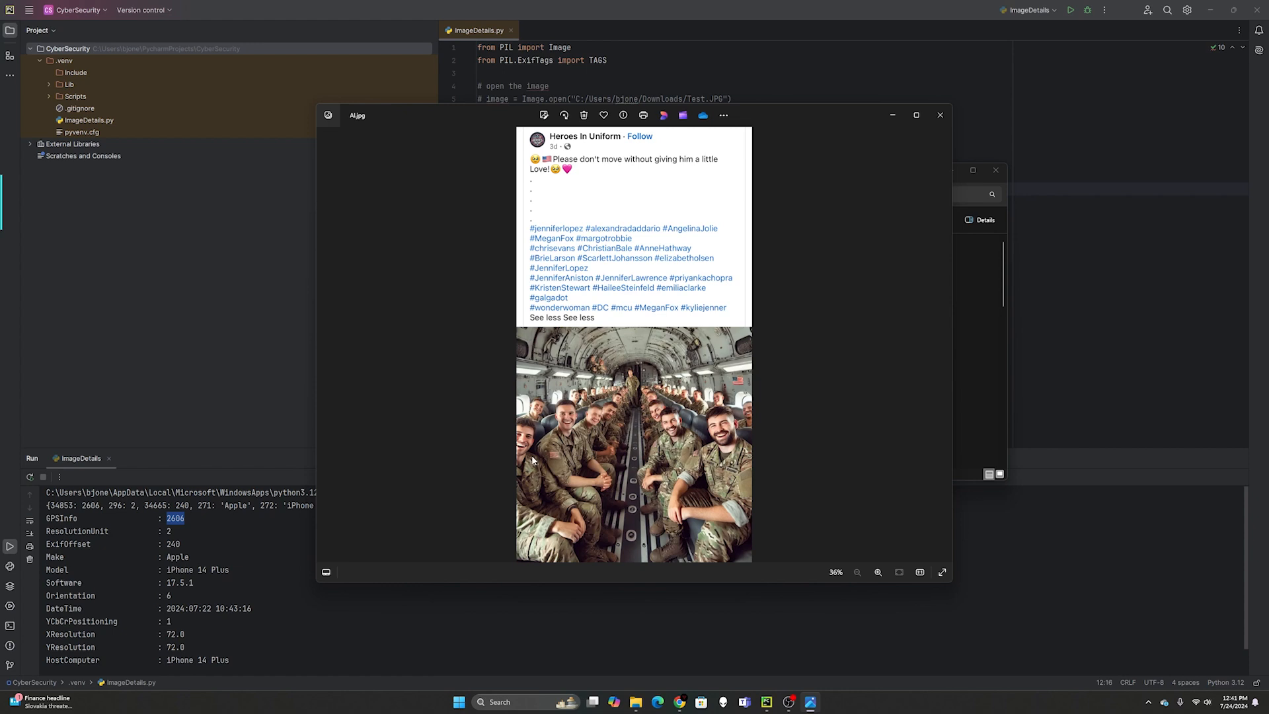
{"action": "mouse_move", "coordinate": [630, 477]}
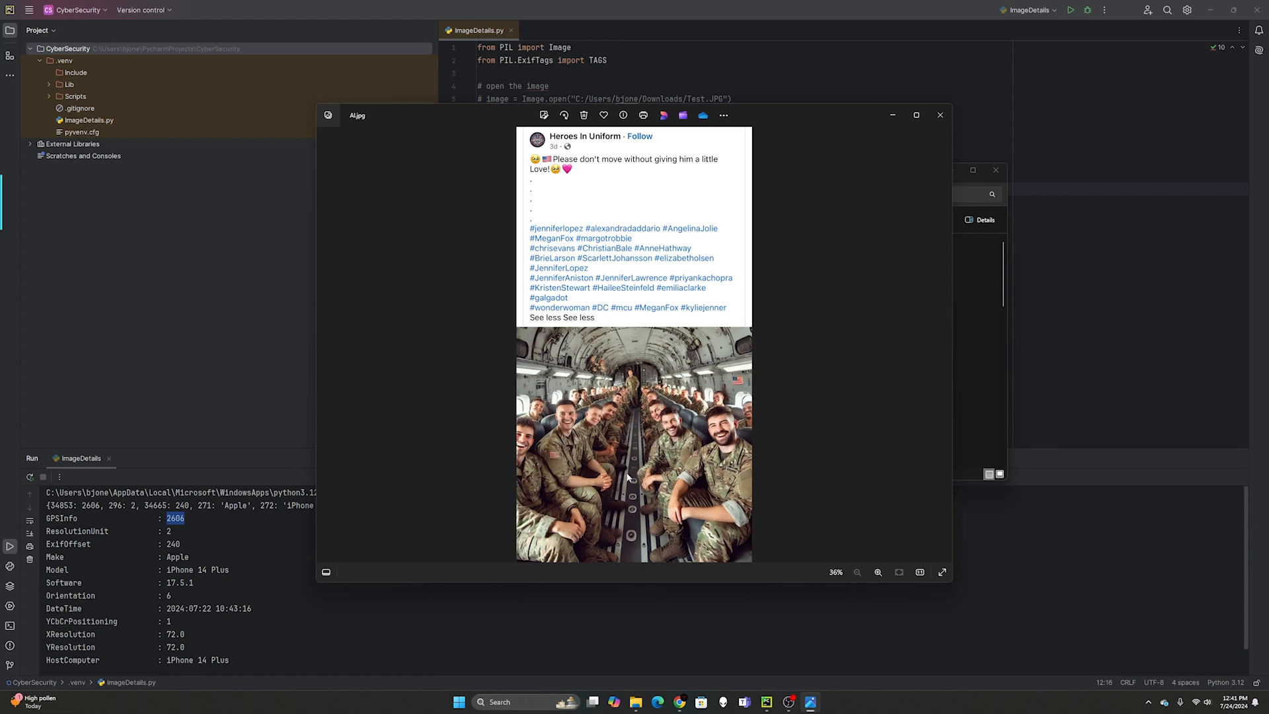
{"action": "mouse_move", "coordinate": [634, 526]}
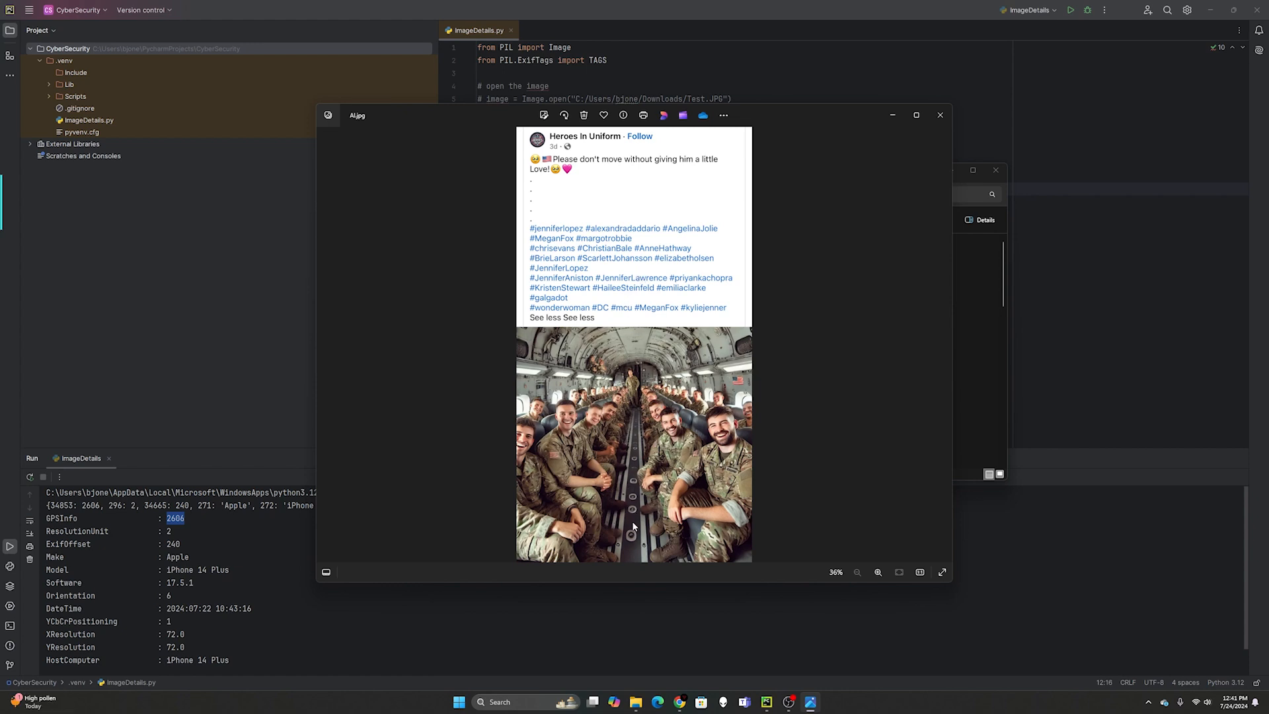
{"action": "mouse_move", "coordinate": [723, 473]}
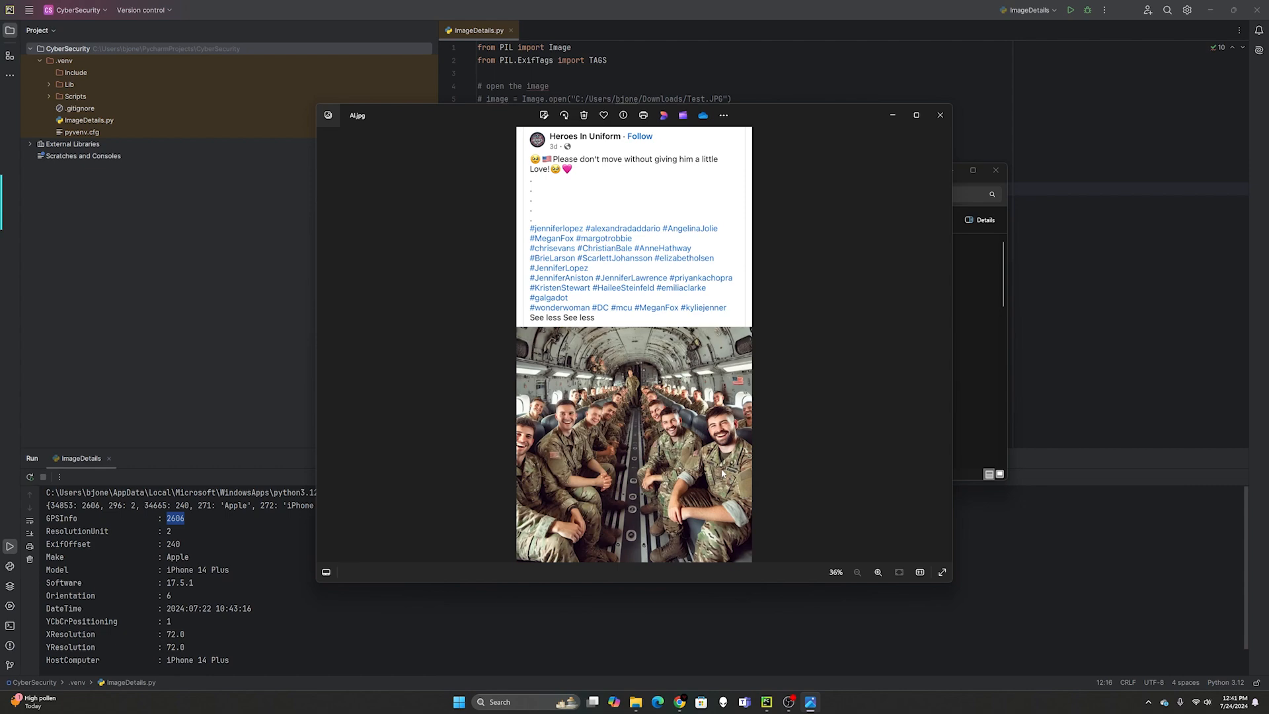
{"action": "left_click", "coordinate": [879, 571]}
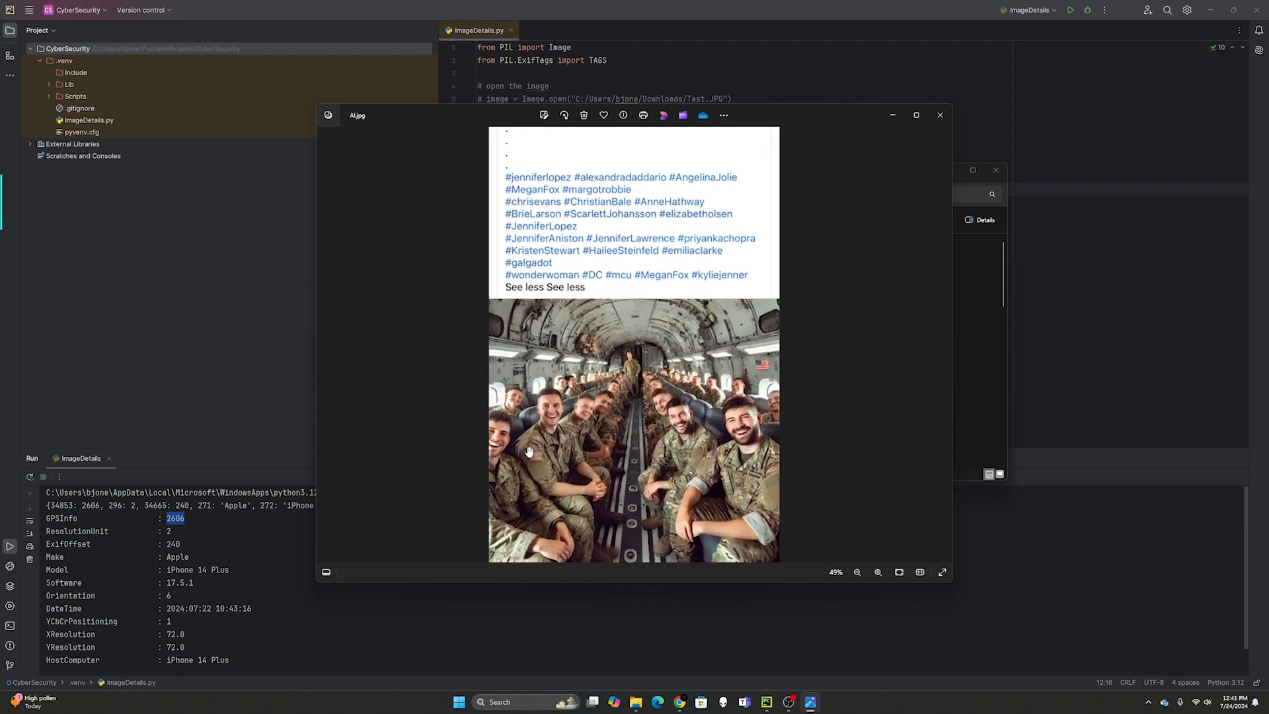
{"action": "left_click", "coordinate": [878, 573]}
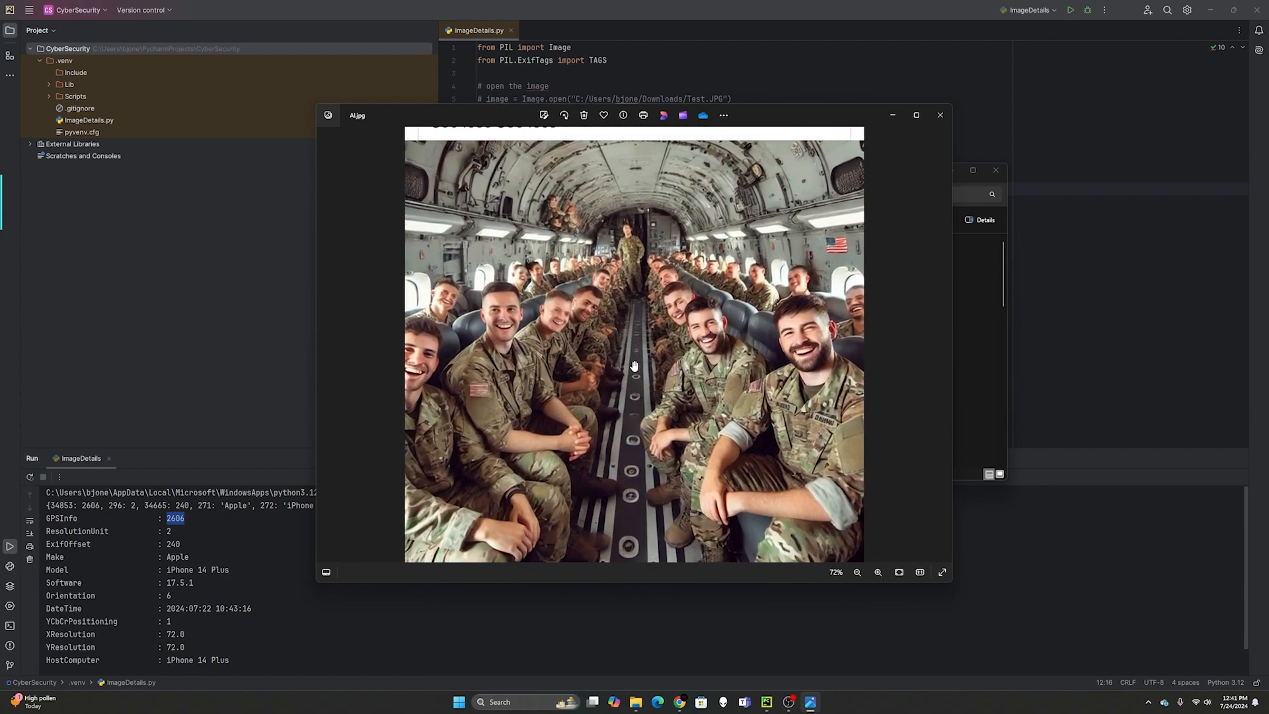
{"action": "mouse_move", "coordinate": [829, 332]}
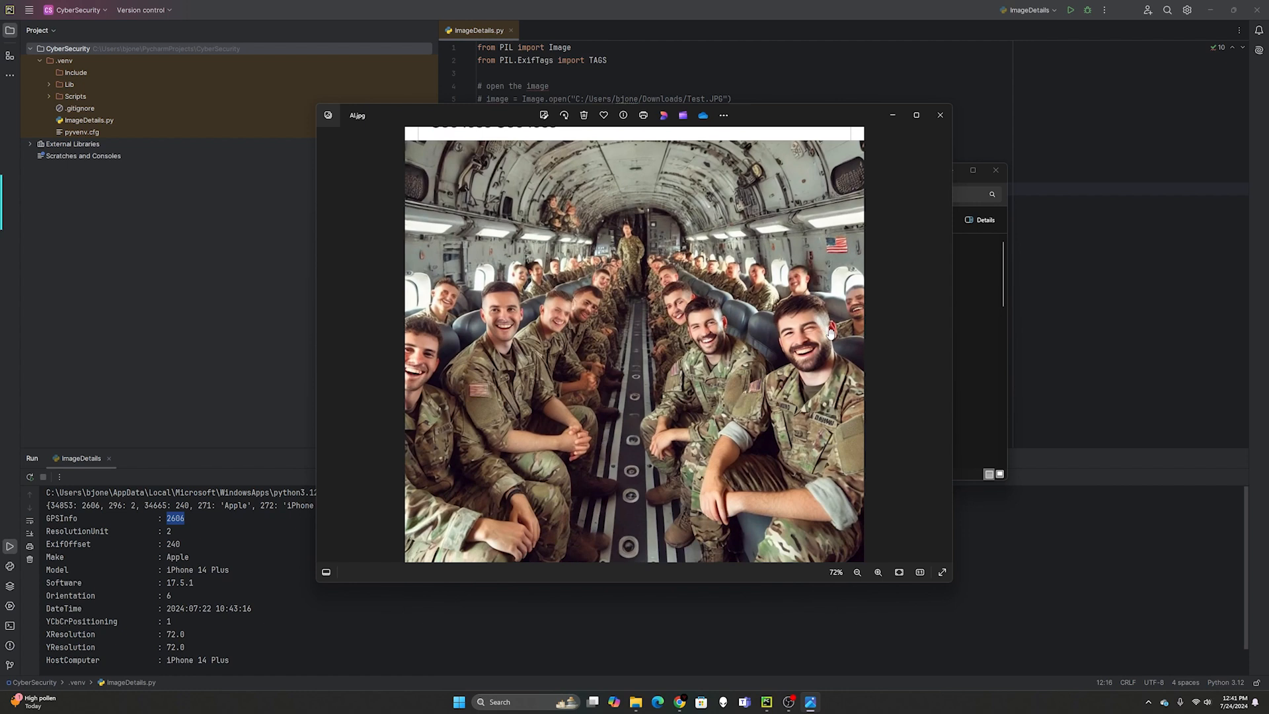
{"action": "mouse_move", "coordinate": [774, 356]}
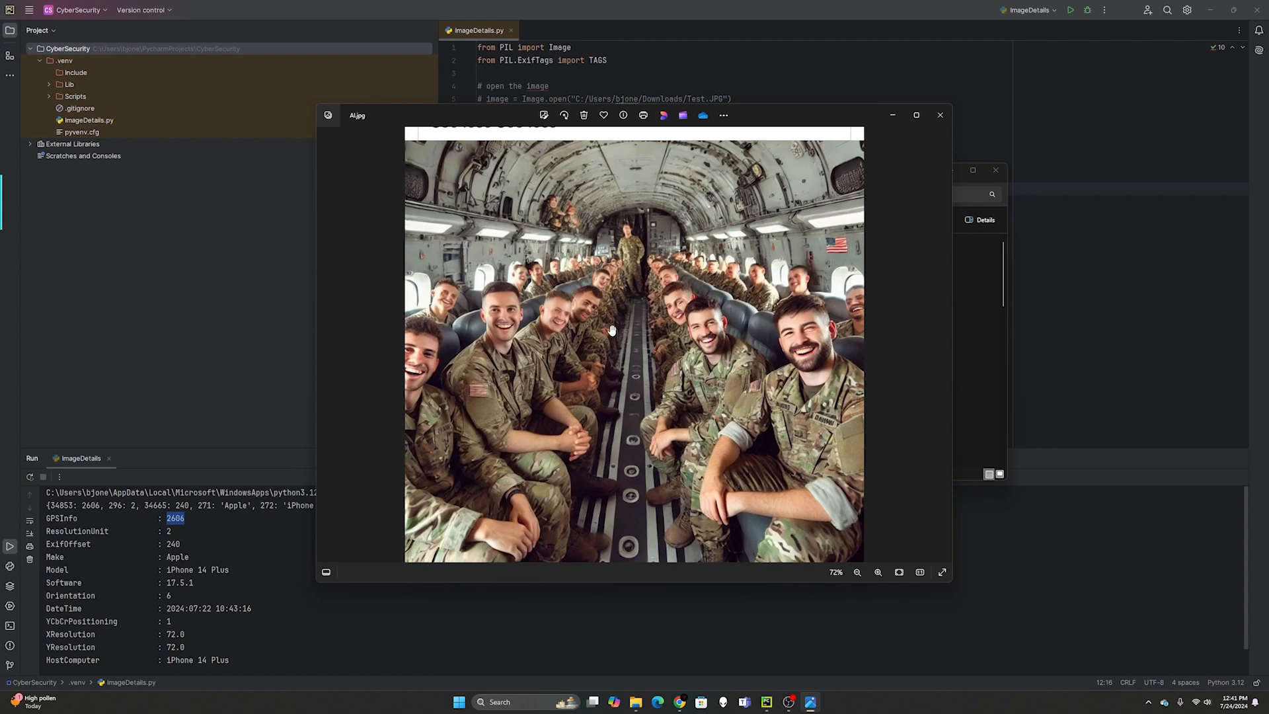
{"action": "mouse_move", "coordinate": [582, 316]}
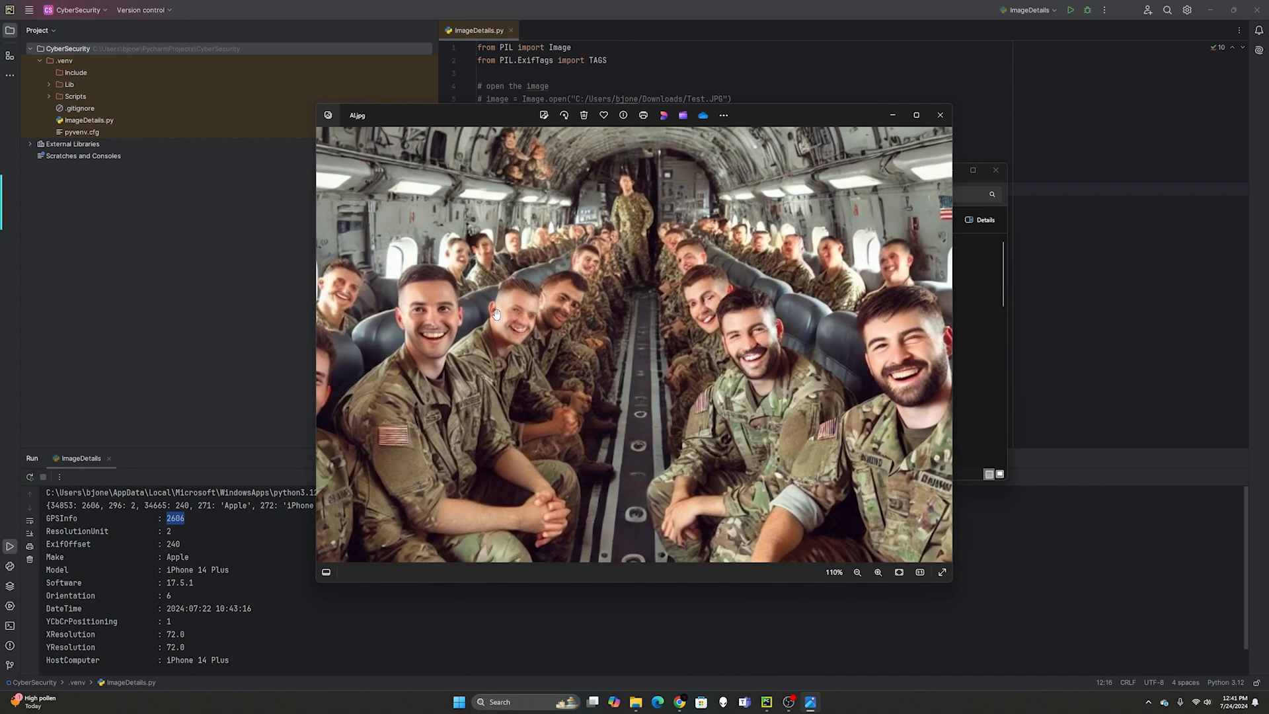
{"action": "left_click", "coordinate": [857, 572]}
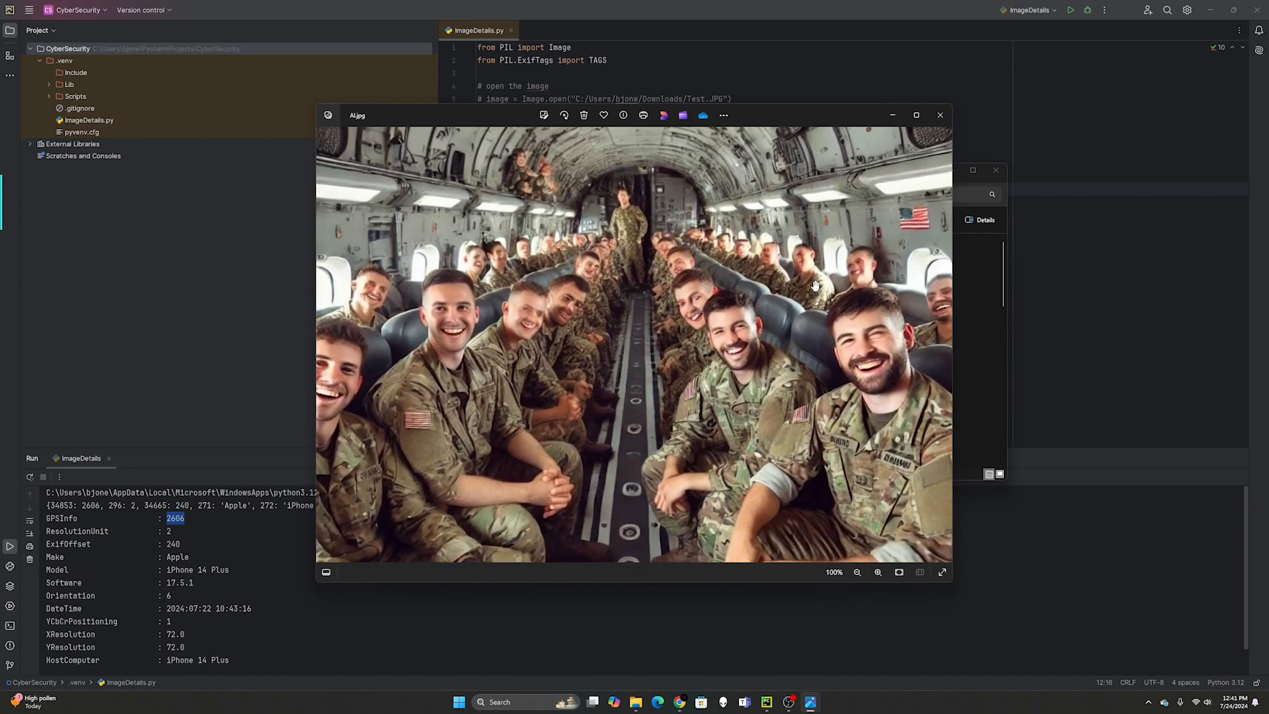
{"action": "left_click", "coordinate": [858, 572]}
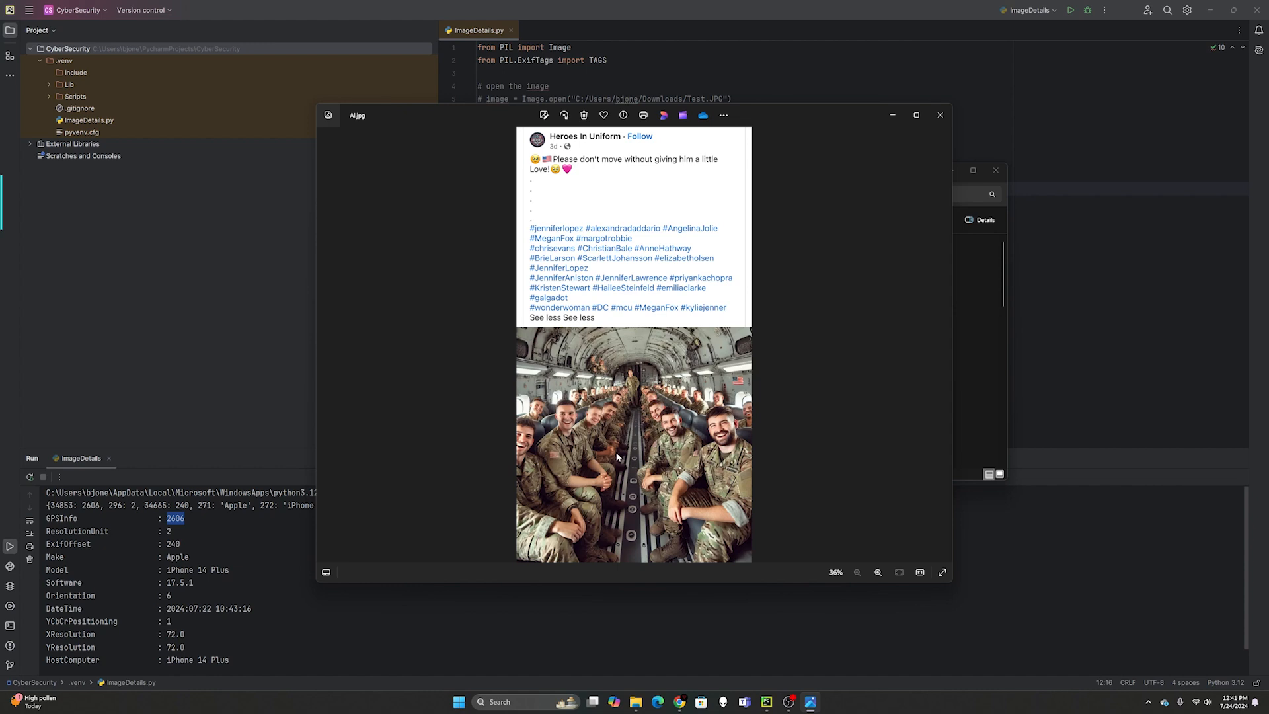
{"action": "mouse_move", "coordinate": [738, 384]}
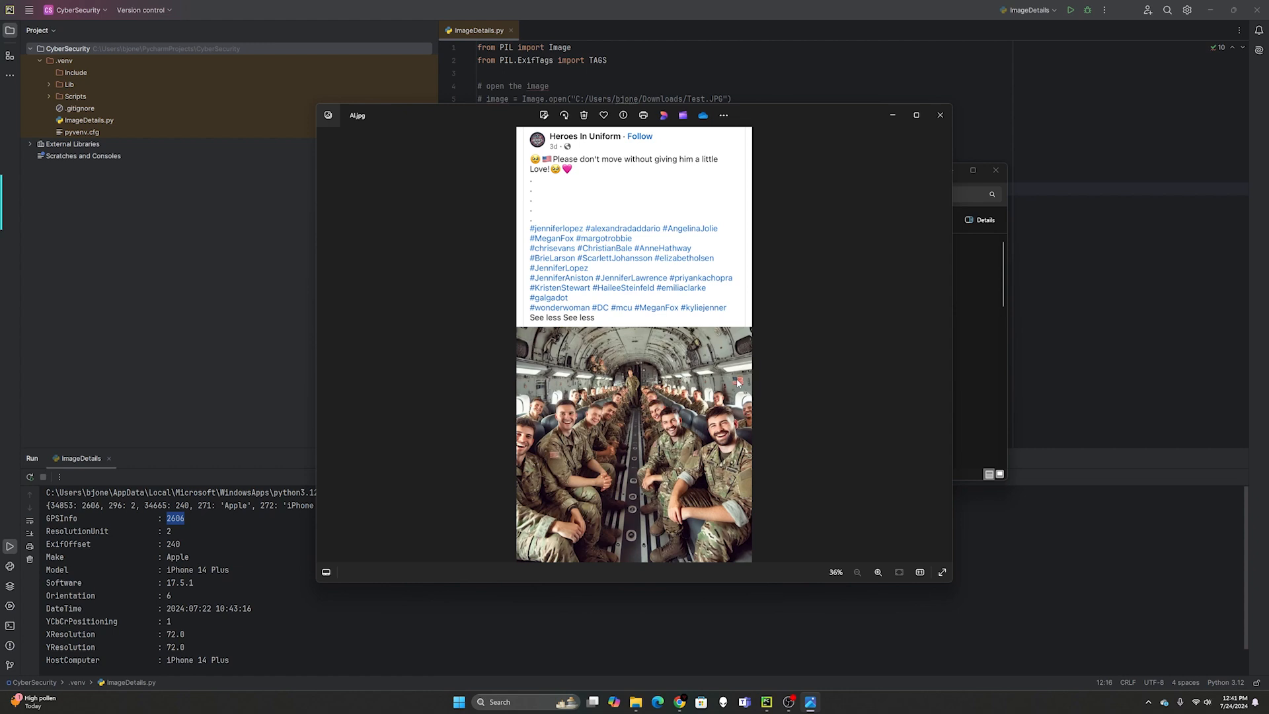
{"action": "mouse_move", "coordinate": [649, 419]}
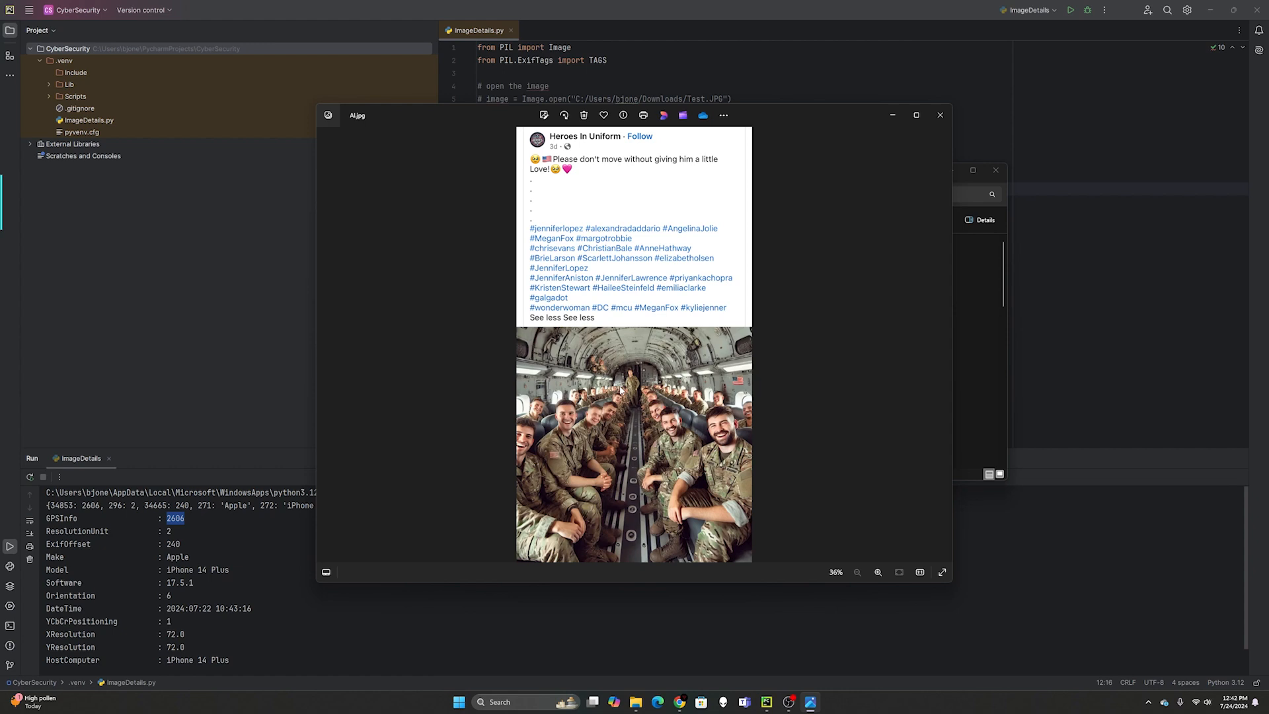
{"action": "mouse_move", "coordinate": [724, 490]}
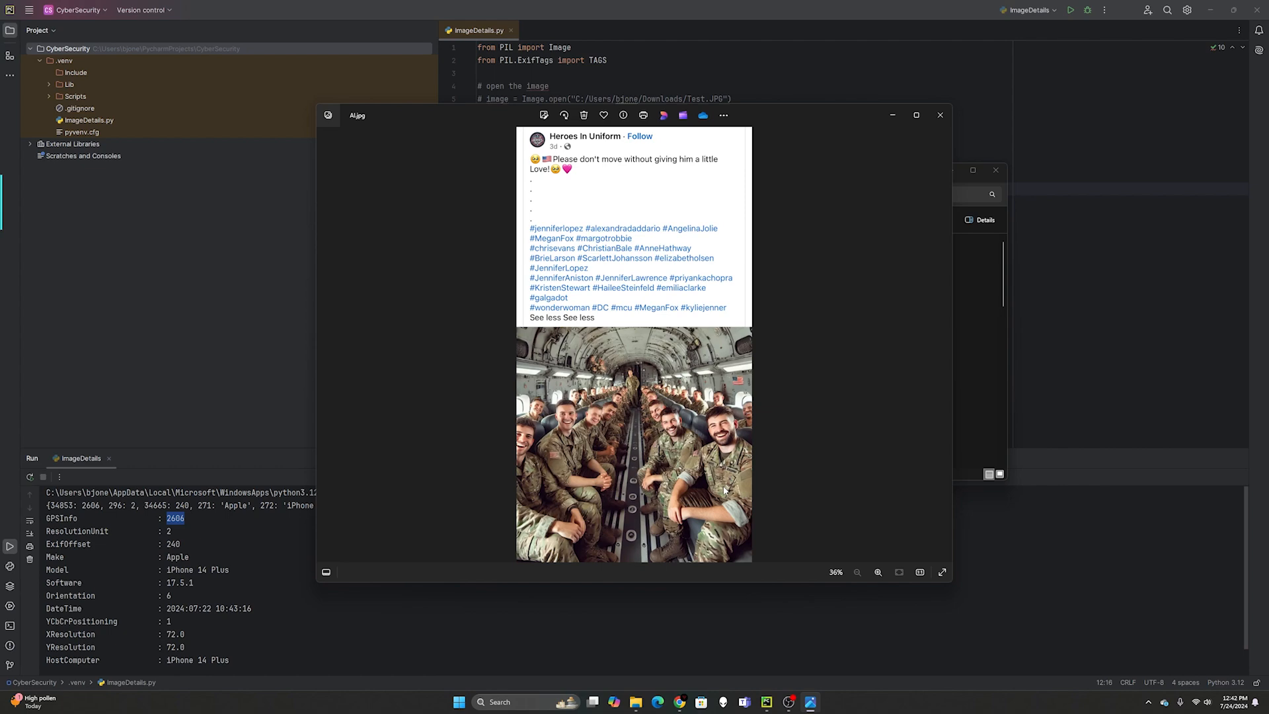
- Zoom in and out on the soldiers photo, then close the Downloads folder
{"action": "left_click", "coordinate": [879, 572]}
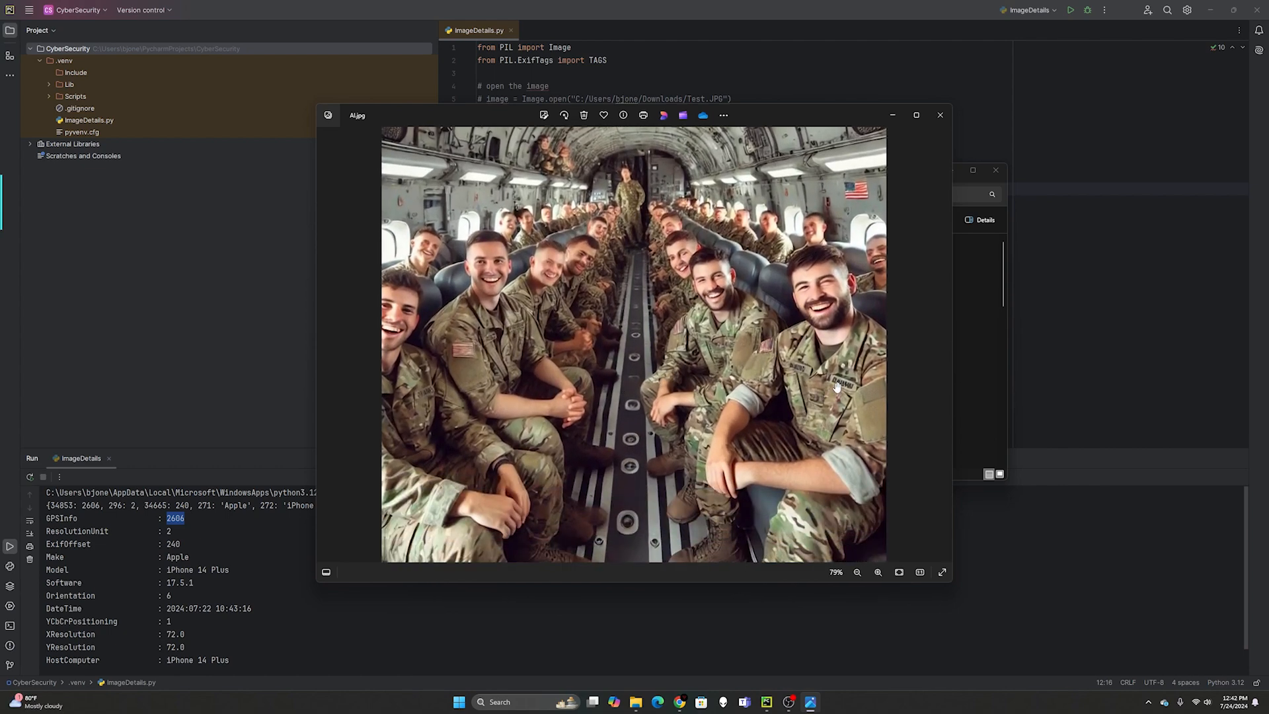
{"action": "mouse_move", "coordinate": [841, 387]}
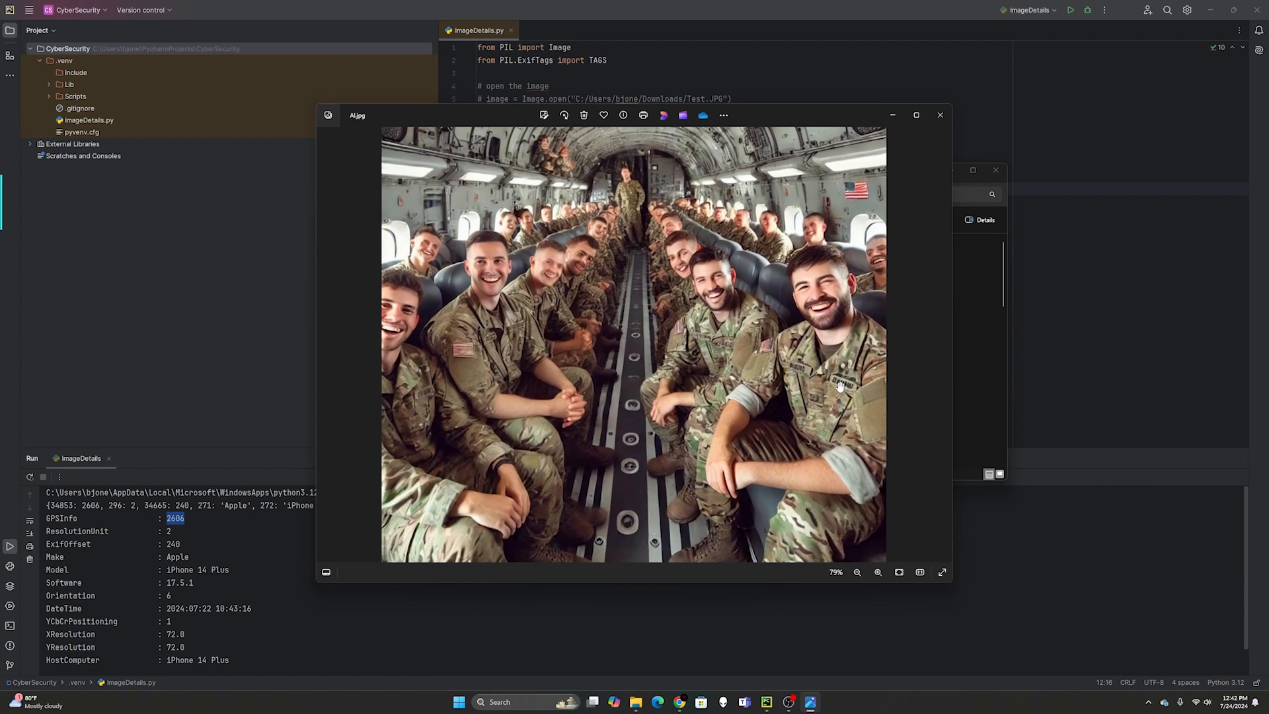
{"action": "left_click", "coordinate": [879, 572]}
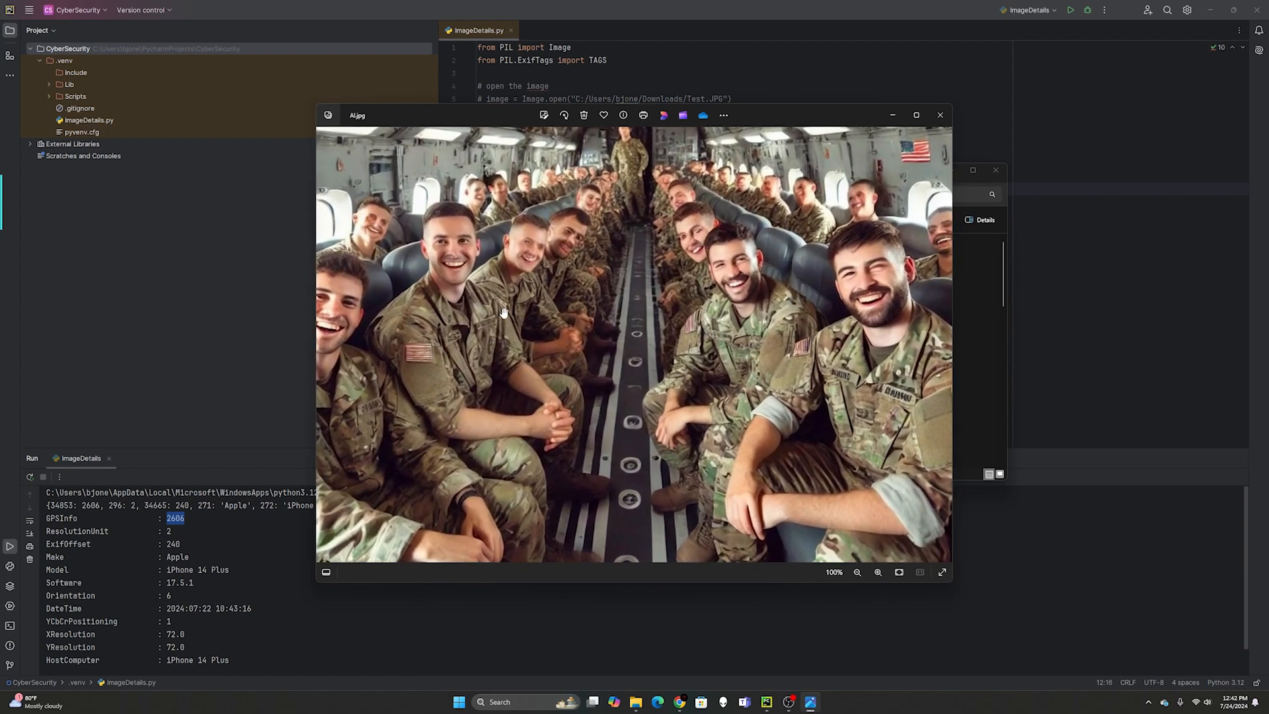
{"action": "mouse_move", "coordinate": [690, 325]}
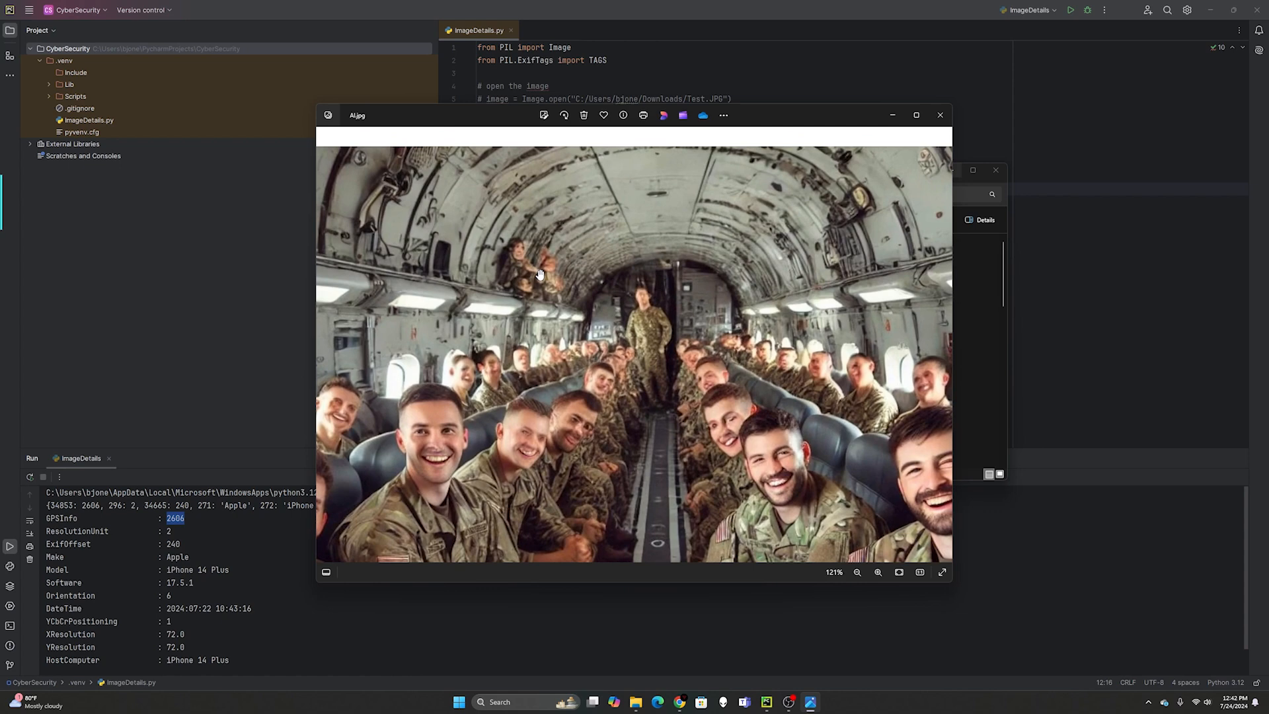
{"action": "mouse_move", "coordinate": [524, 275]}
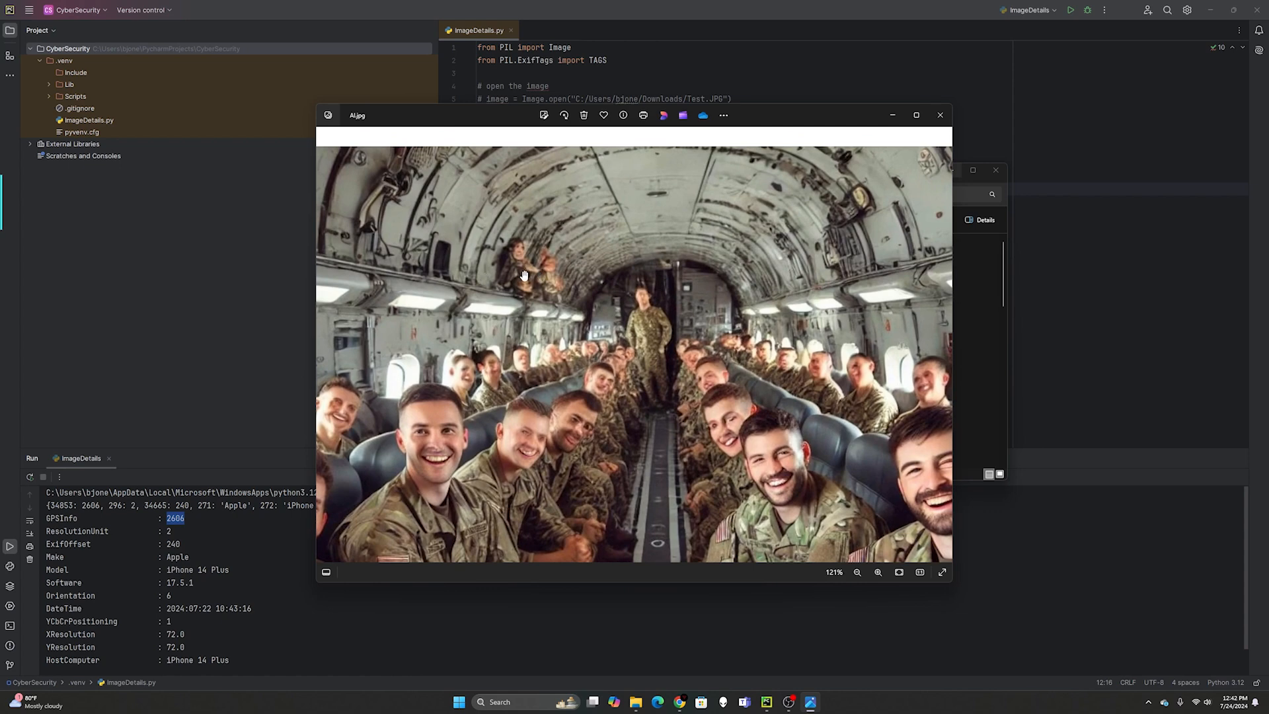
{"action": "mouse_move", "coordinate": [545, 274]}
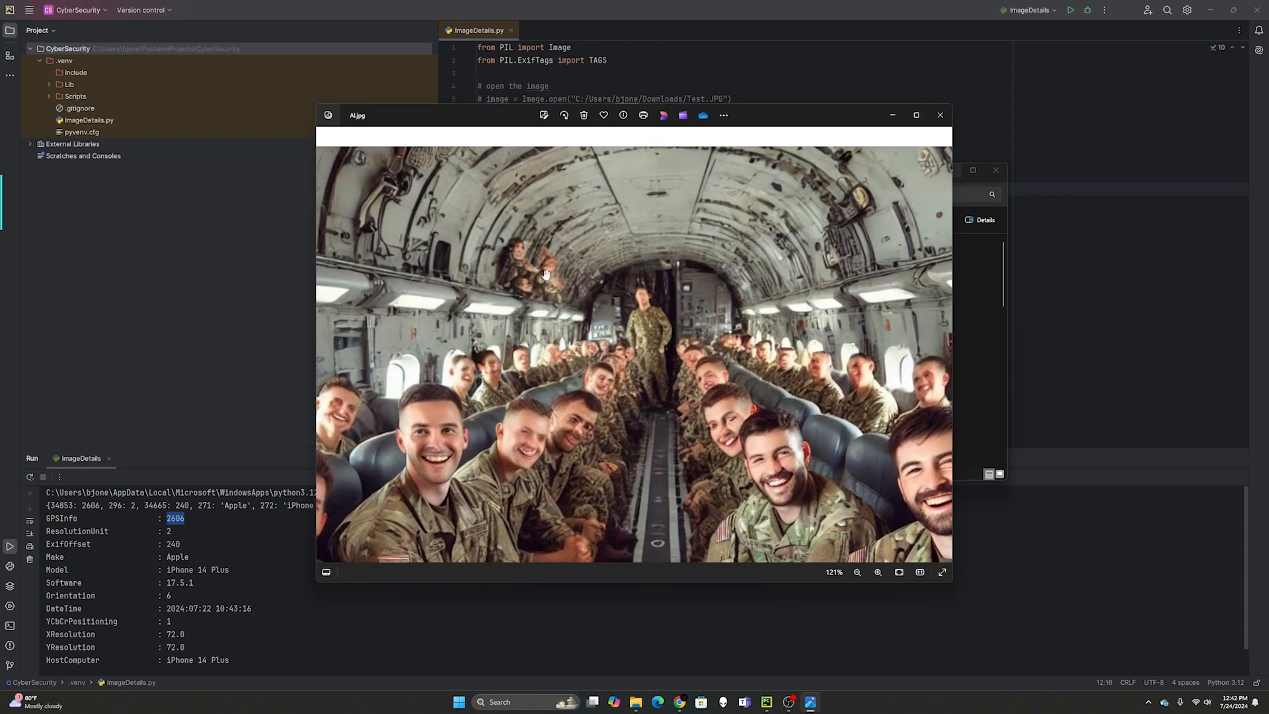
{"action": "left_click", "coordinate": [857, 572]}
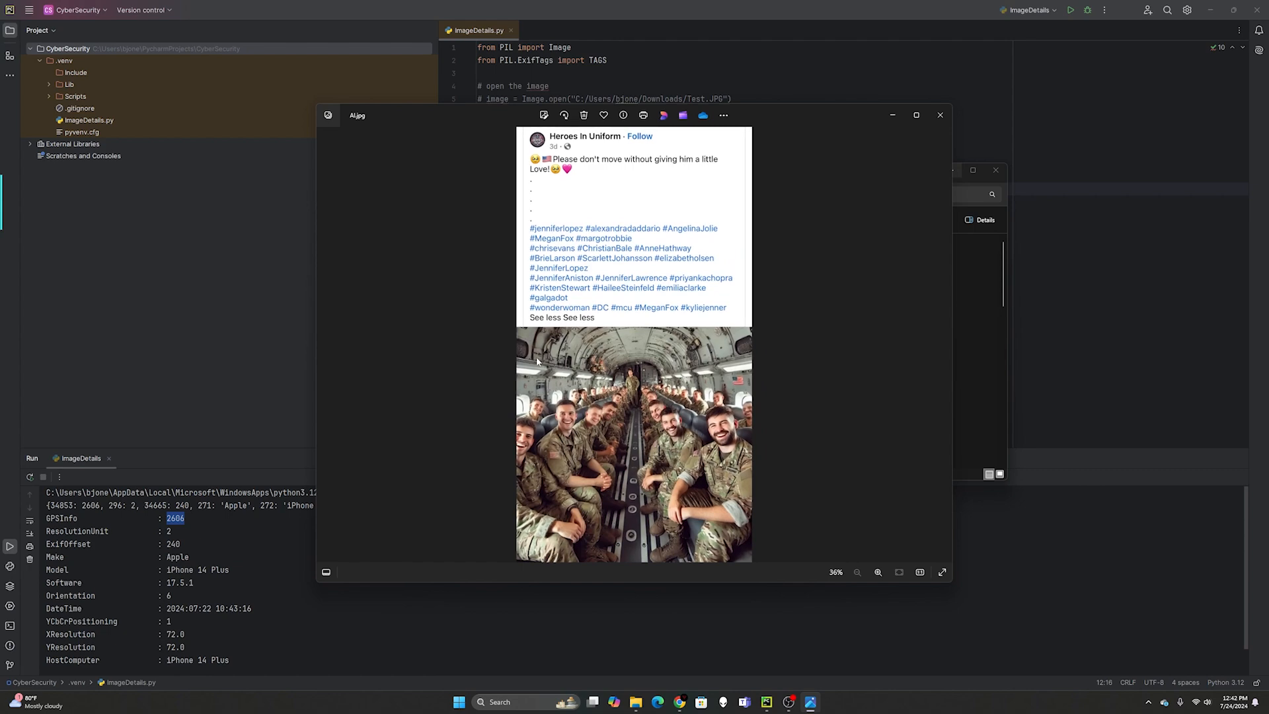
{"action": "left_click", "coordinate": [879, 573]}
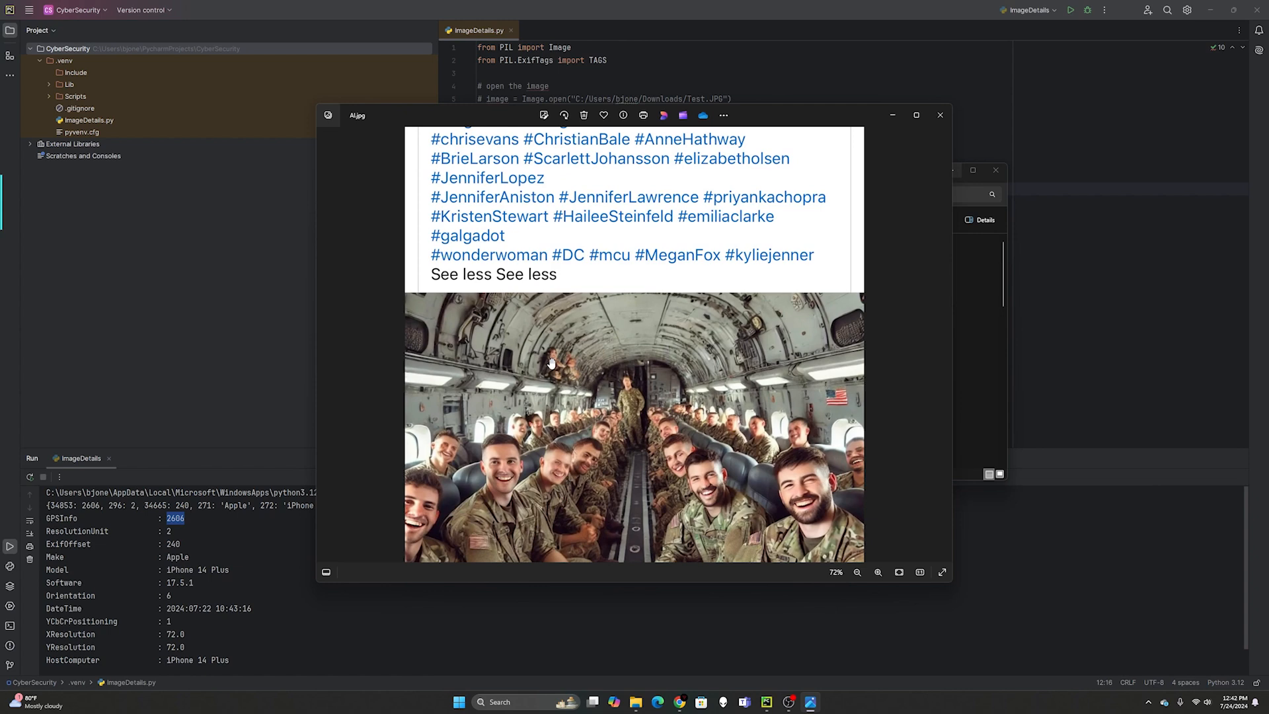
{"action": "left_click", "coordinate": [857, 573]}
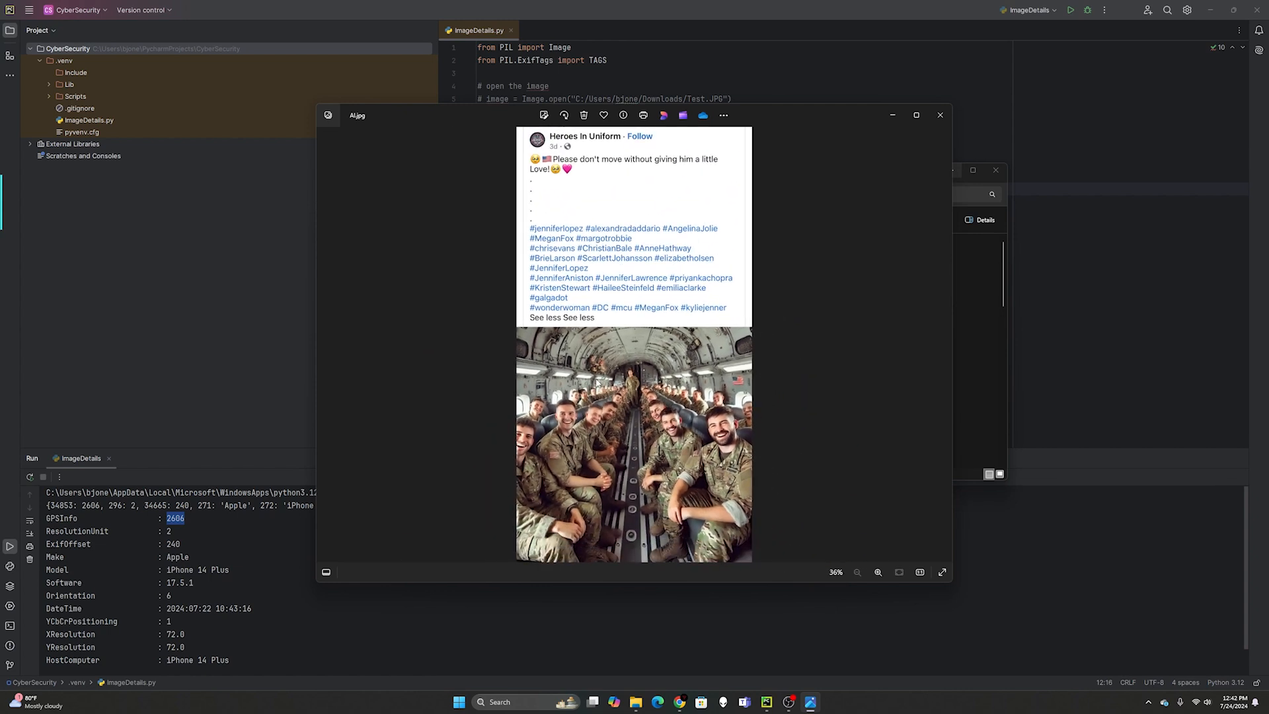
{"action": "mouse_move", "coordinate": [590, 365]}
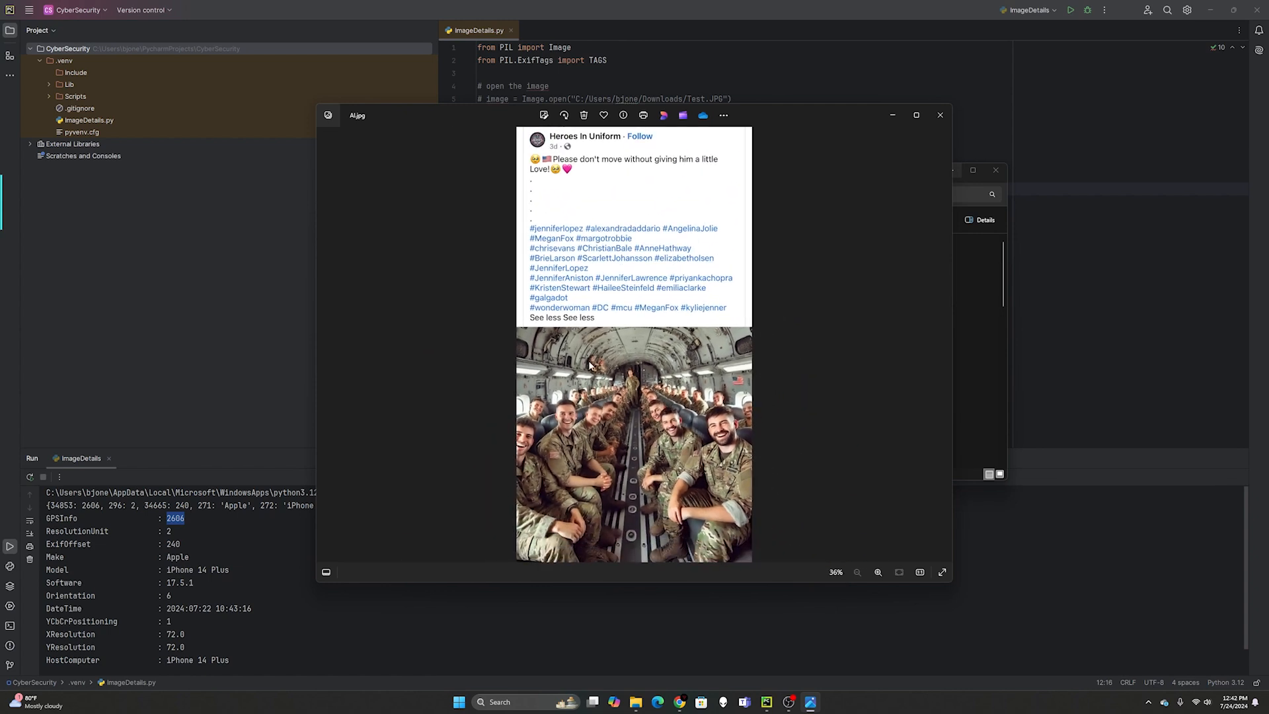
{"action": "mouse_move", "coordinate": [764, 397]}
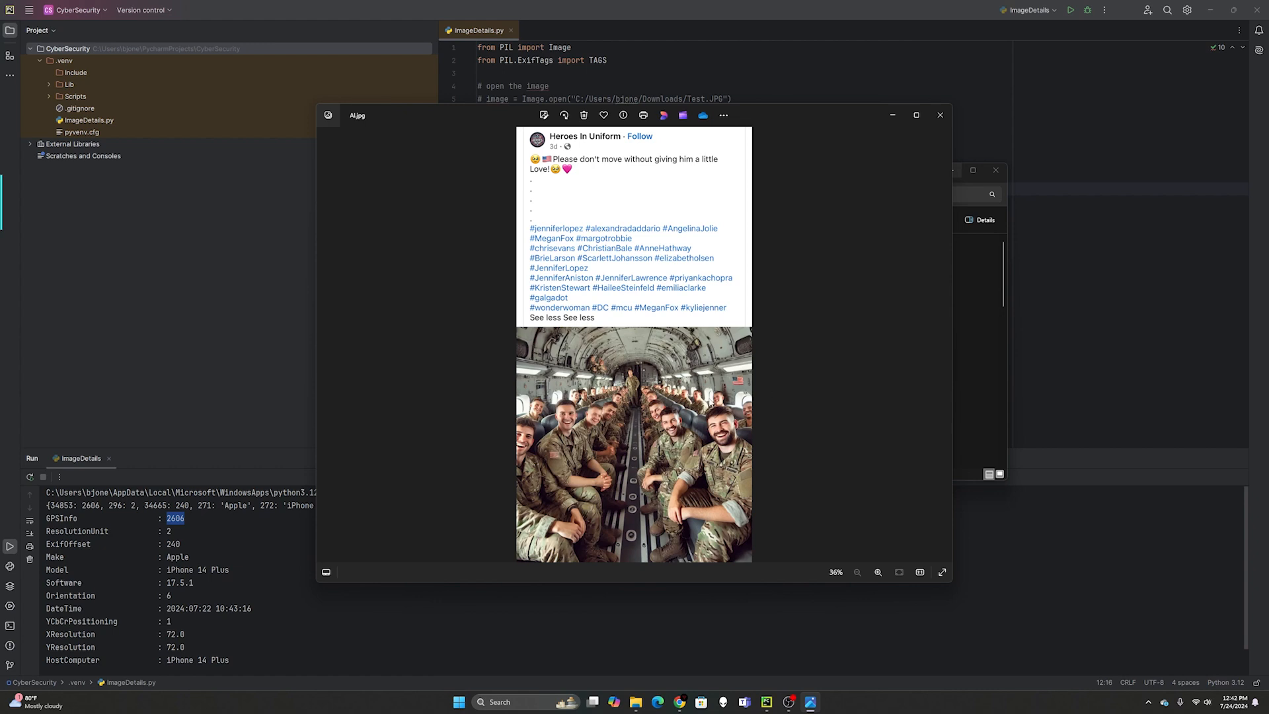
{"action": "mouse_move", "coordinate": [490, 257]}
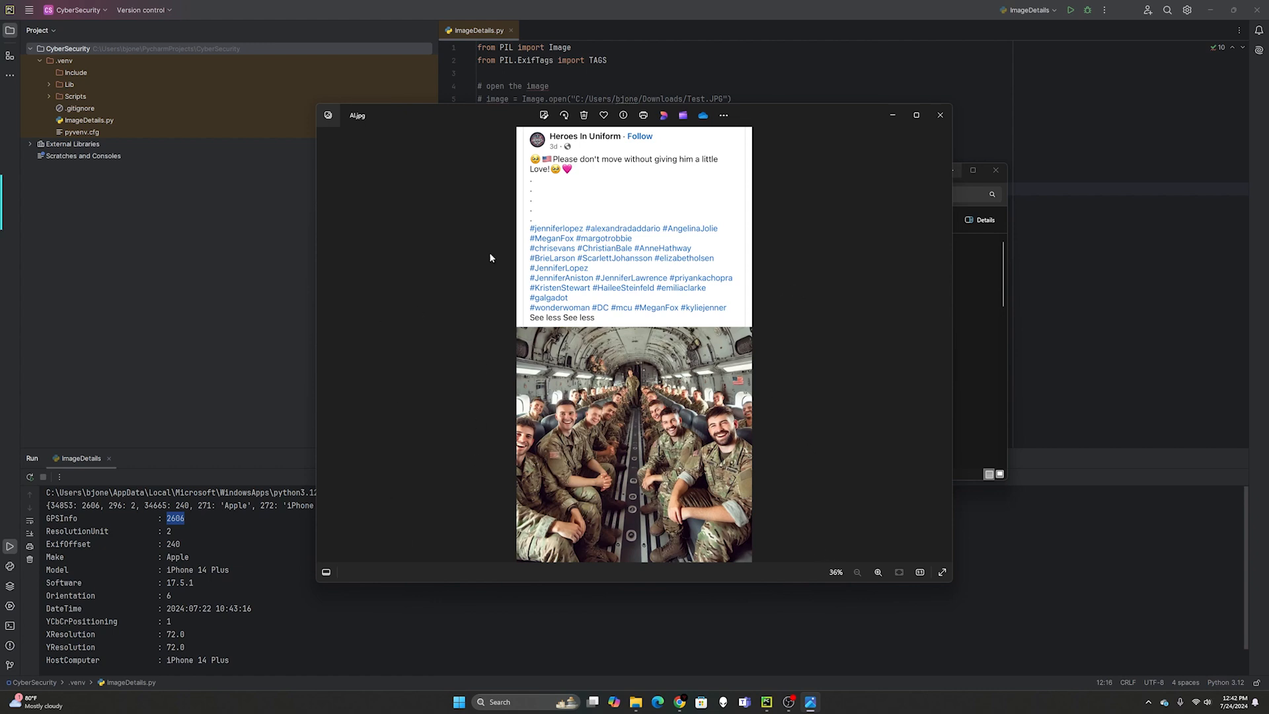
{"action": "mouse_move", "coordinate": [597, 148]}
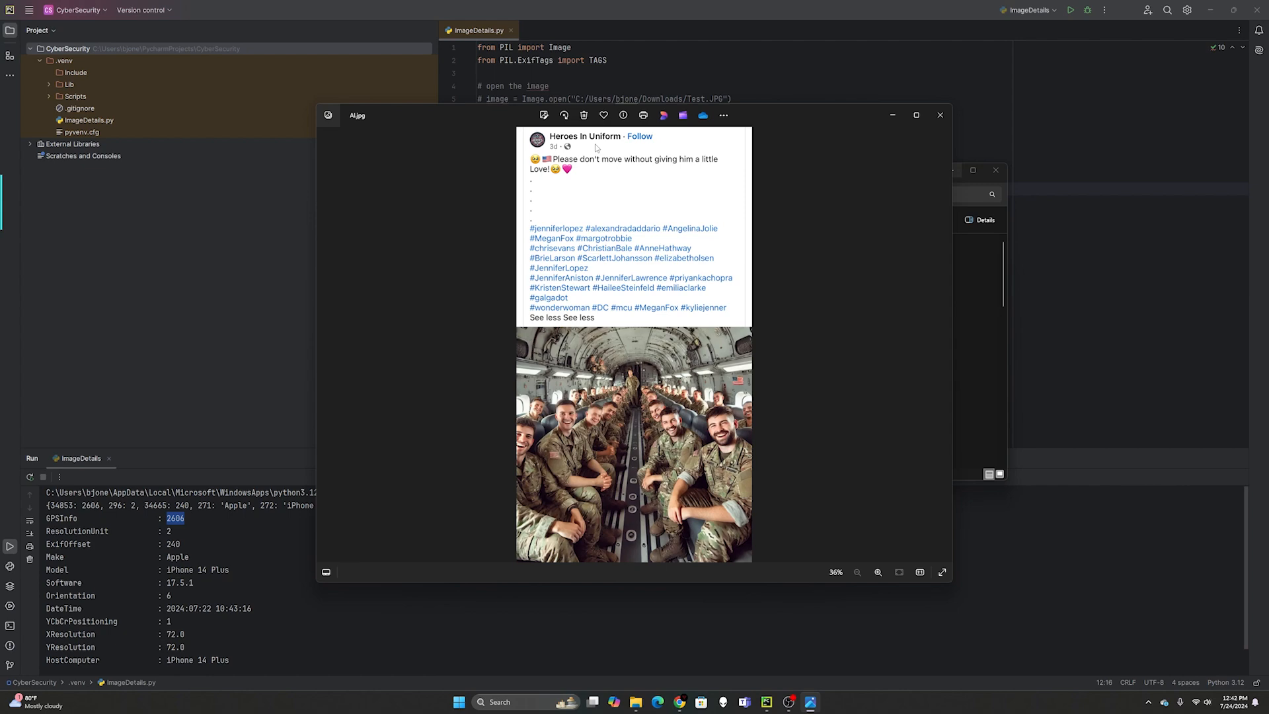
{"action": "mouse_move", "coordinate": [961, 230]}
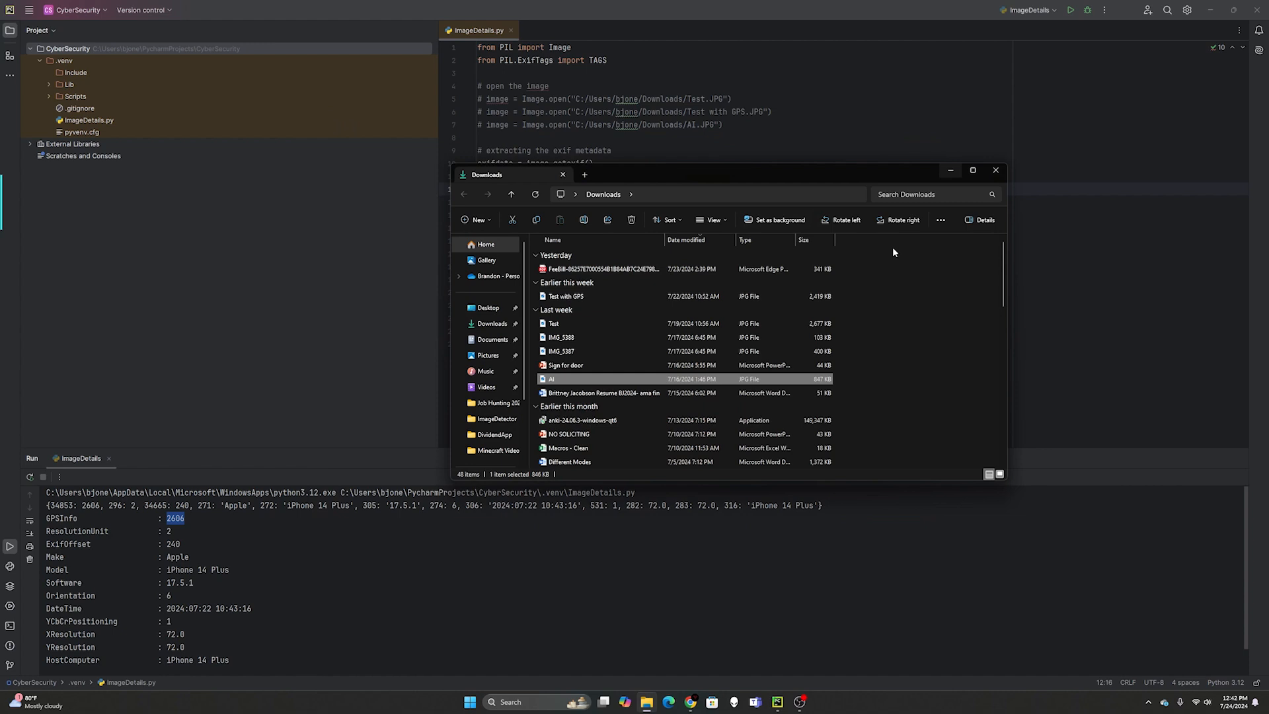
{"action": "mouse_move", "coordinate": [996, 169]}
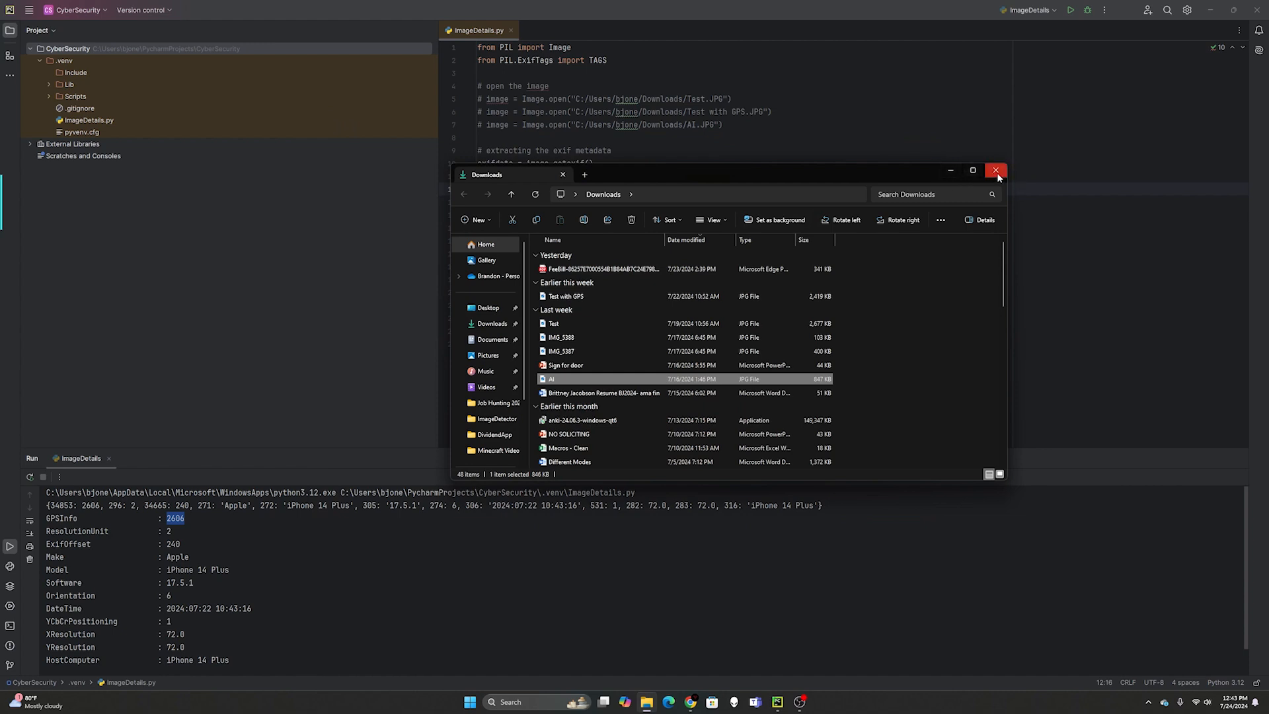
{"action": "left_click", "coordinate": [996, 170]}
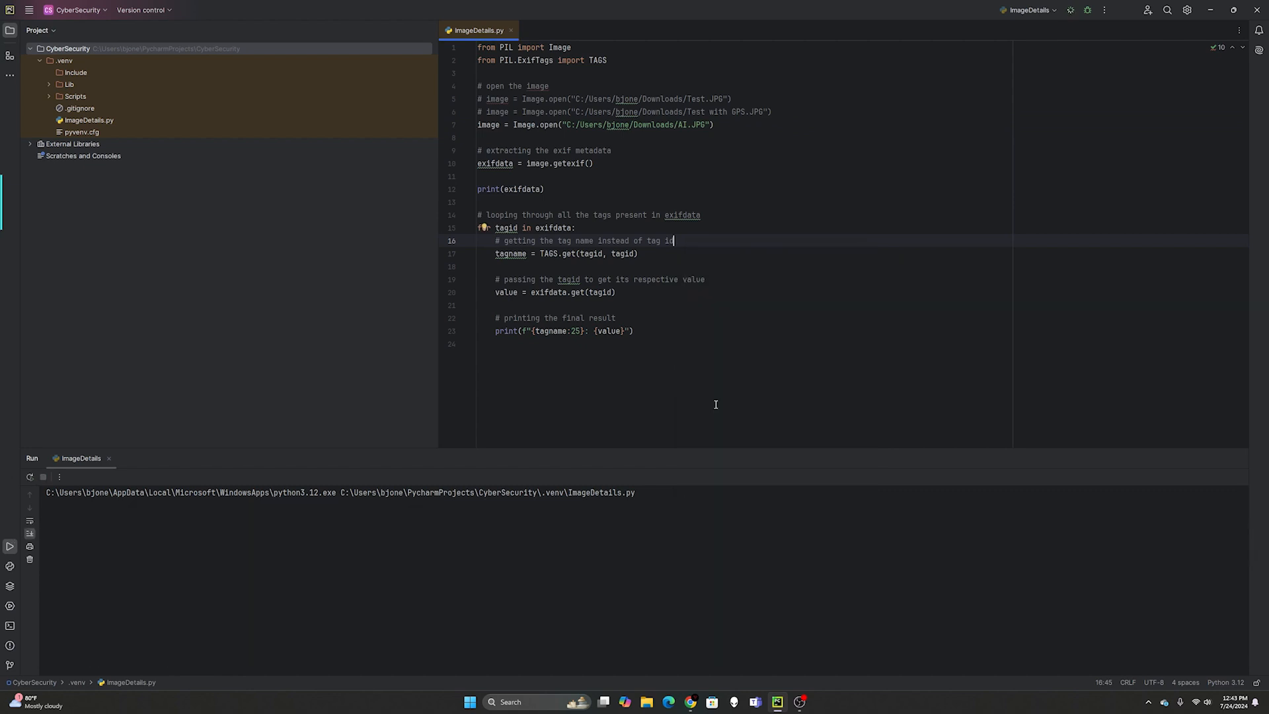
- Run the script on AI.JPG, showing only Orientation, ResolutionUnit and XResolution 216.0
{"action": "left_click", "coordinate": [1070, 10]}
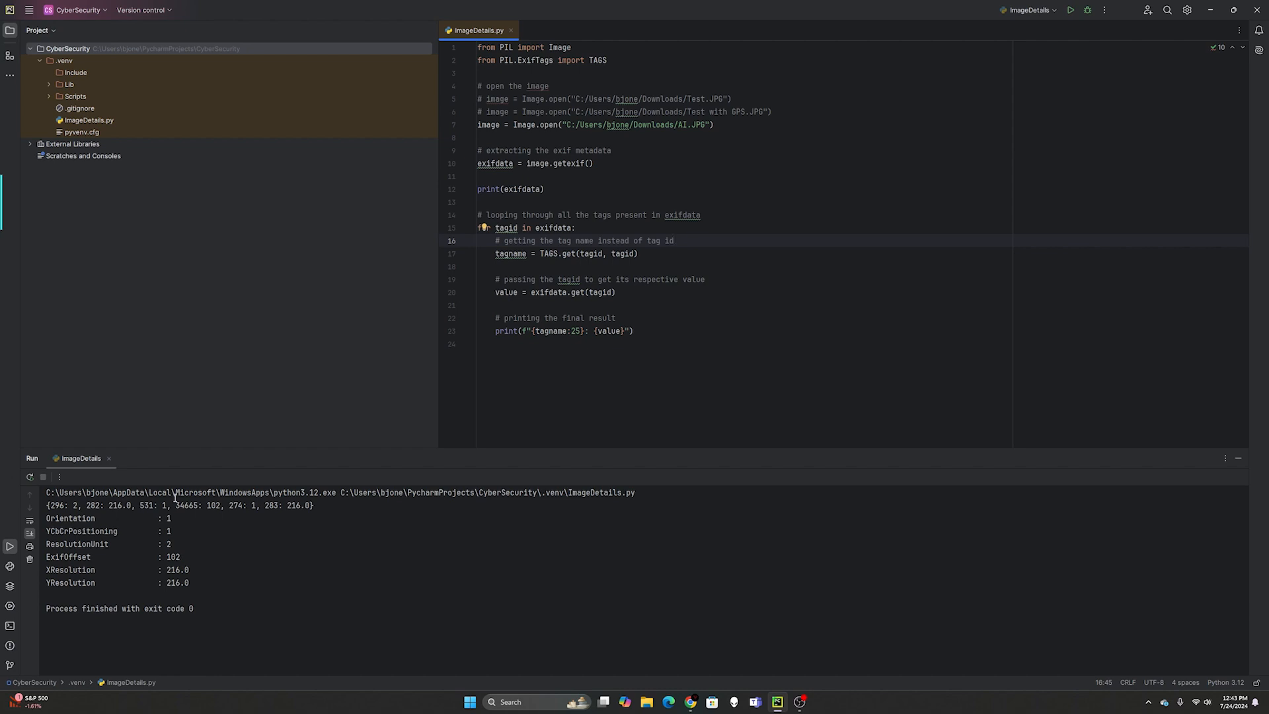
{"action": "mouse_move", "coordinate": [700, 706]}
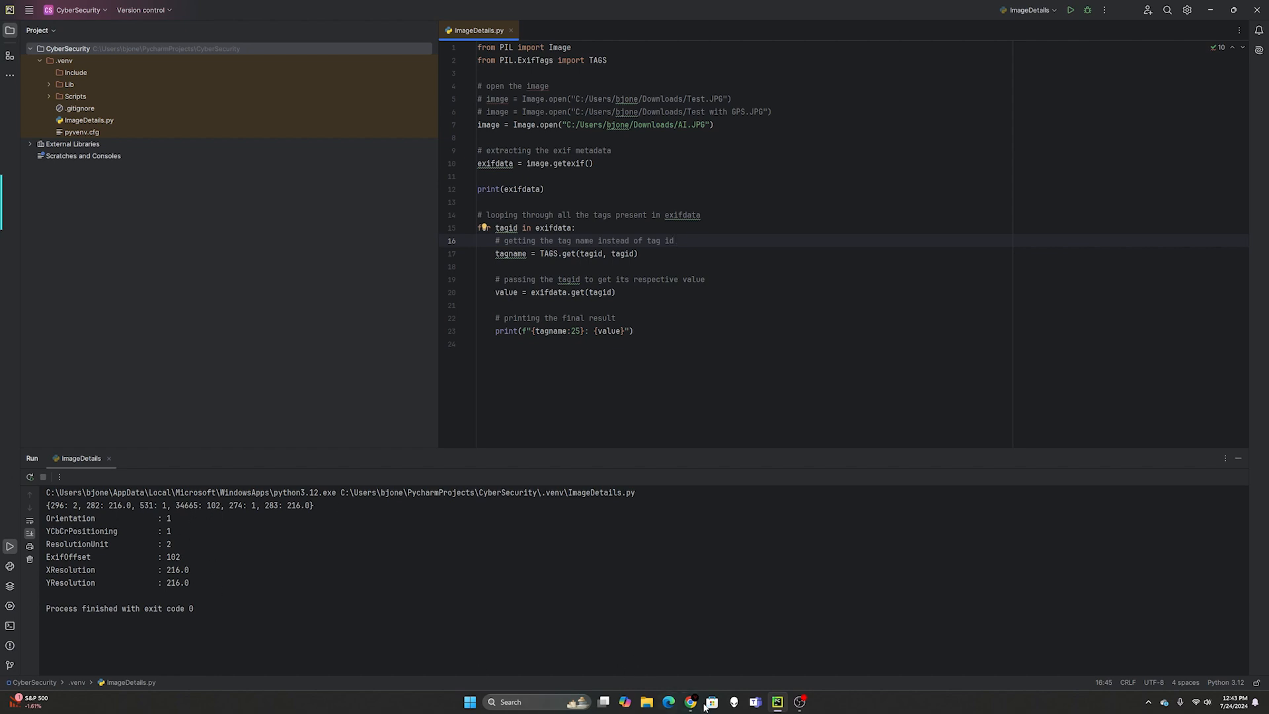
- Upload the AI image from Downloads into the AI Art Detector
{"action": "left_click", "coordinate": [690, 702]}
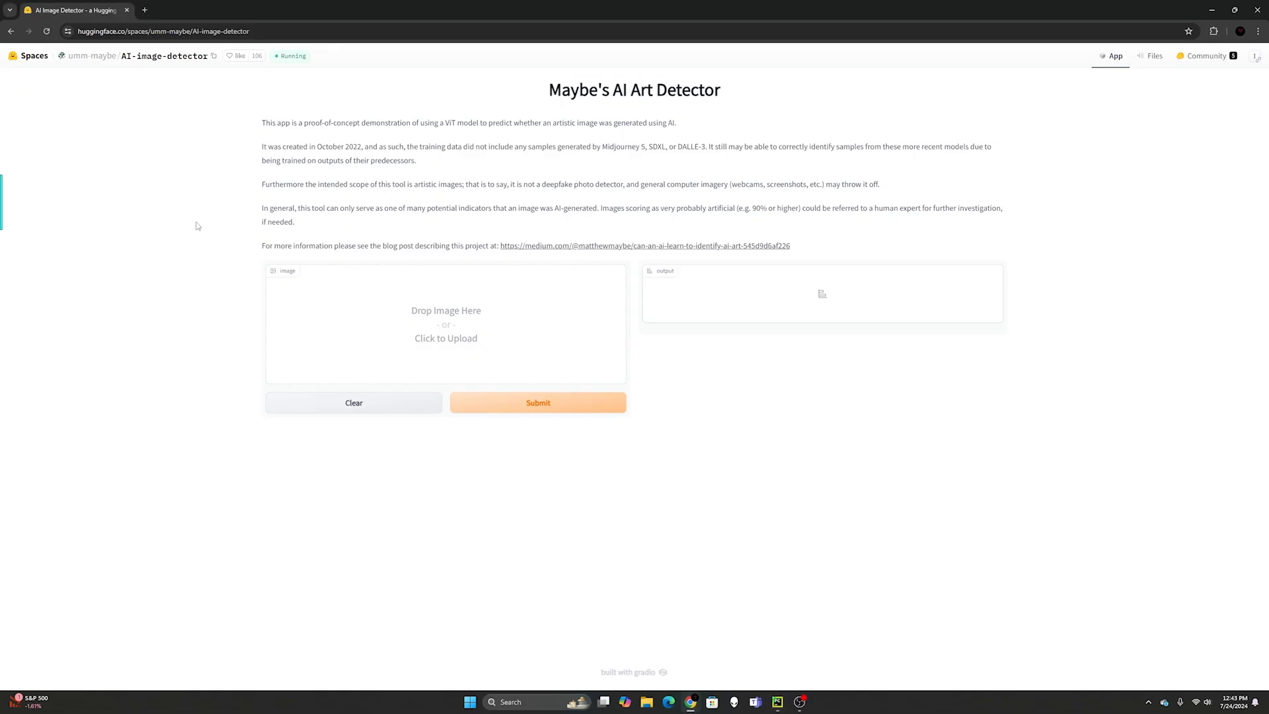
{"action": "mouse_move", "coordinate": [34, 55]}
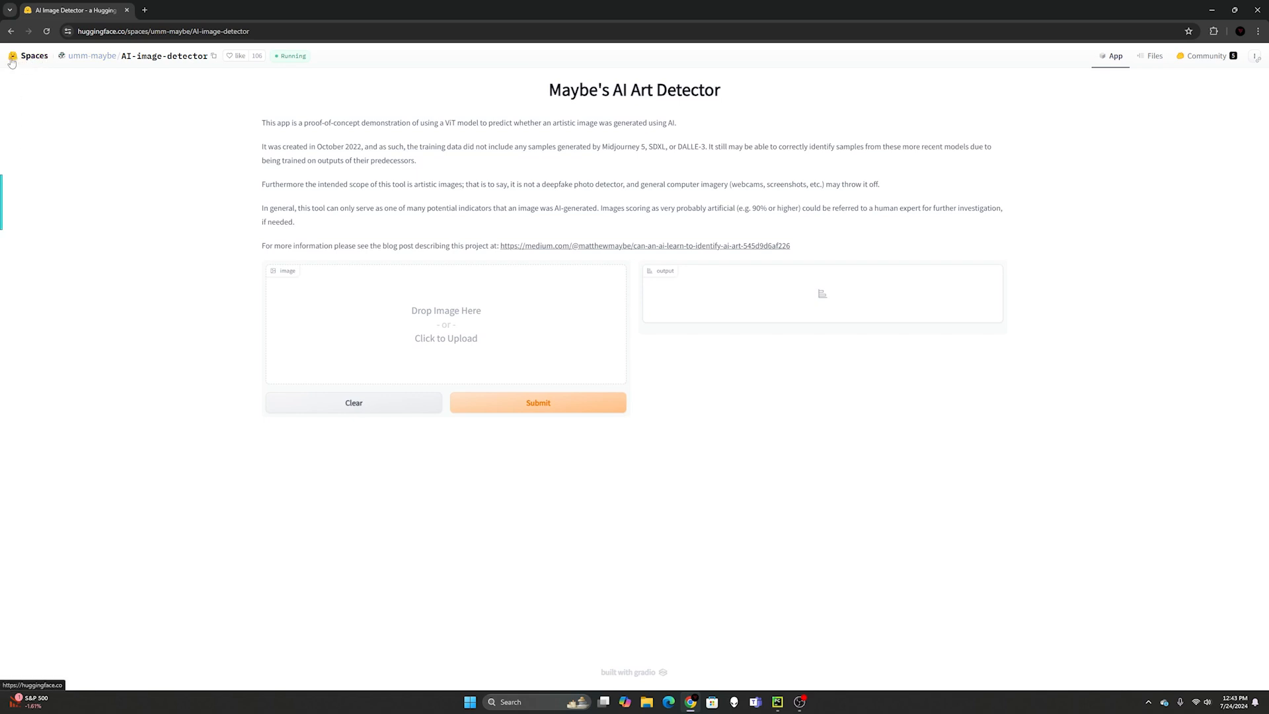
{"action": "mouse_move", "coordinate": [1118, 111]}
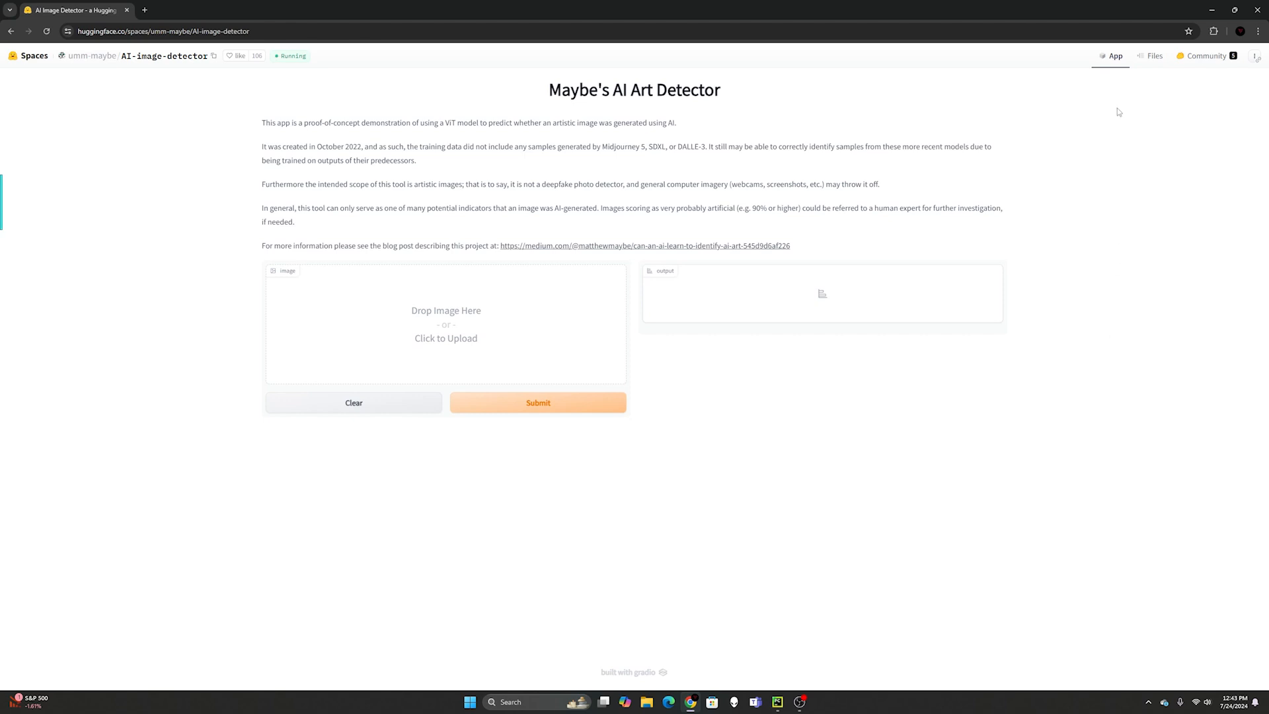
{"action": "mouse_move", "coordinate": [184, 95]}
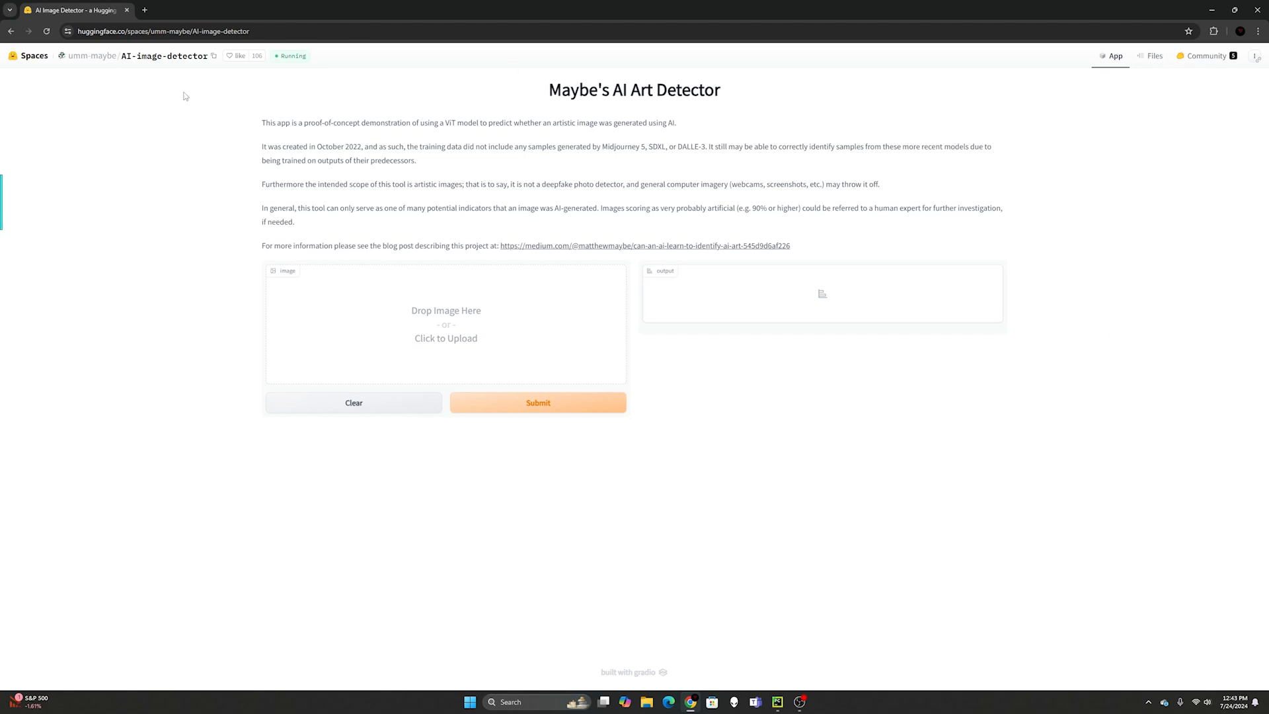
{"action": "mouse_move", "coordinate": [135, 115]}
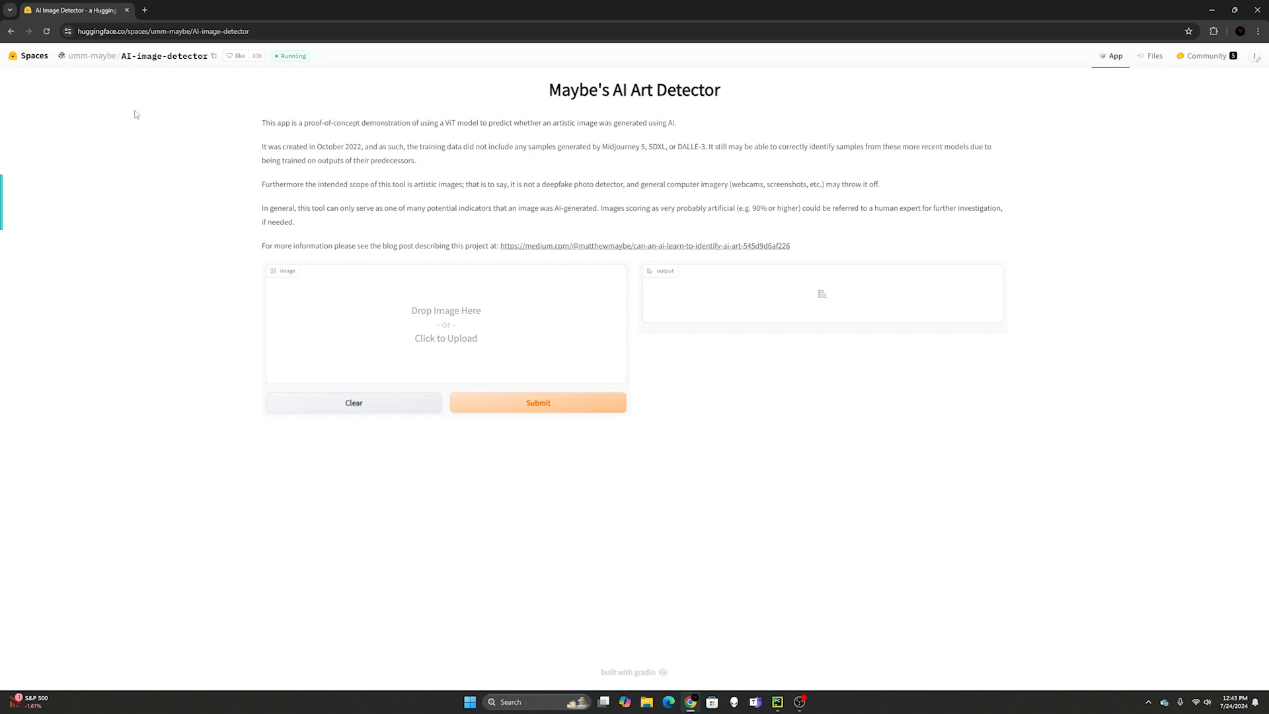
{"action": "mouse_move", "coordinate": [108, 69]}
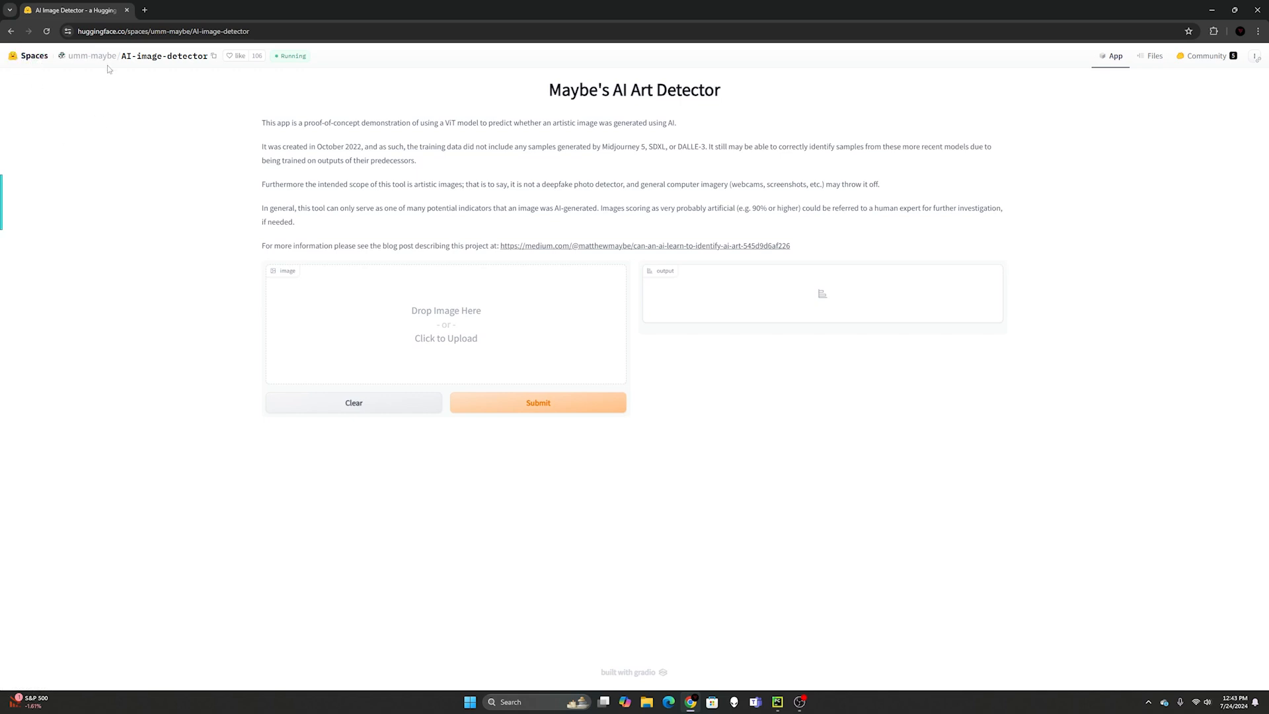
{"action": "mouse_move", "coordinate": [91, 55]}
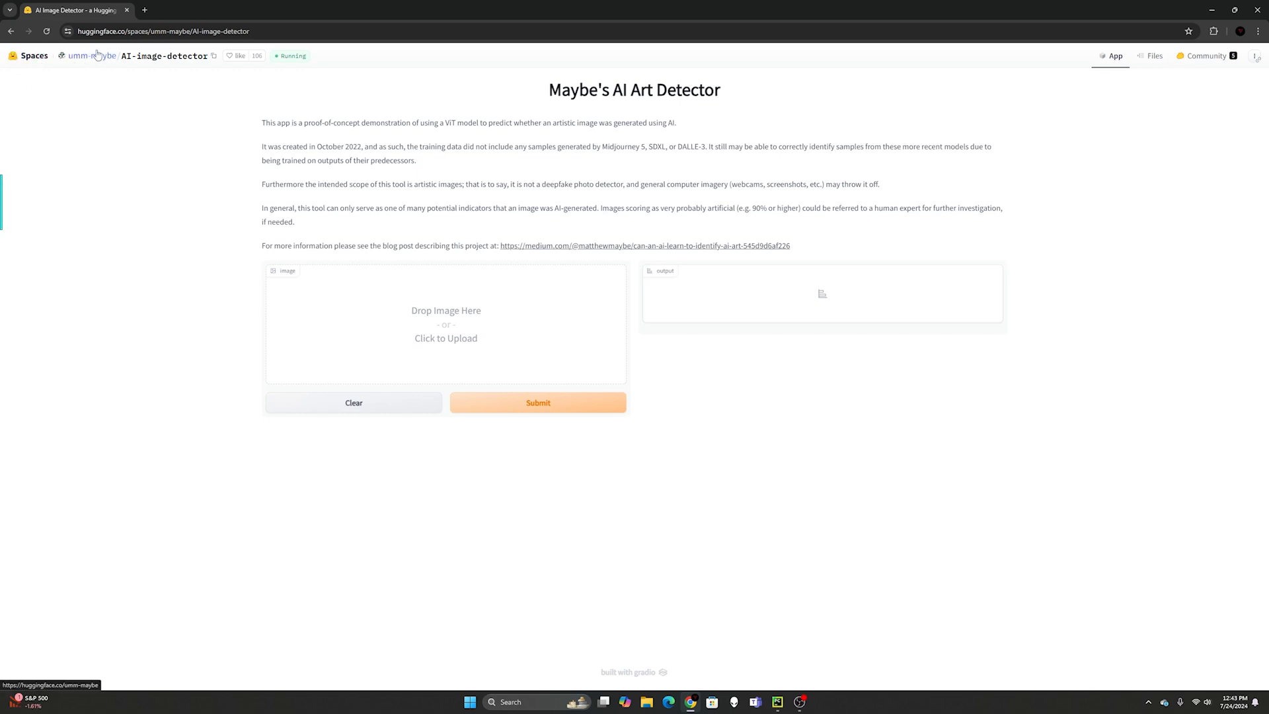
{"action": "mouse_move", "coordinate": [606, 119]}
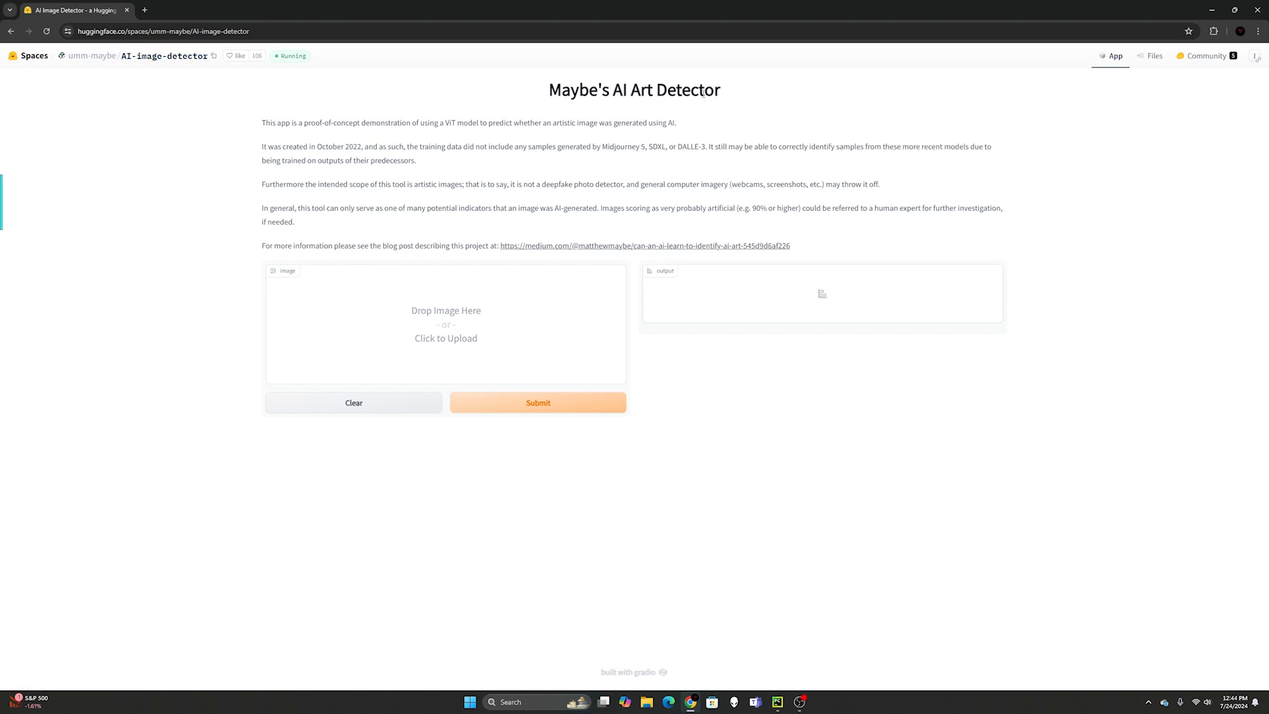
{"action": "left_click", "coordinate": [445, 324]}
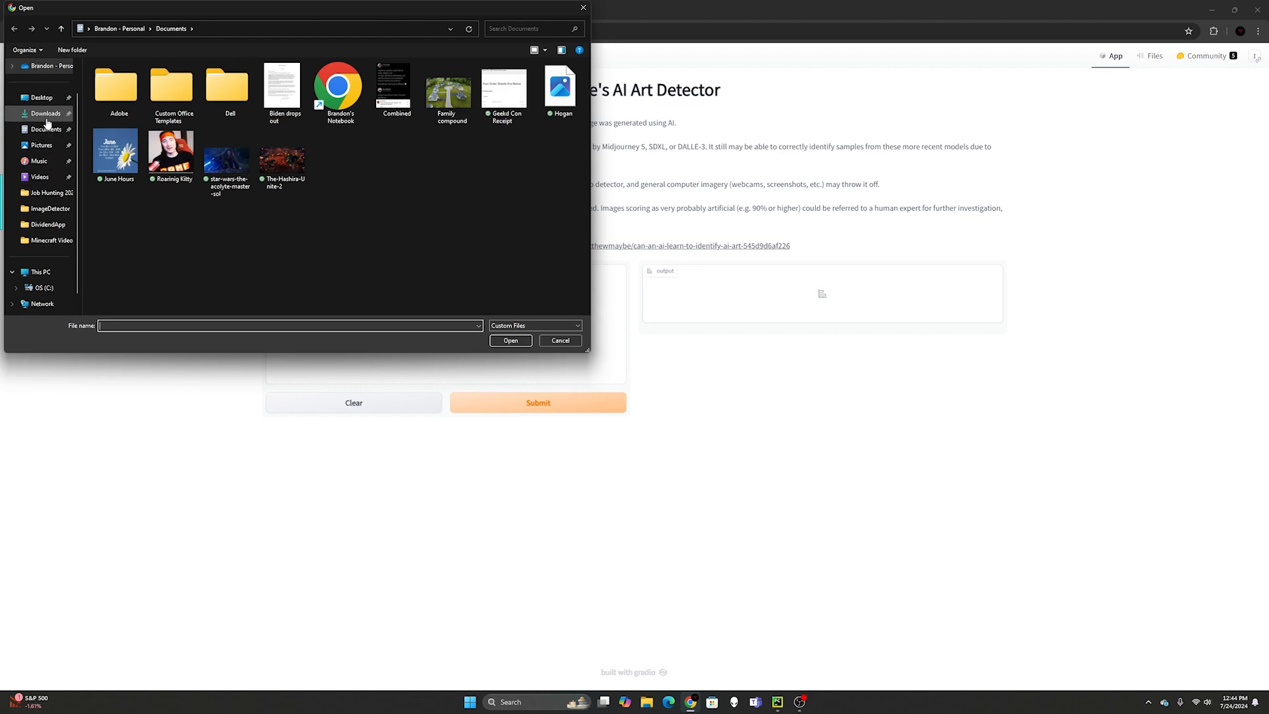
{"action": "left_click", "coordinate": [44, 113]}
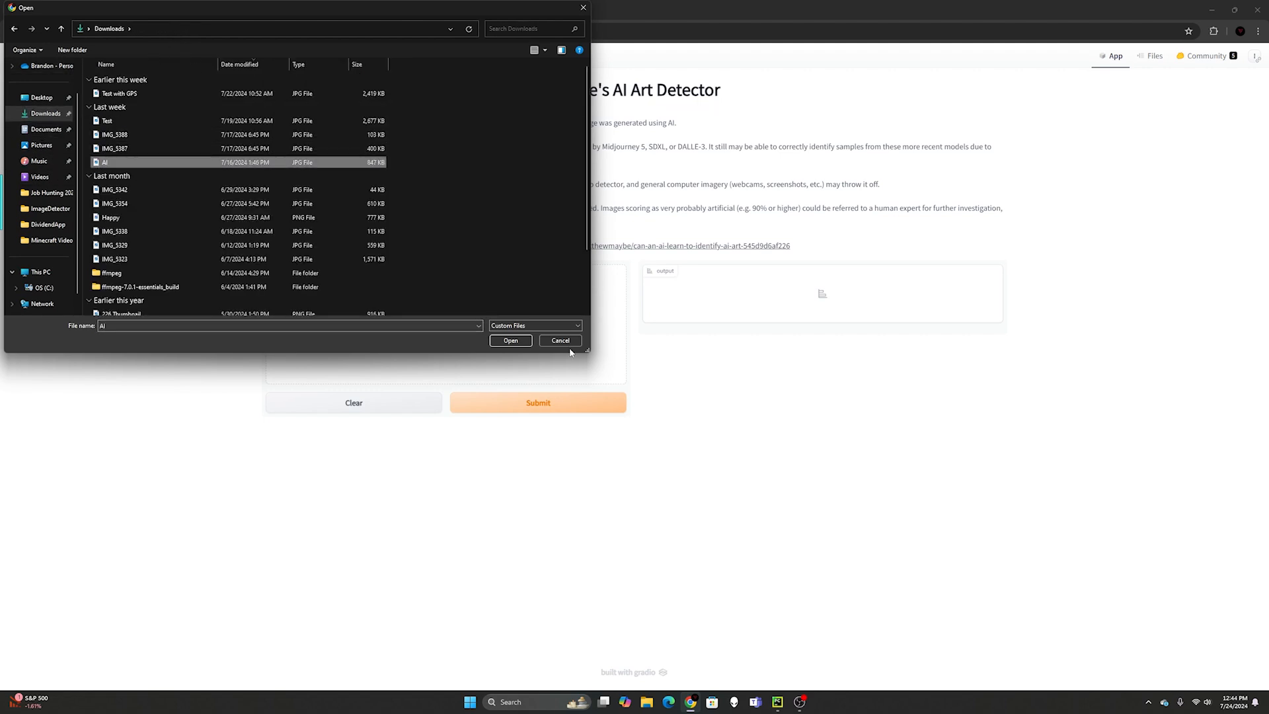
{"action": "left_click", "coordinate": [510, 340]}
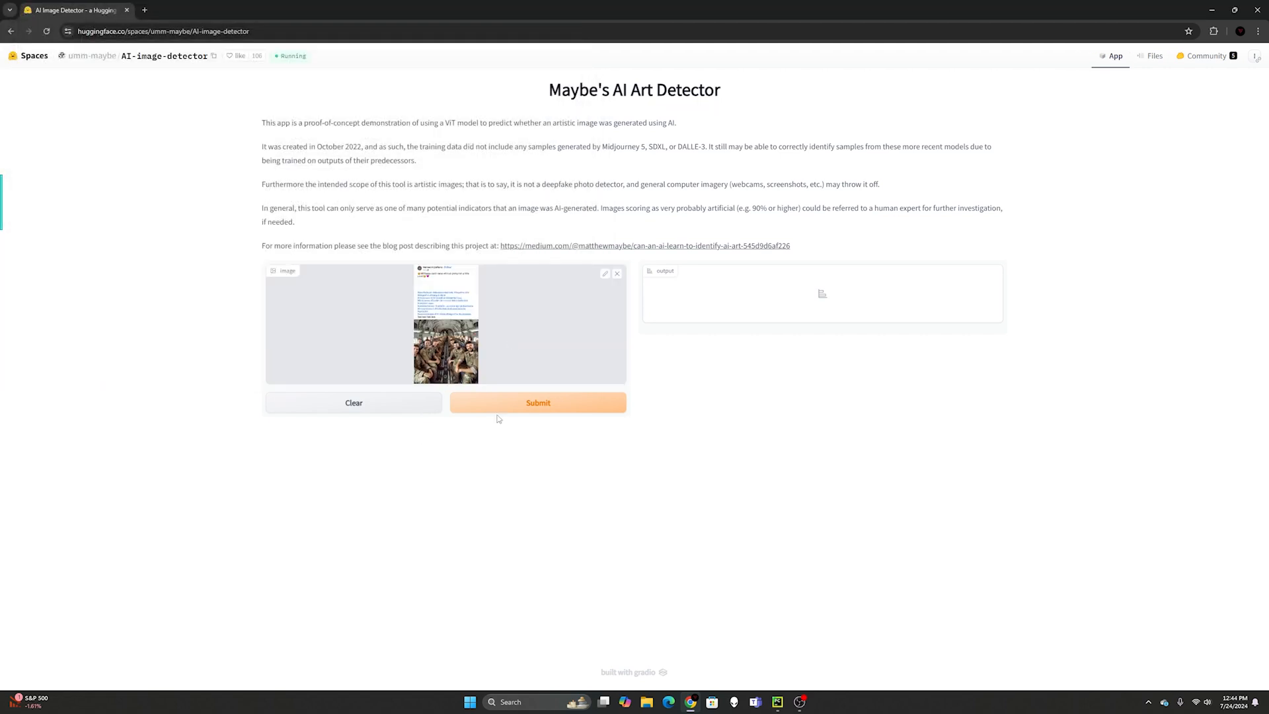
- Upload the 'Test with GPS' watermelon photo and submit it, getting 90% human
{"action": "left_click", "coordinate": [537, 402]}
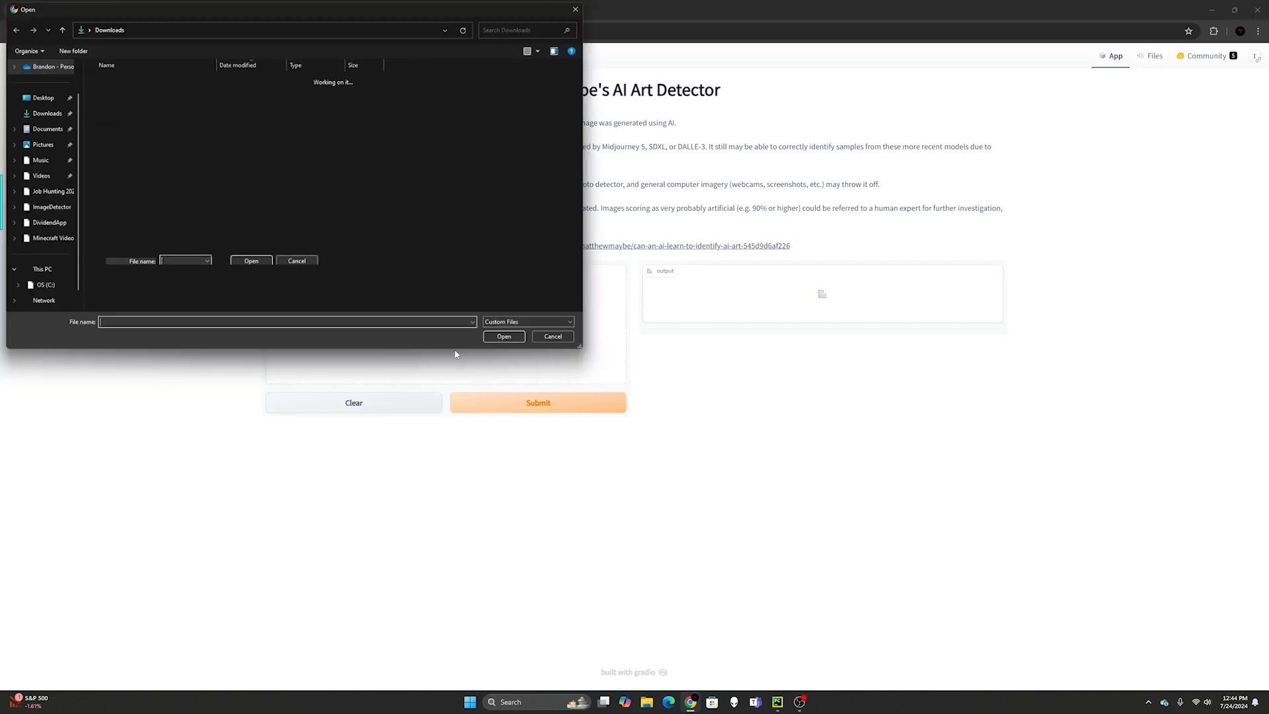
{"action": "left_click", "coordinate": [119, 93]}
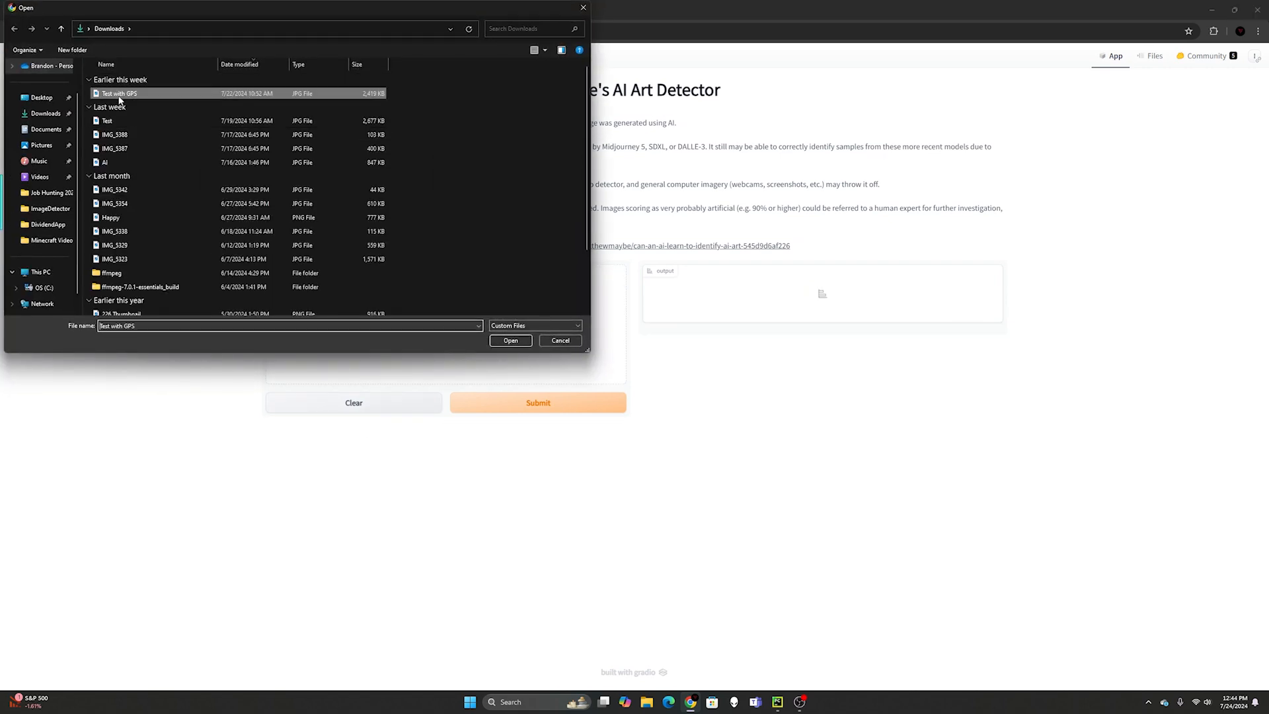
{"action": "left_click", "coordinate": [510, 339]}
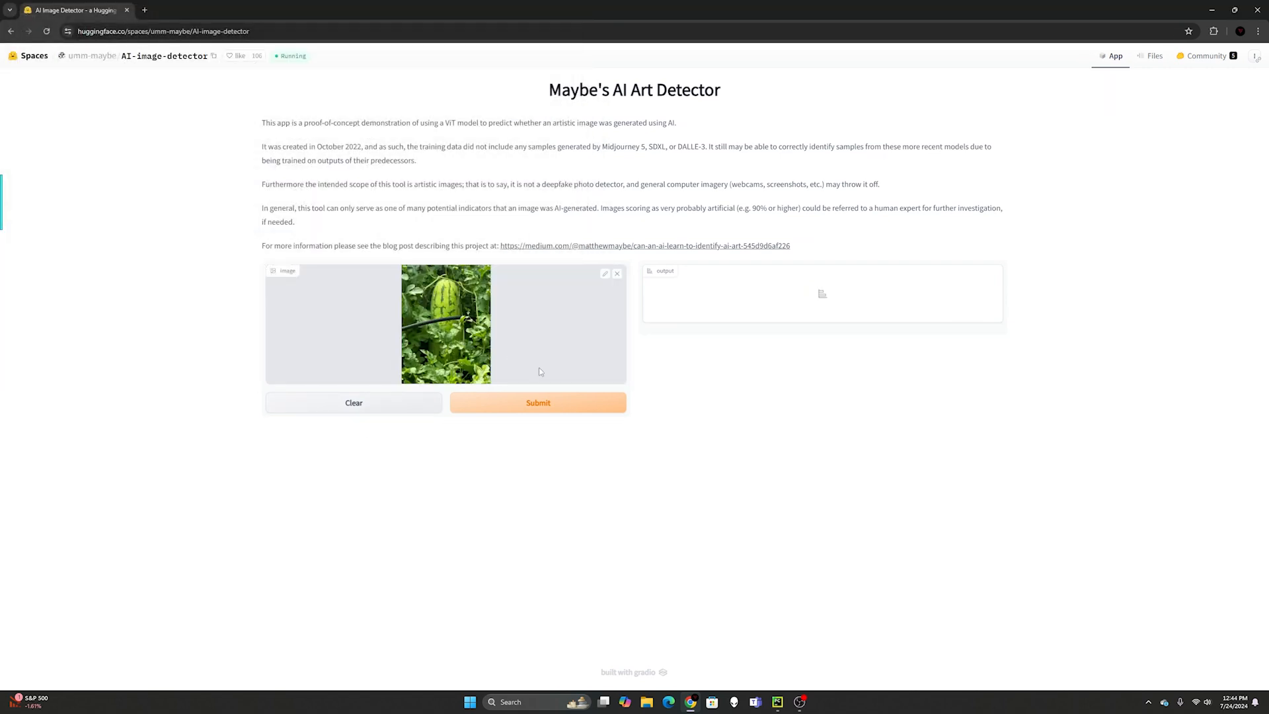
{"action": "left_click", "coordinate": [537, 402]}
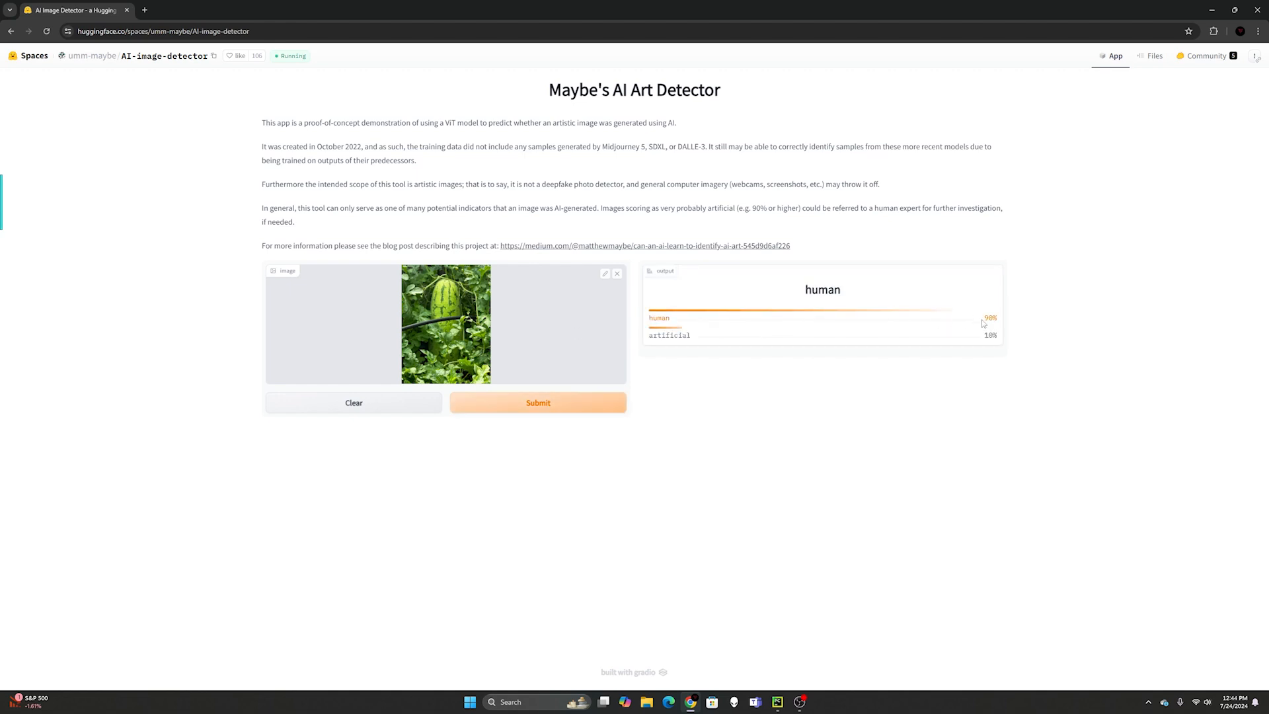
{"action": "mouse_move", "coordinate": [657, 317]}
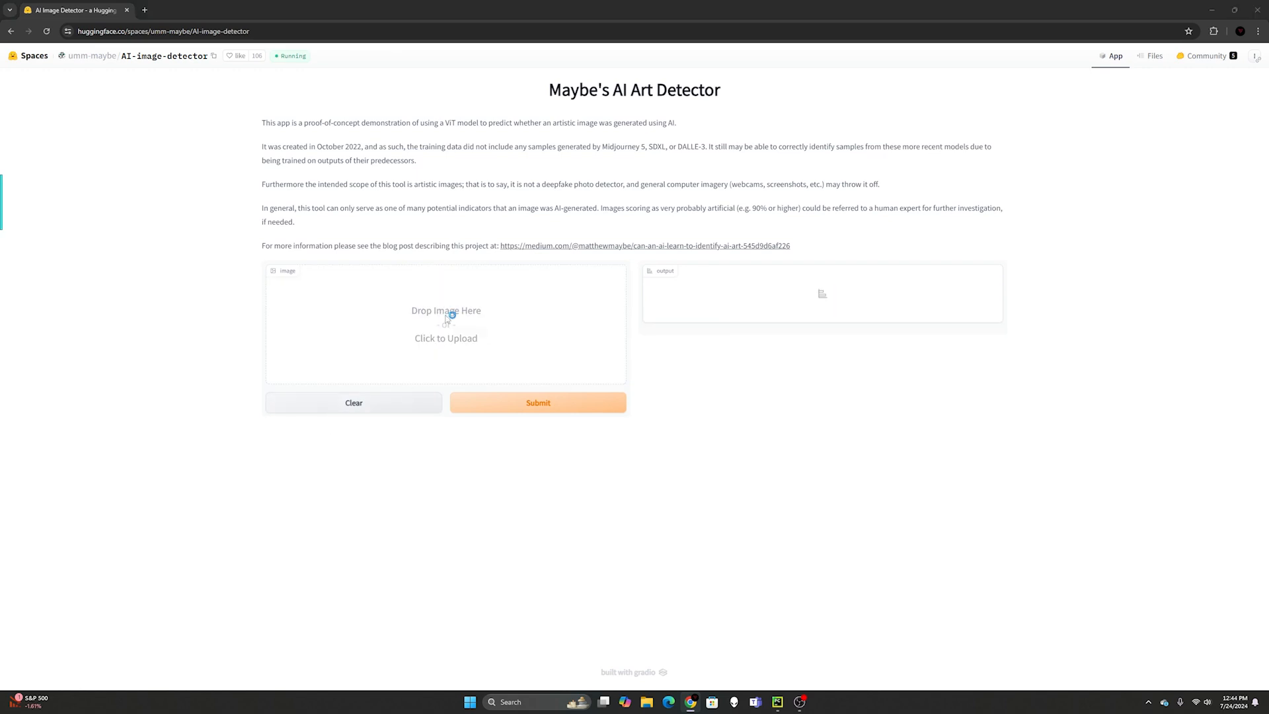
- Upload the 'Test' selfie photo from Downloads for a 63% artificial, 37% human rating
{"action": "left_click", "coordinate": [446, 323]}
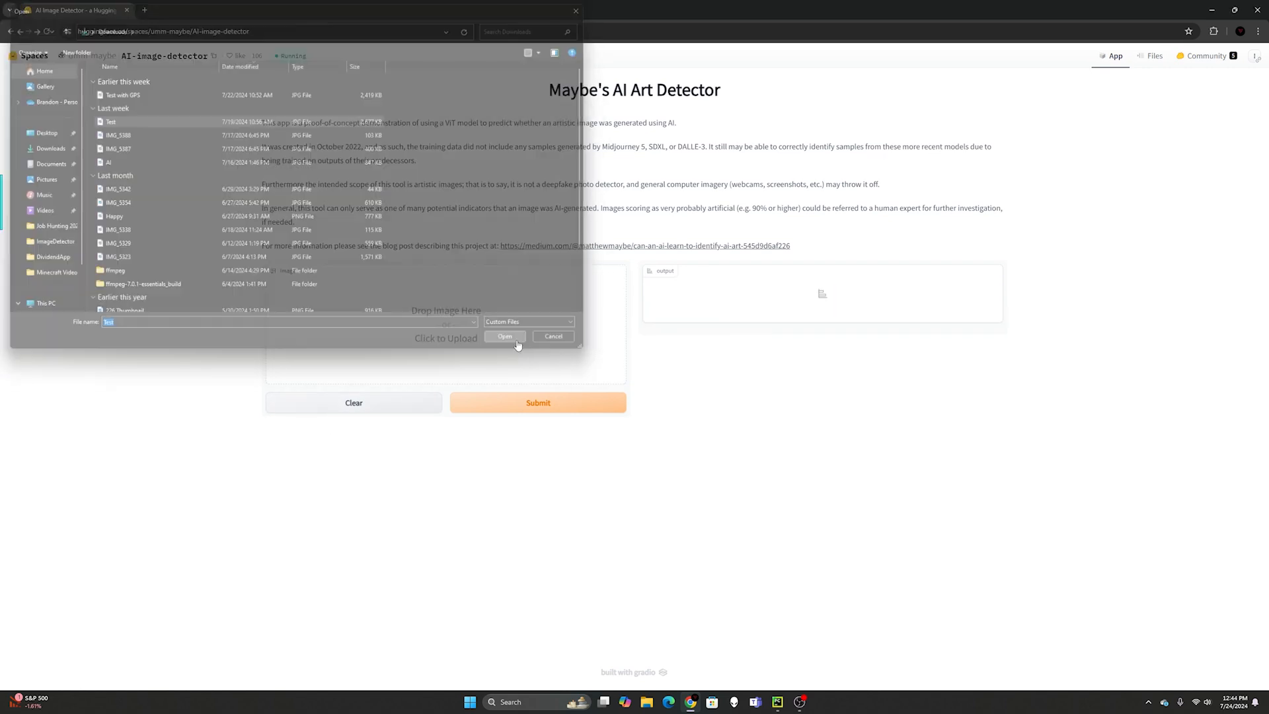
{"action": "left_click", "coordinate": [504, 337]}
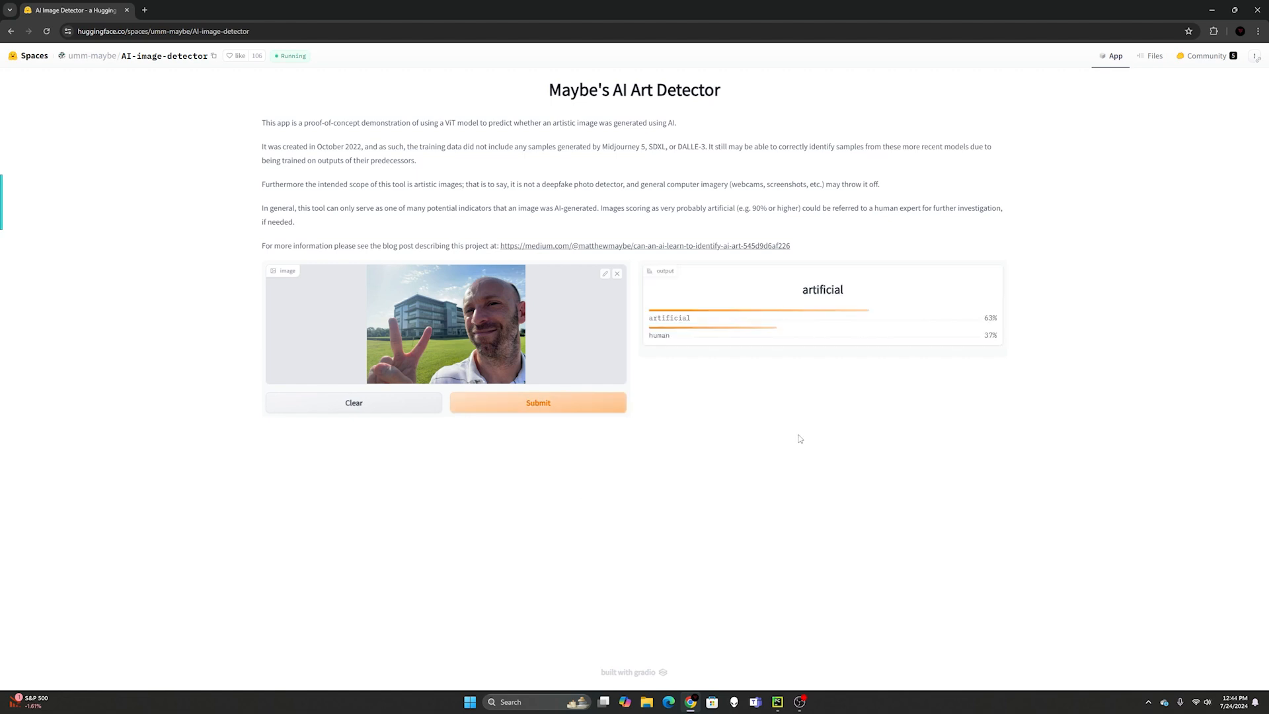
{"action": "mouse_move", "coordinate": [761, 350]}
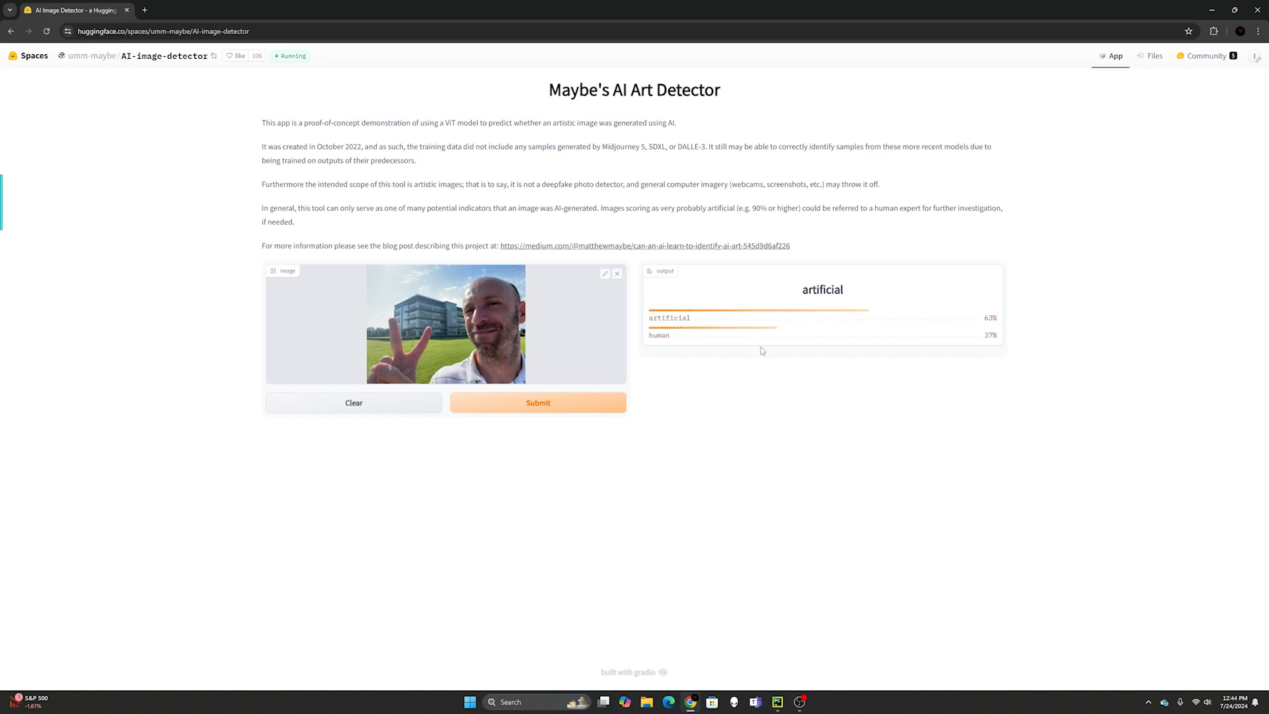
{"action": "mouse_move", "coordinate": [777, 413]}
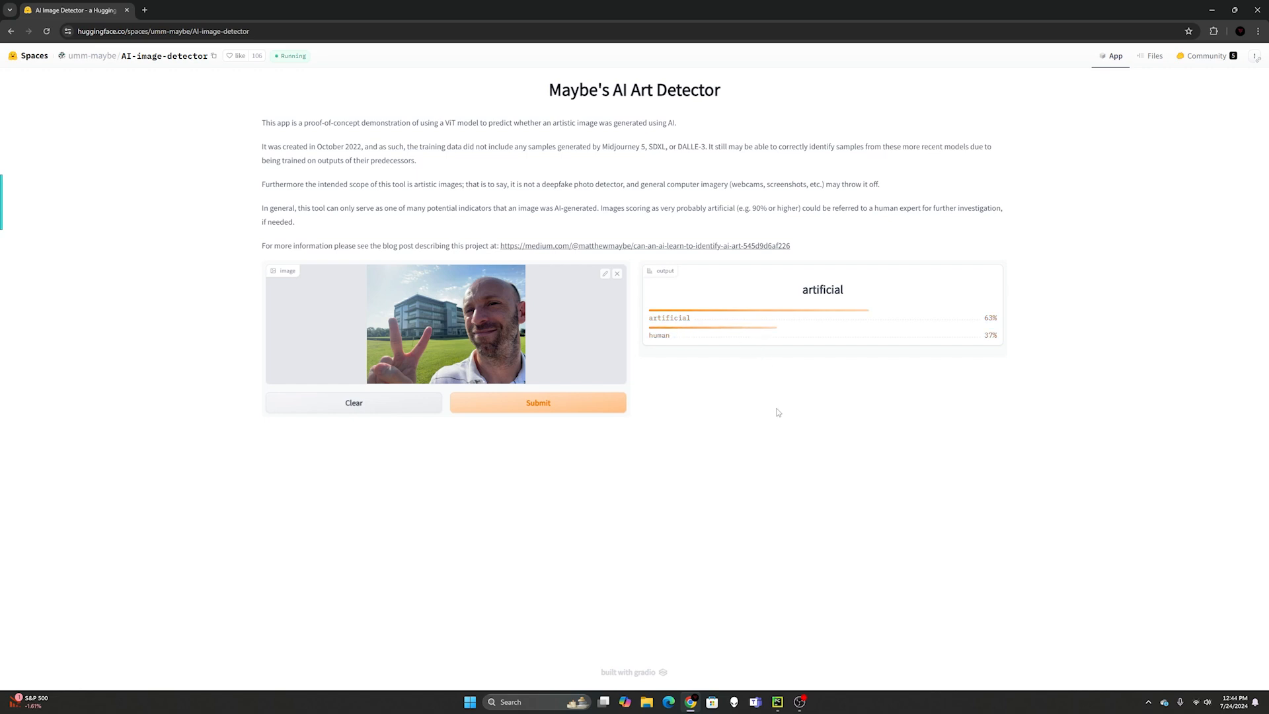
{"action": "mouse_move", "coordinate": [755, 421]}
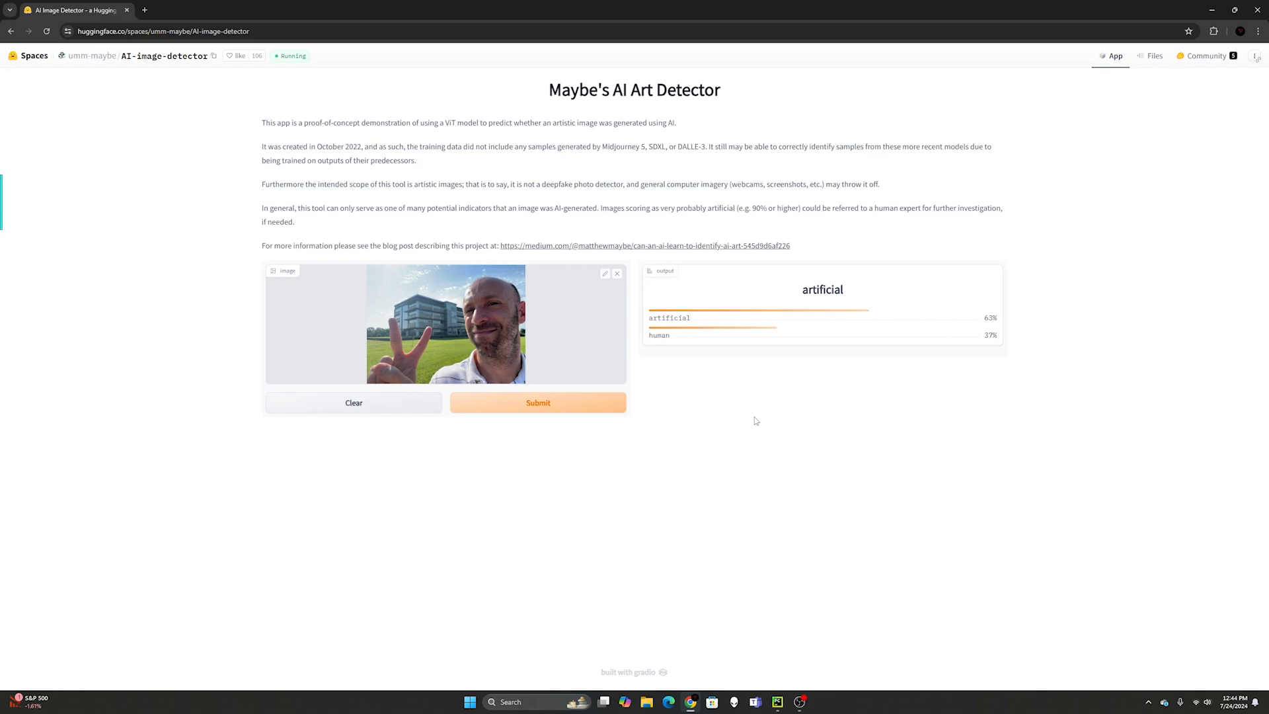
{"action": "mouse_move", "coordinate": [518, 368]}
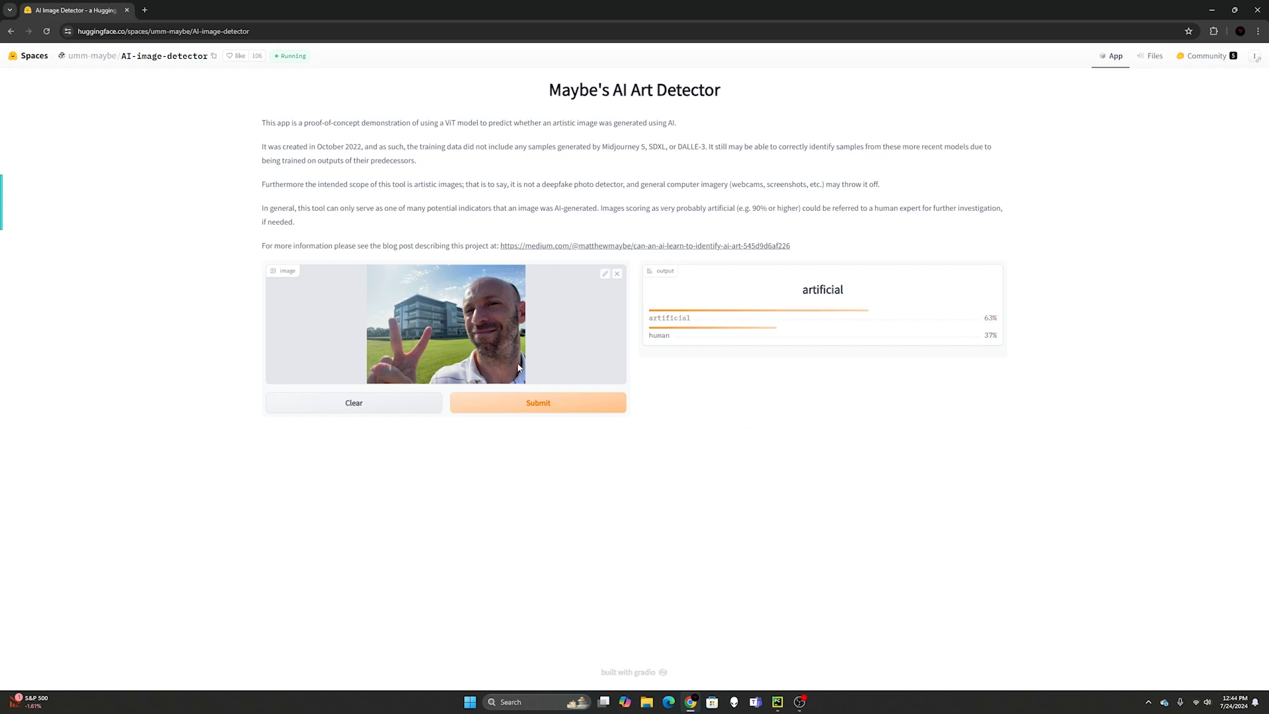
{"action": "mouse_move", "coordinate": [388, 316]}
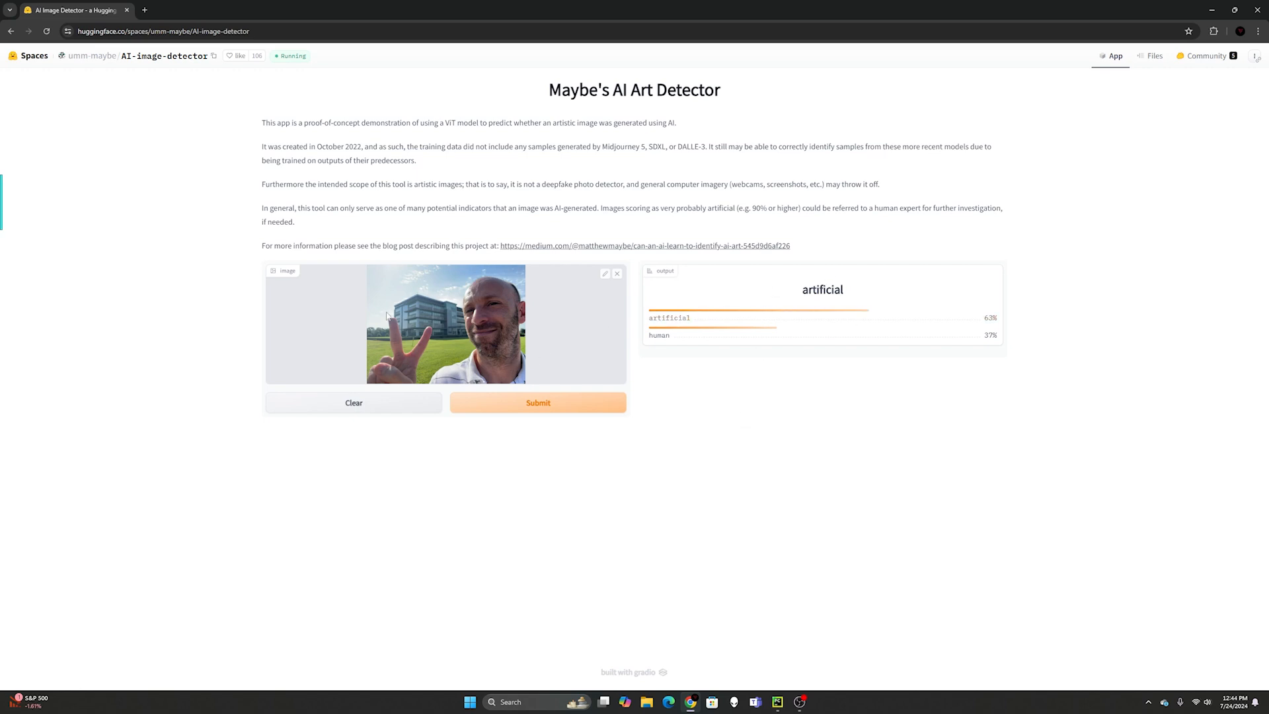
{"action": "mouse_move", "coordinate": [405, 314]}
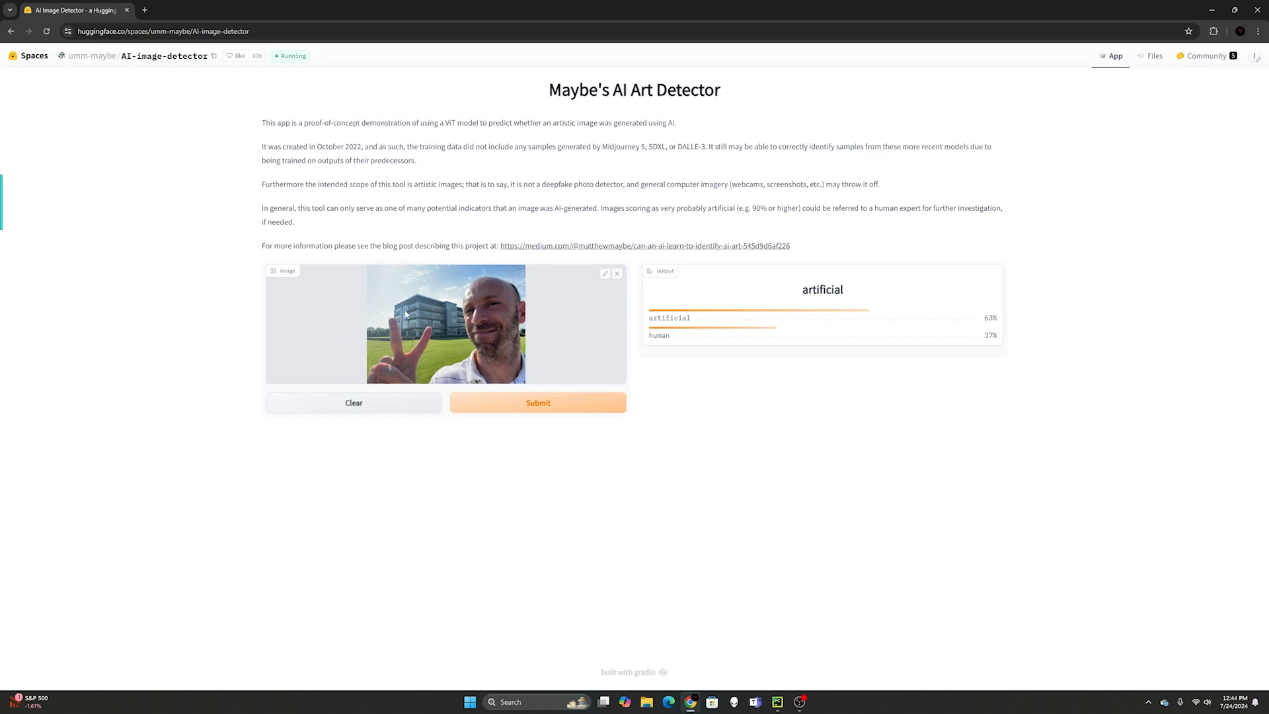
{"action": "mouse_move", "coordinate": [431, 327]}
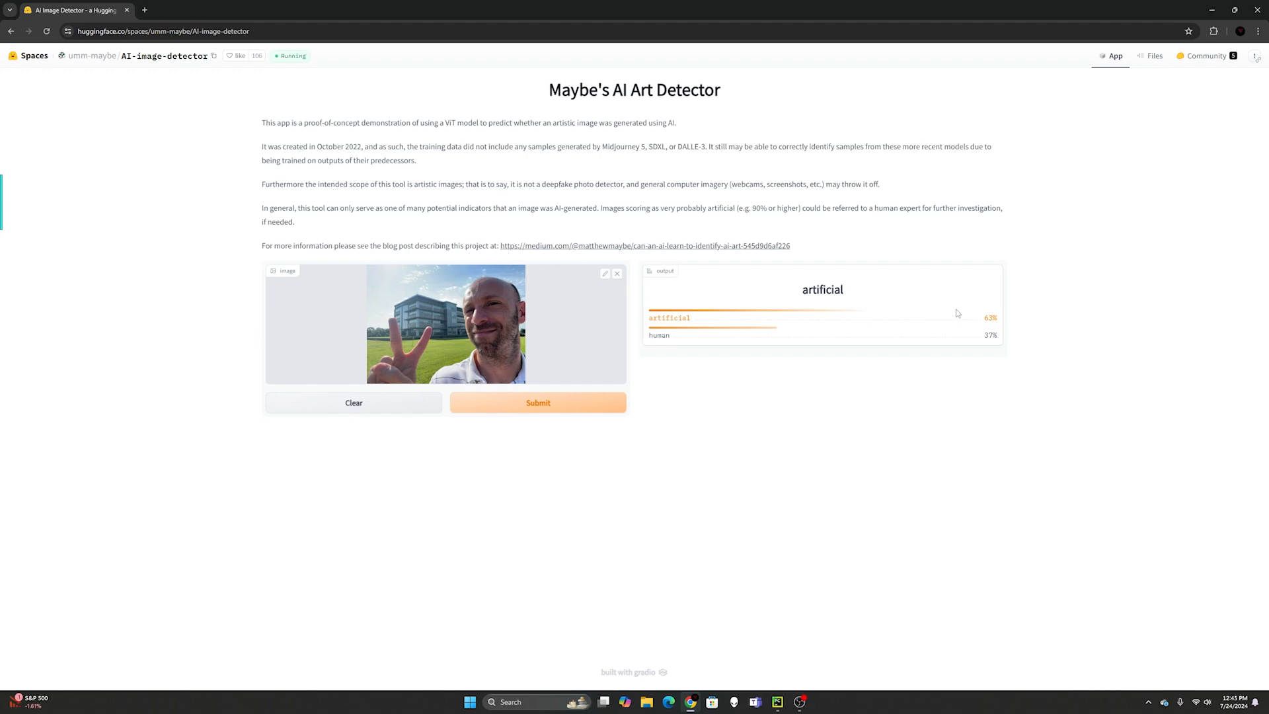
- Bring PyCharm forward to review ImageDetails.py opening AI.JPG and its EXIF tag output
{"action": "left_click", "coordinate": [775, 702]}
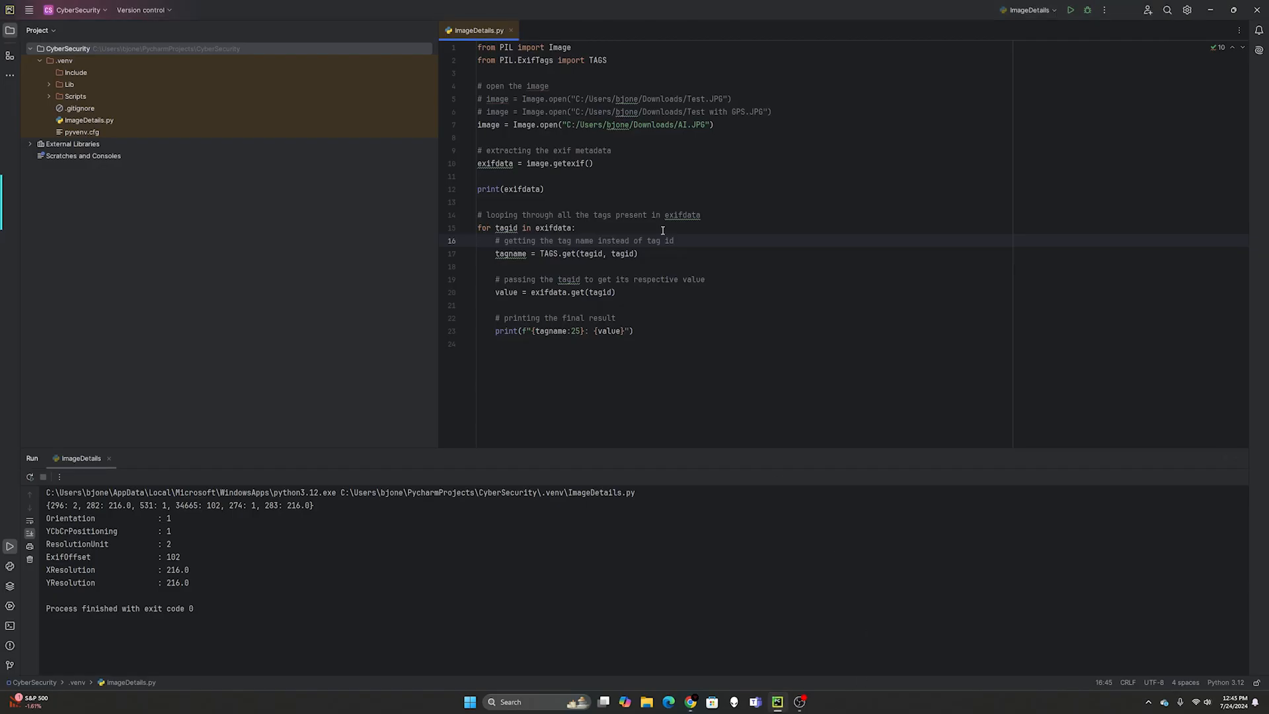
{"action": "left_click", "coordinate": [484, 227]}
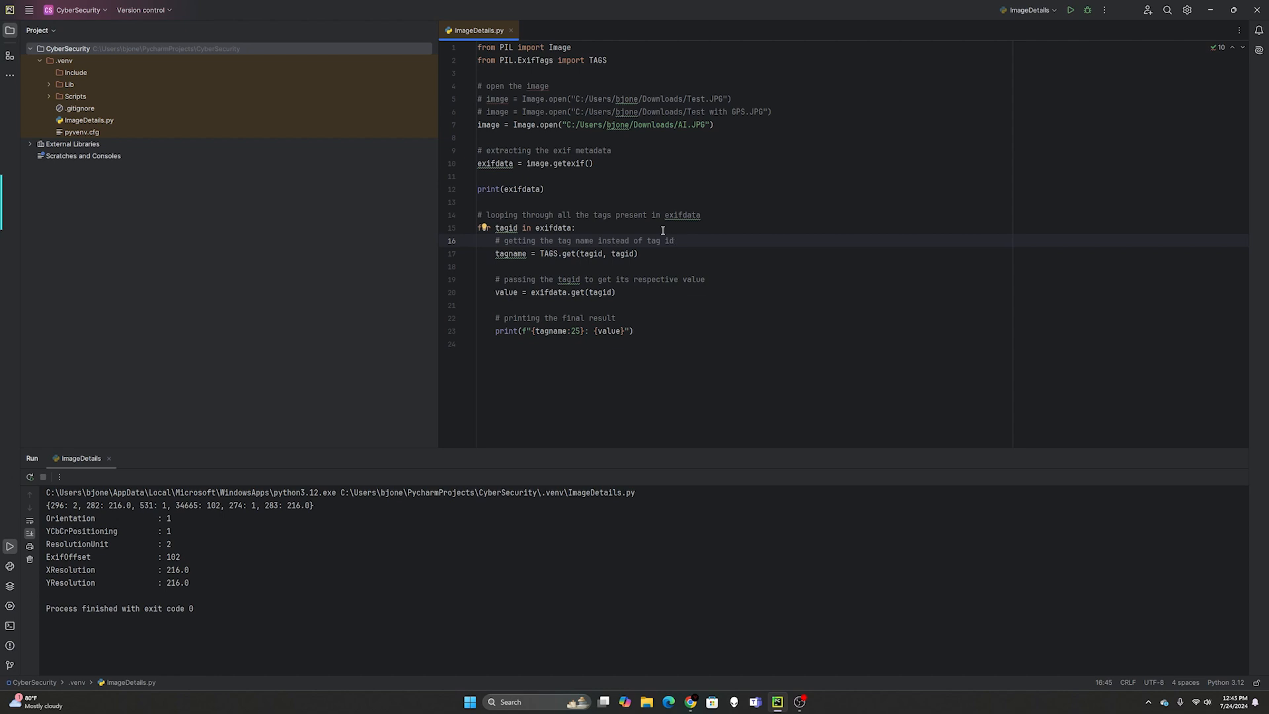
{"action": "left_click", "coordinate": [674, 241]}
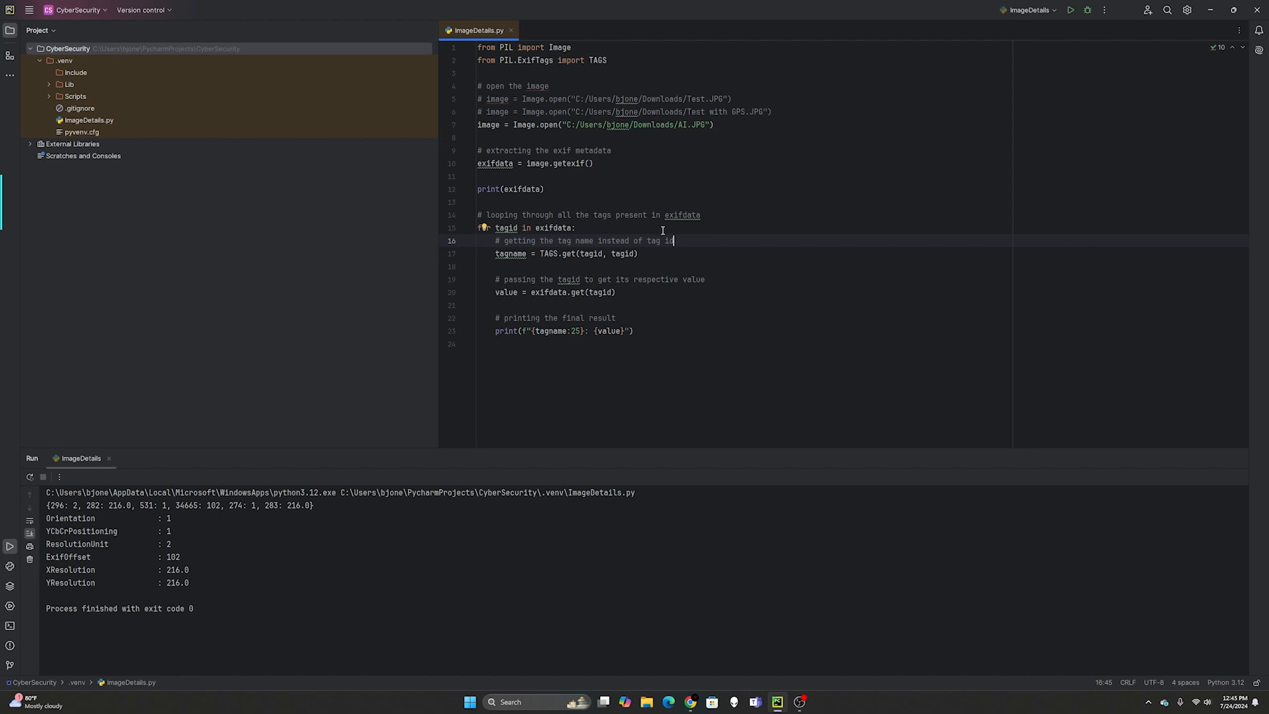